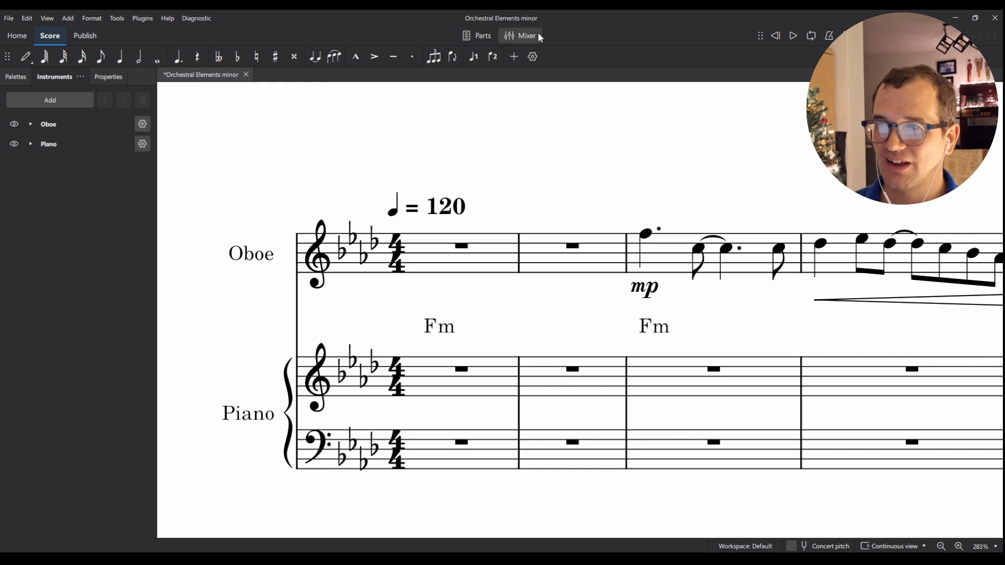
# Show the mixer with the Chords.Piano channel routed through Kontakt 7.
pyautogui.click(526, 36)
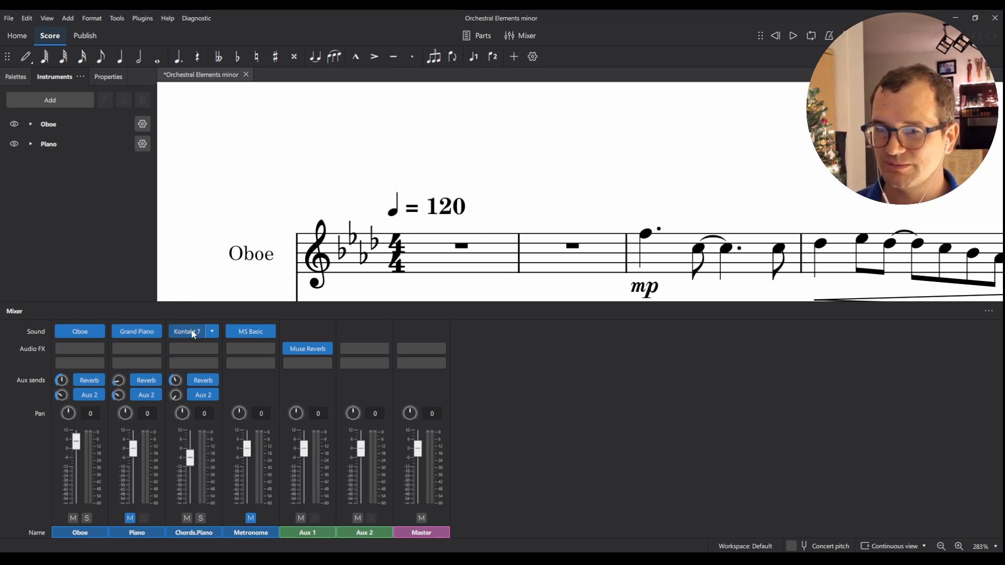
# Bring up The Orchestra Elements in Kontakt Player from the chords channel and dismiss the upgrade notice.
pyautogui.click(186, 331)
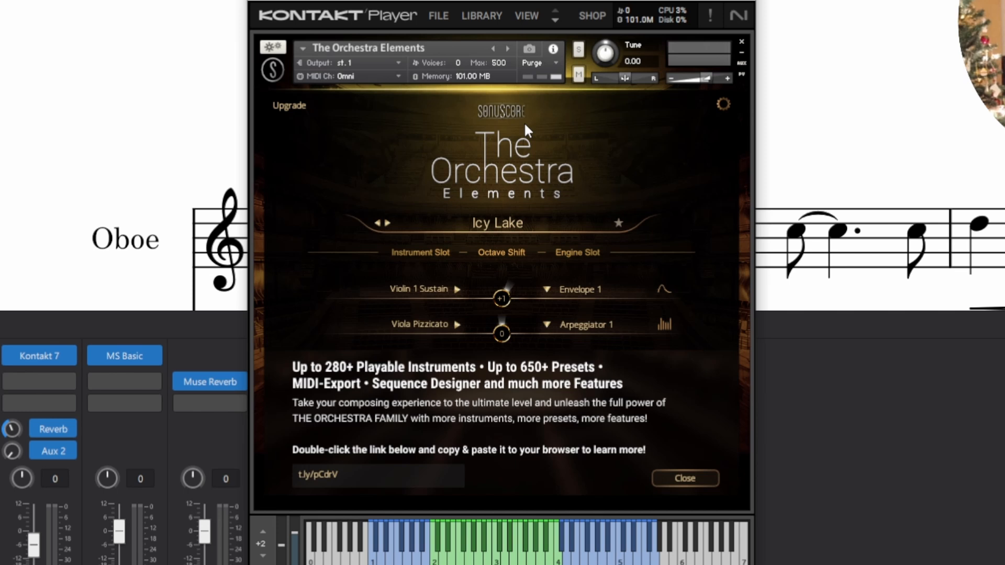
pyautogui.click(684, 478)
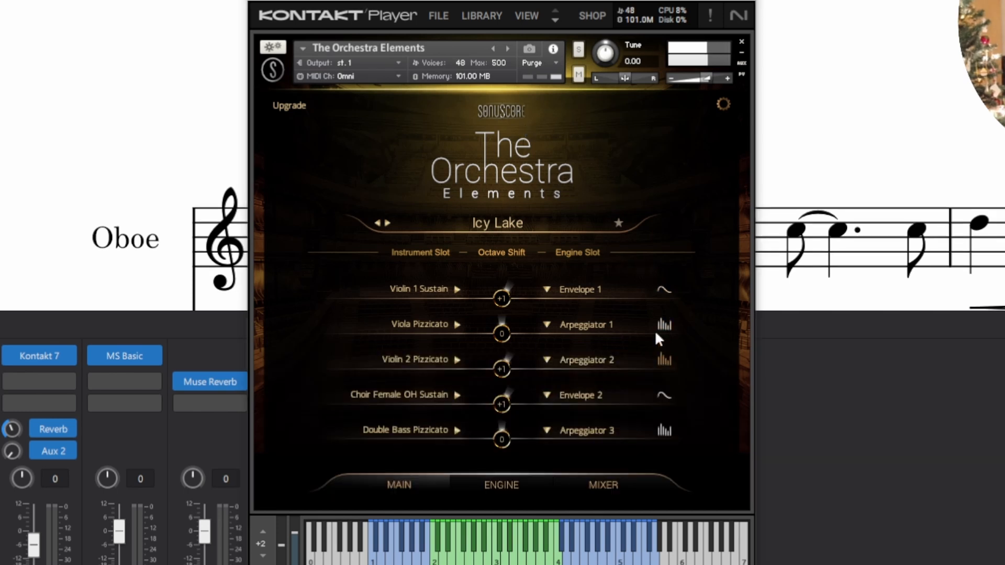
pyautogui.moveTo(676, 390)
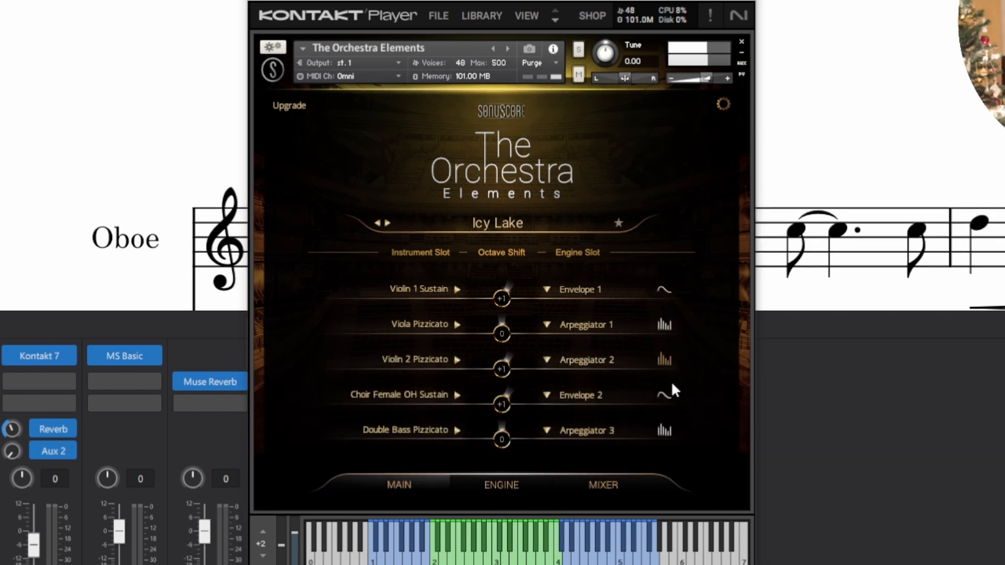
pyautogui.moveTo(496, 382)
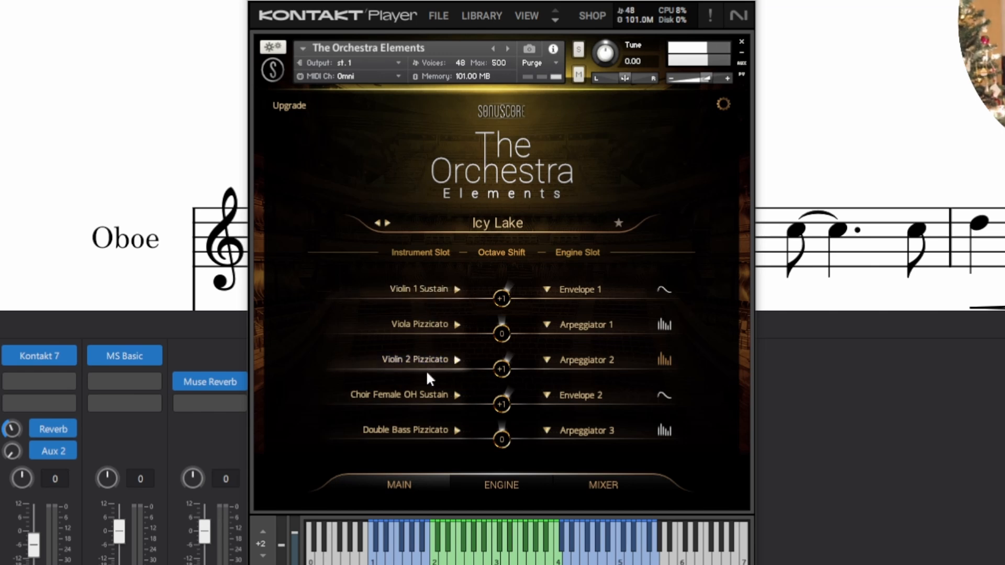
pyautogui.moveTo(410, 407)
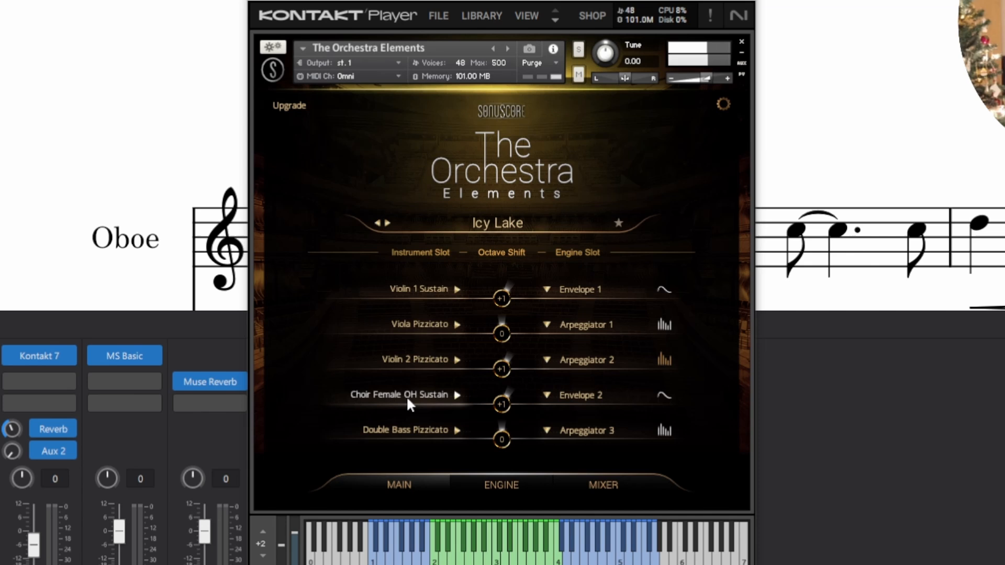
pyautogui.moveTo(476, 176)
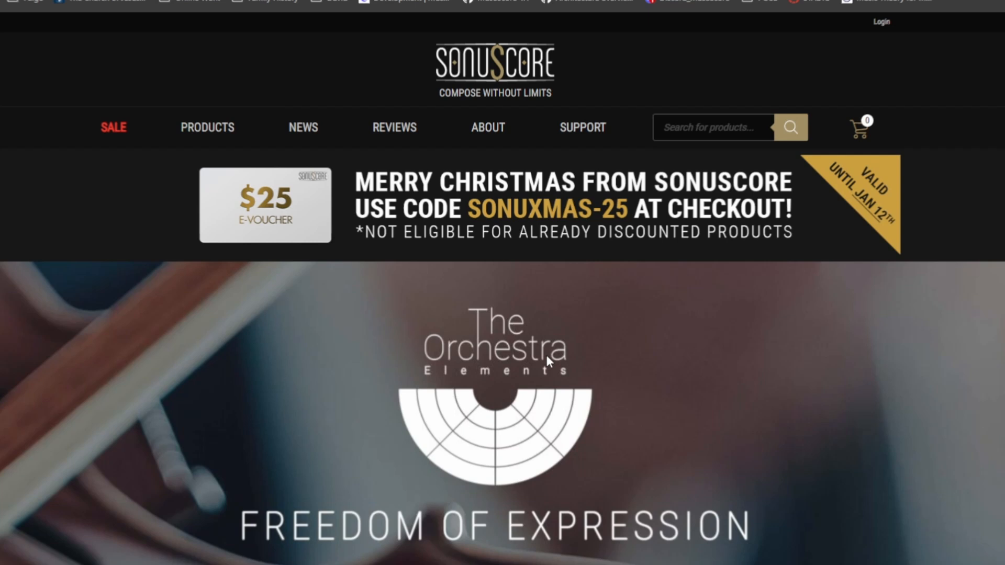
pyautogui.scroll(-3)
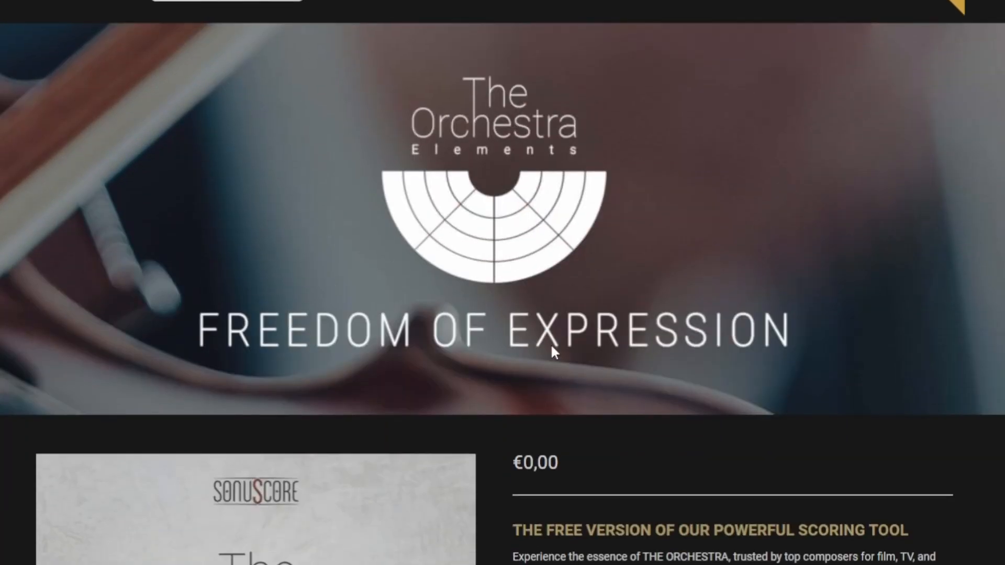
pyautogui.scroll(-3)
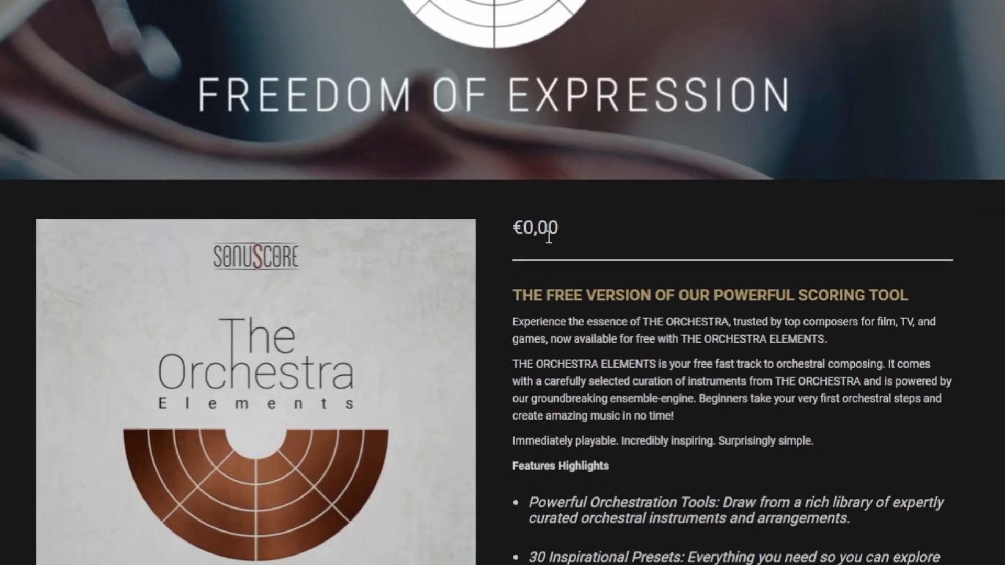
pyautogui.scroll(-3)
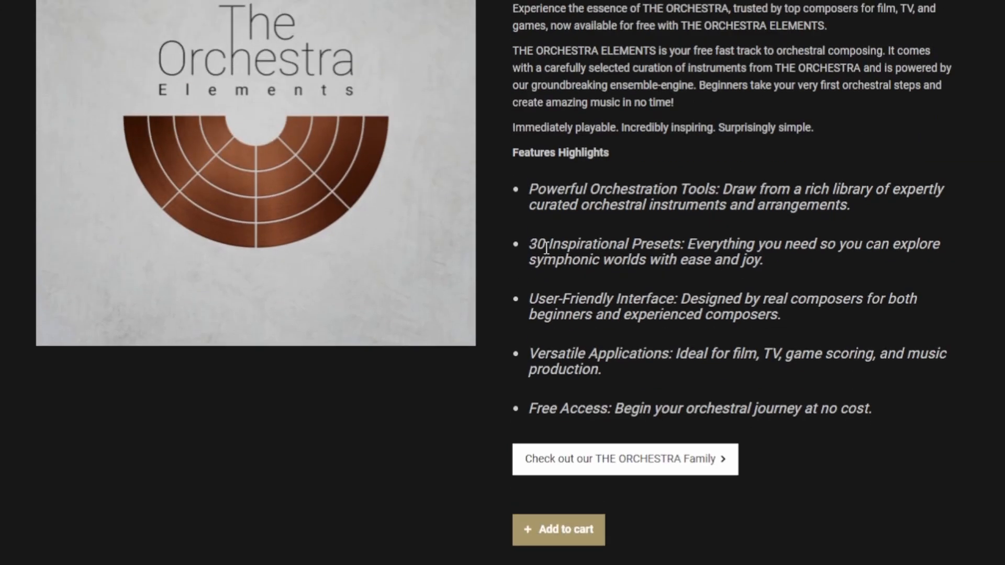
pyautogui.scroll(-3)
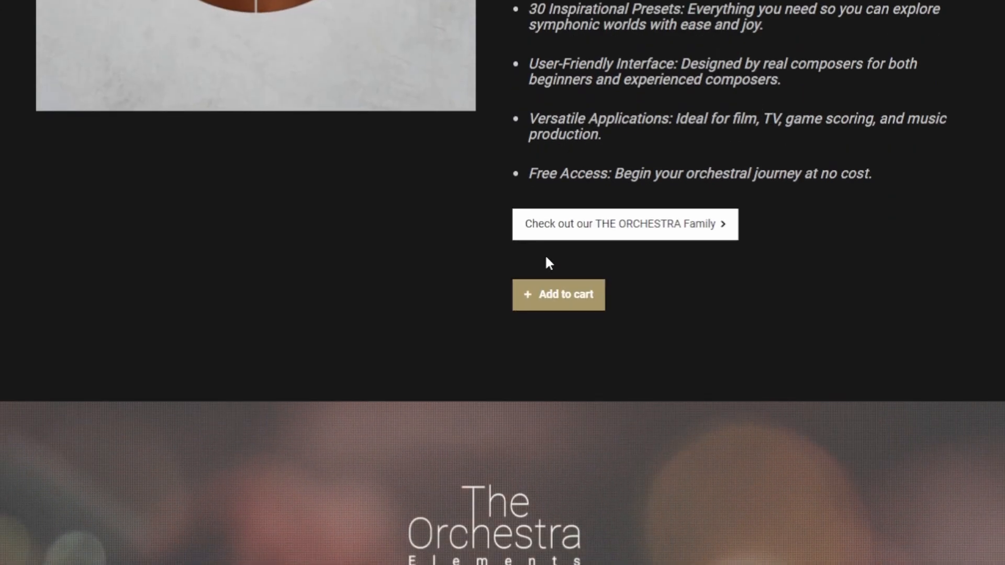
pyautogui.scroll(-3)
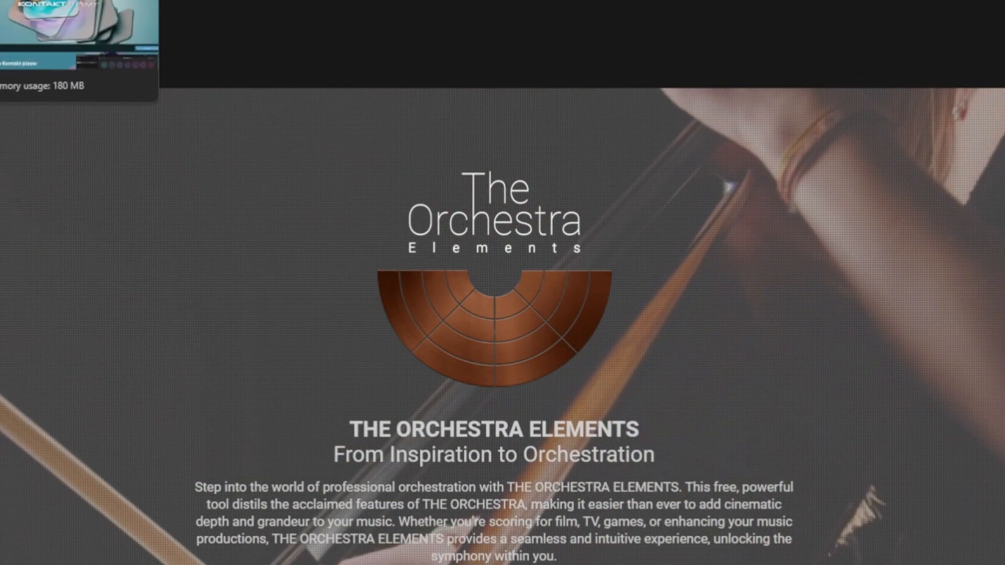
pyautogui.scroll(-3)
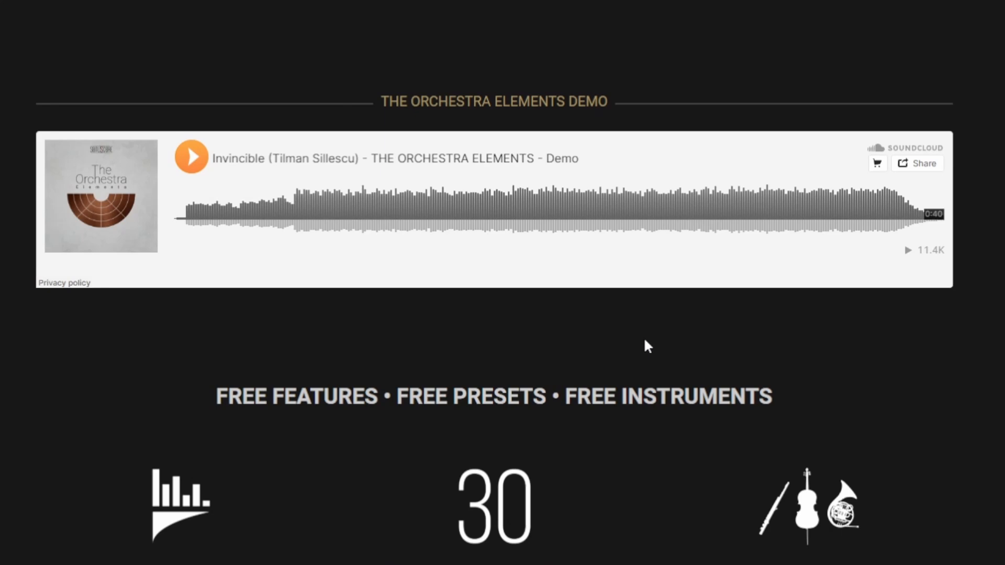
pyautogui.scroll(-3)
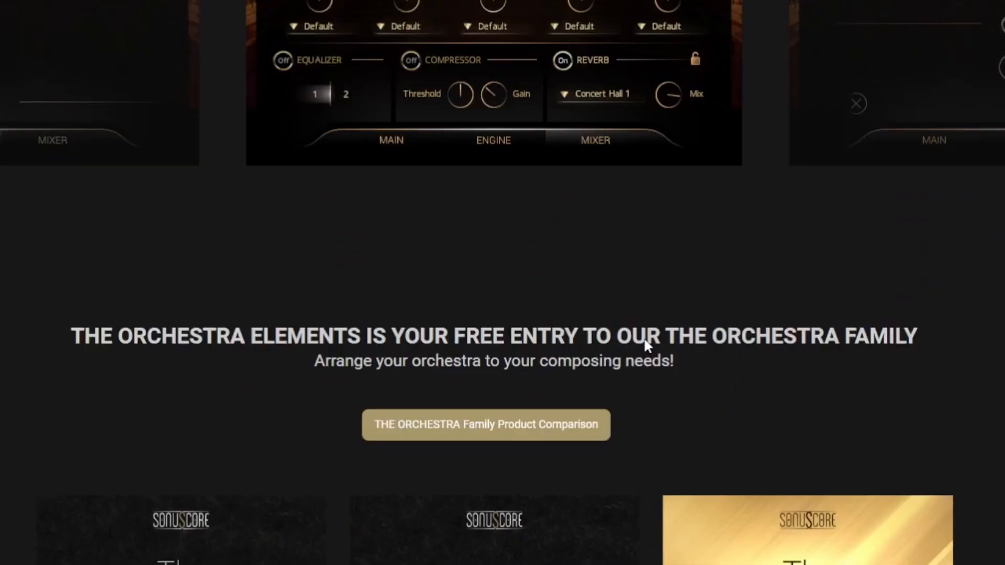
pyautogui.scroll(-3)
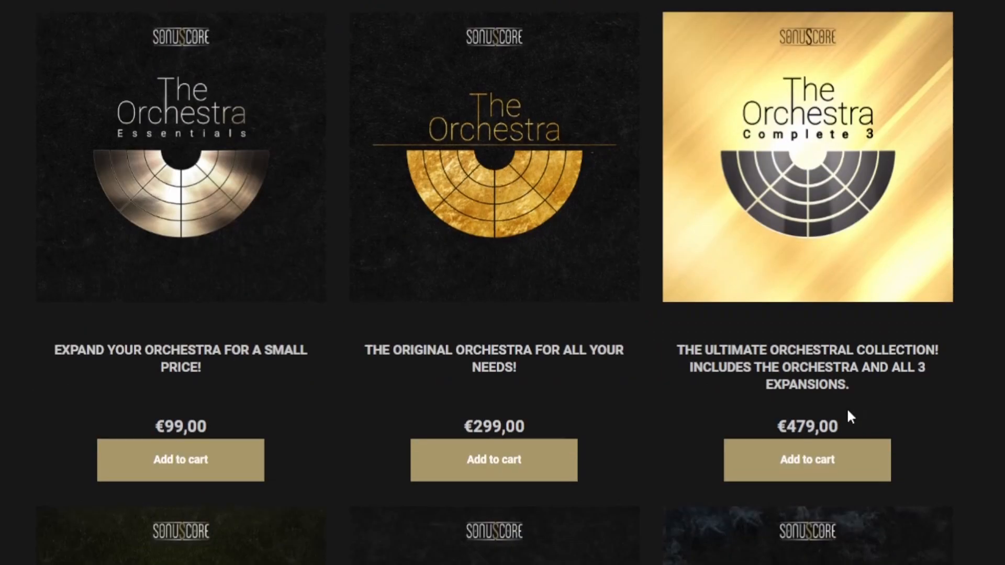
pyautogui.moveTo(285, 226)
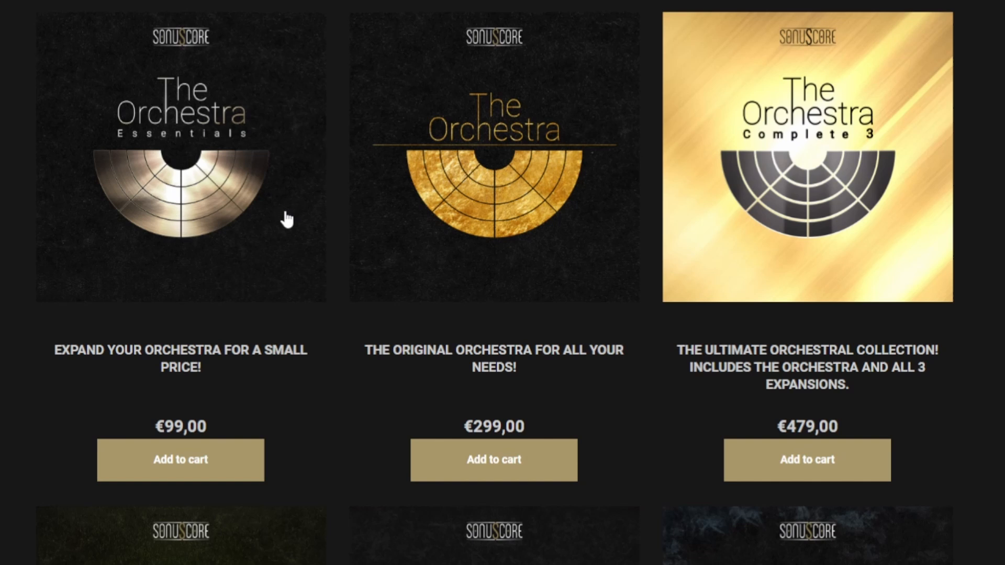
pyautogui.moveTo(836, 177)
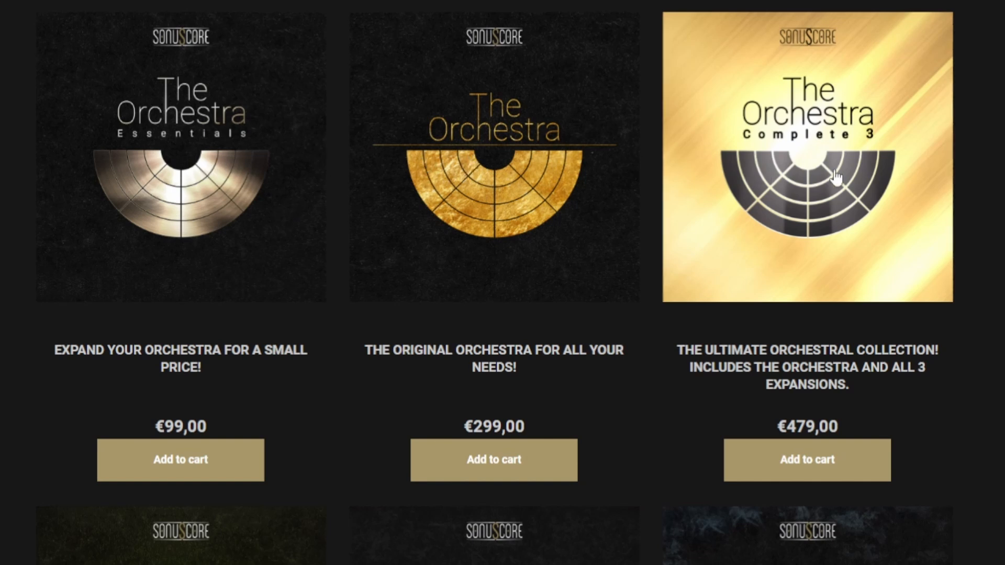
pyautogui.scroll(-3)
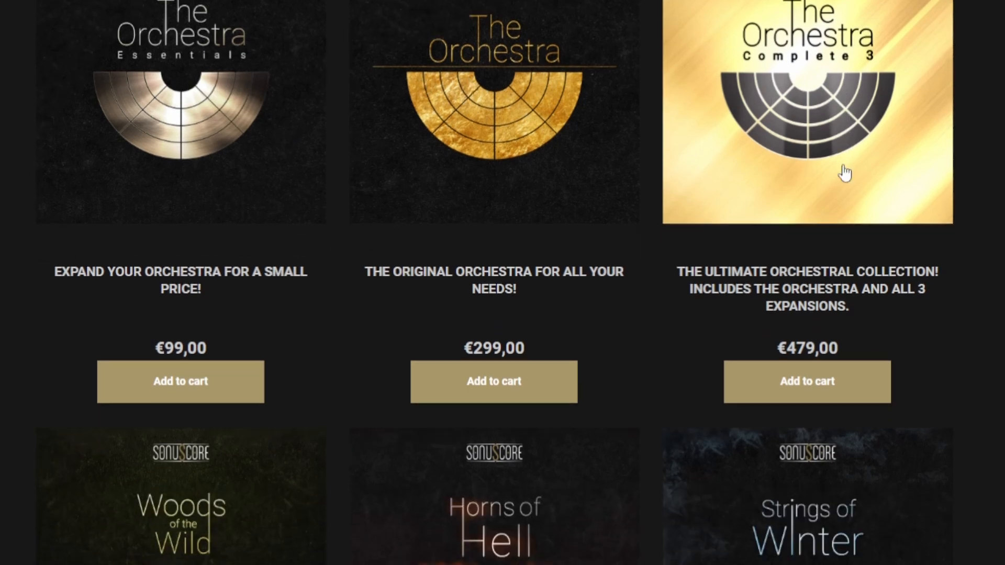
pyautogui.scroll(-3)
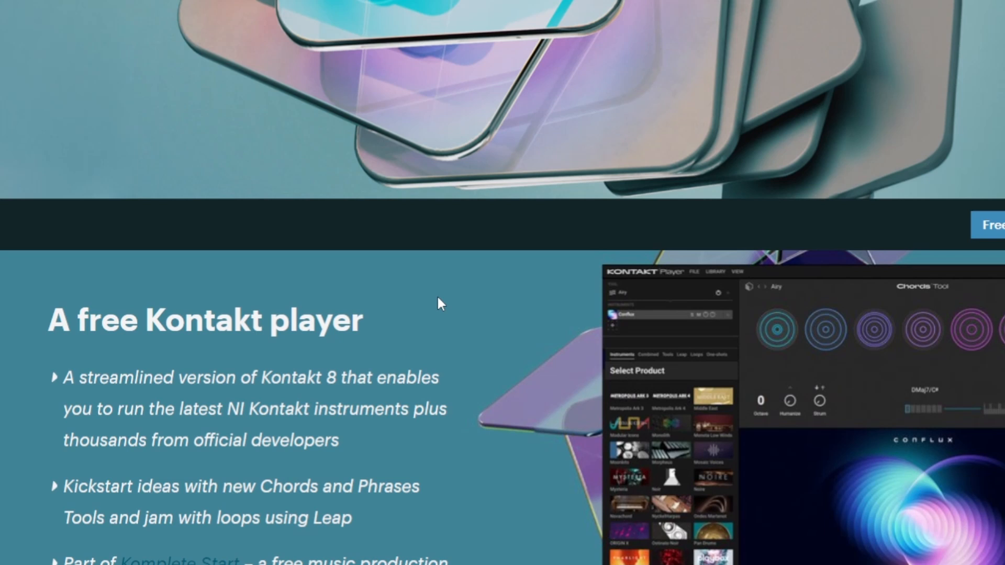
# Scroll the Kontakt Player page down to the 'A free Kontakt player' section.
pyautogui.scroll(-3)
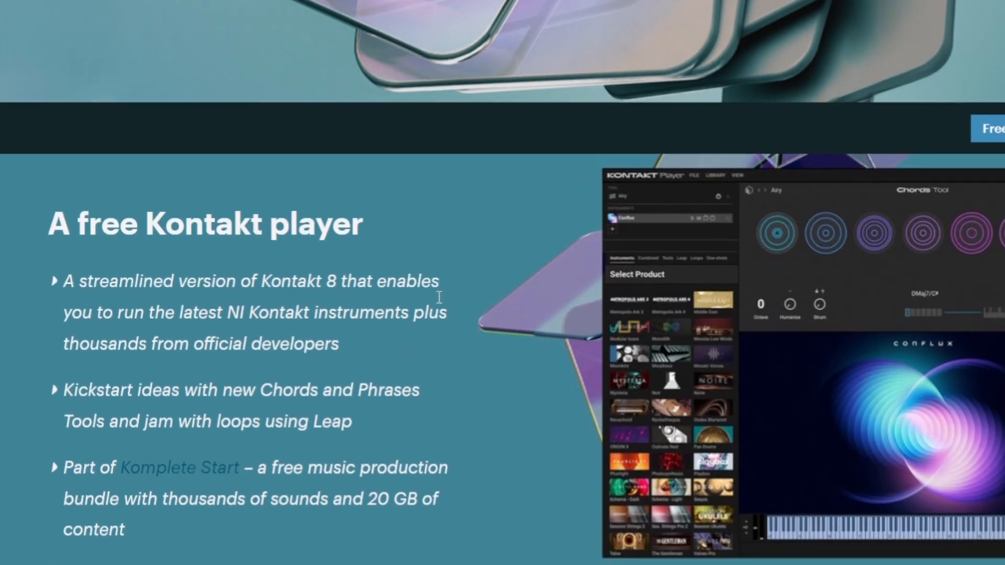
pyautogui.scroll(-3)
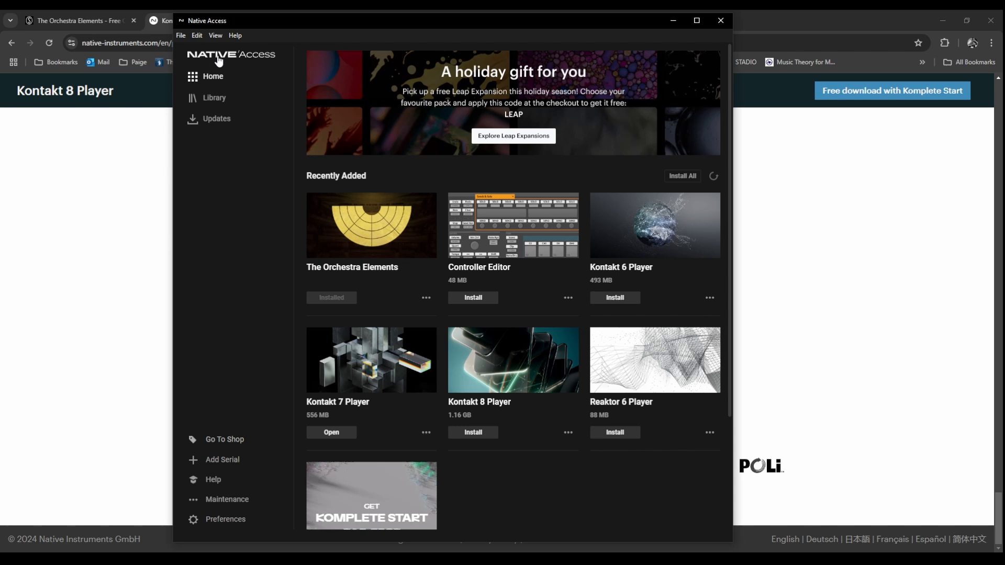
pyautogui.moveTo(367, 275)
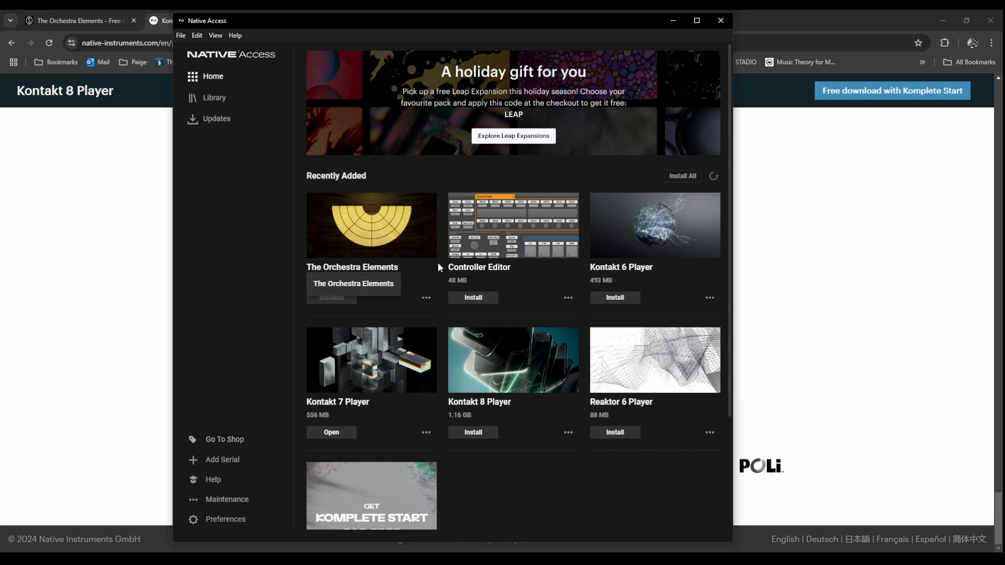
pyautogui.moveTo(442, 238)
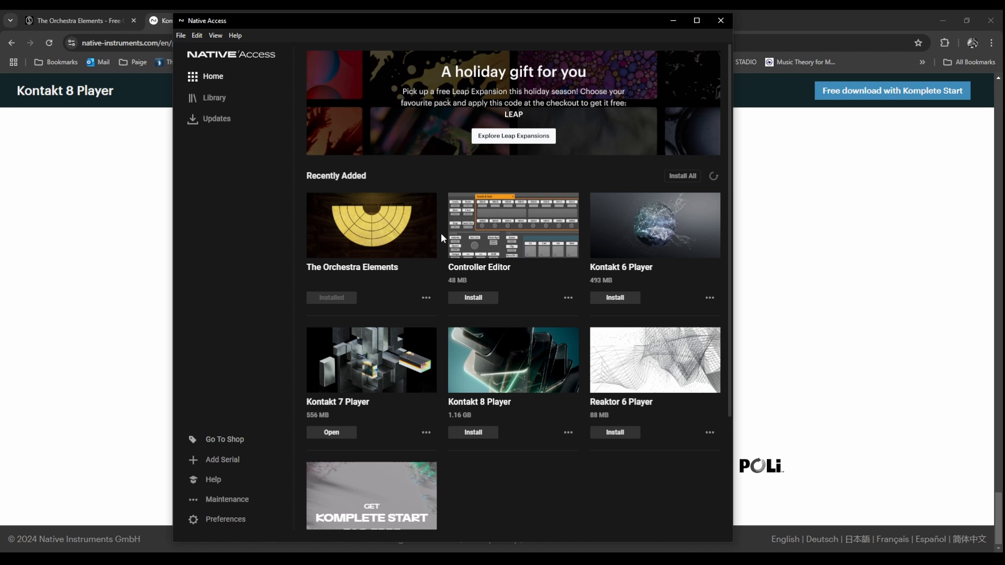
pyautogui.moveTo(408, 237)
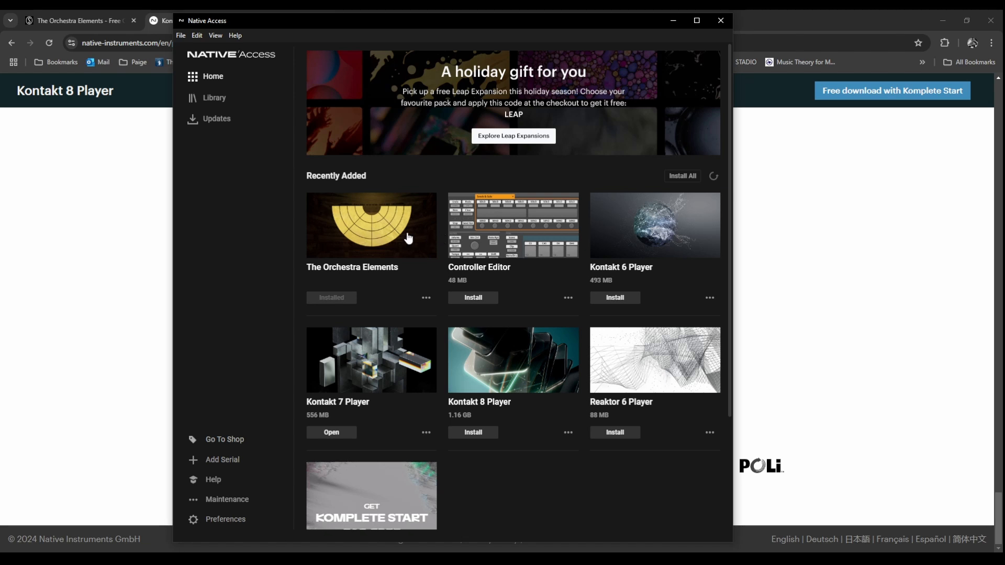
pyautogui.moveTo(377, 220)
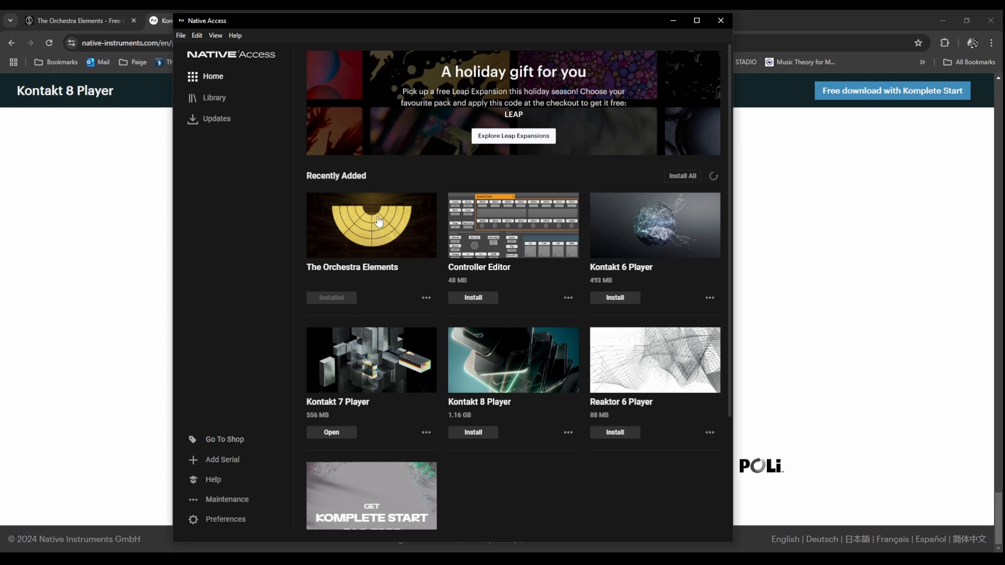
pyautogui.moveTo(366, 236)
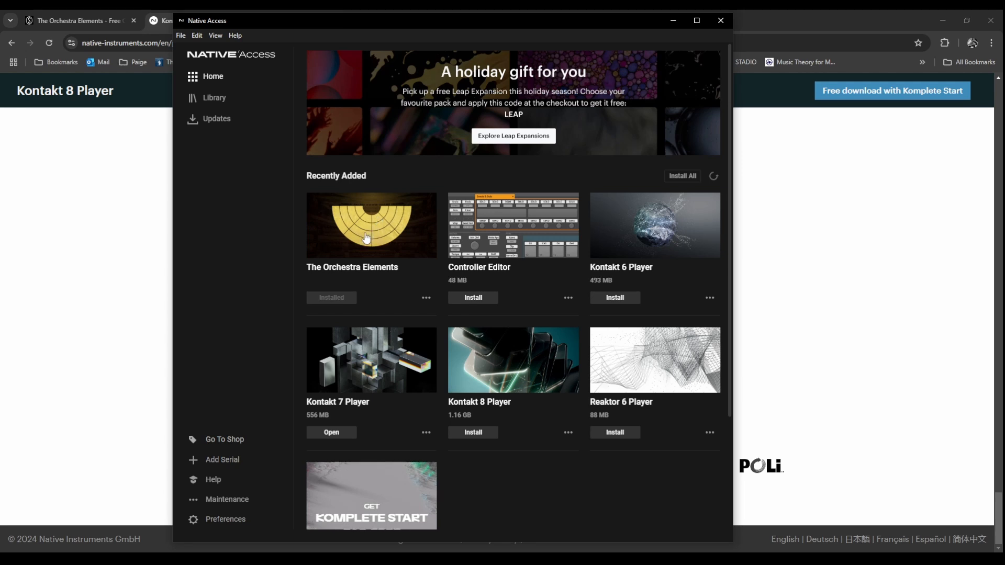
pyautogui.moveTo(245, 477)
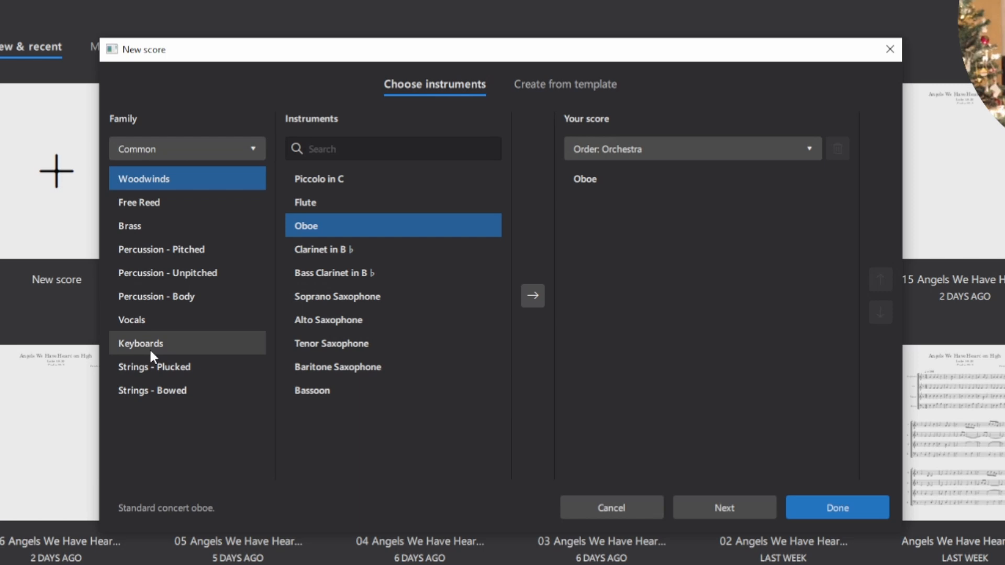
# Add Piano from the keyboards family alongside Oboe in the new score.
pyautogui.click(153, 343)
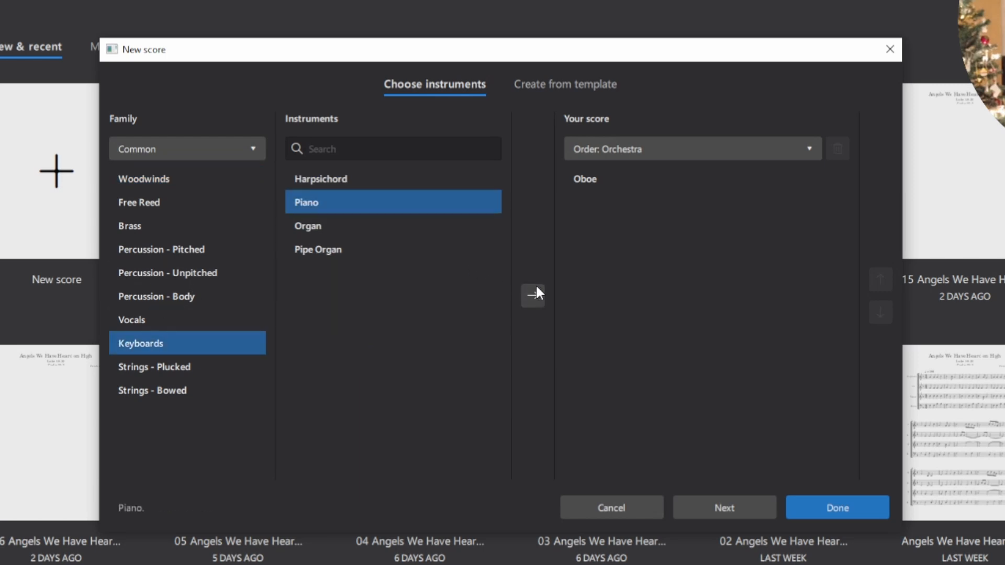
pyautogui.click(532, 296)
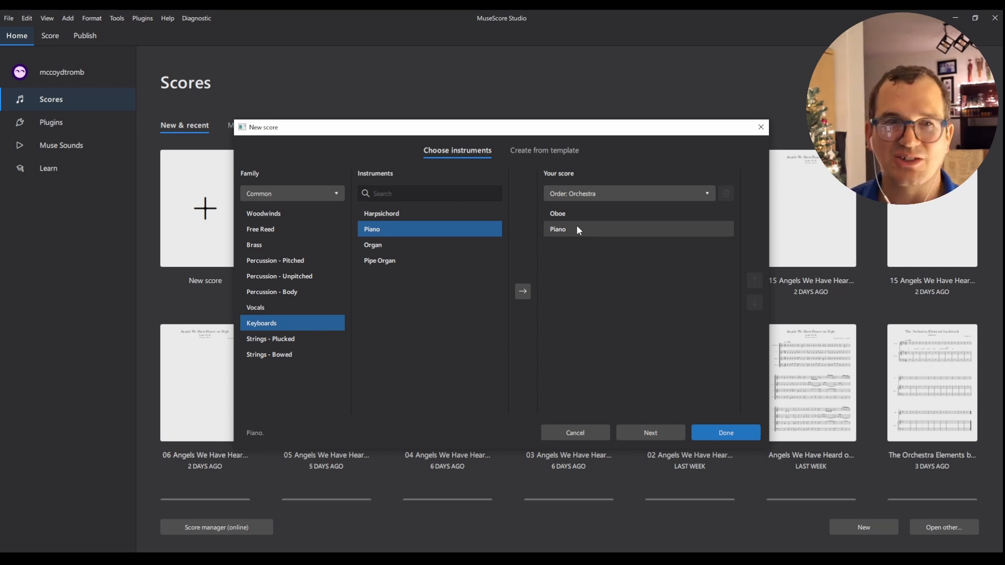
# Choose F minor from the minor key signatures for the new oboe and piano score.
pyautogui.click(650, 433)
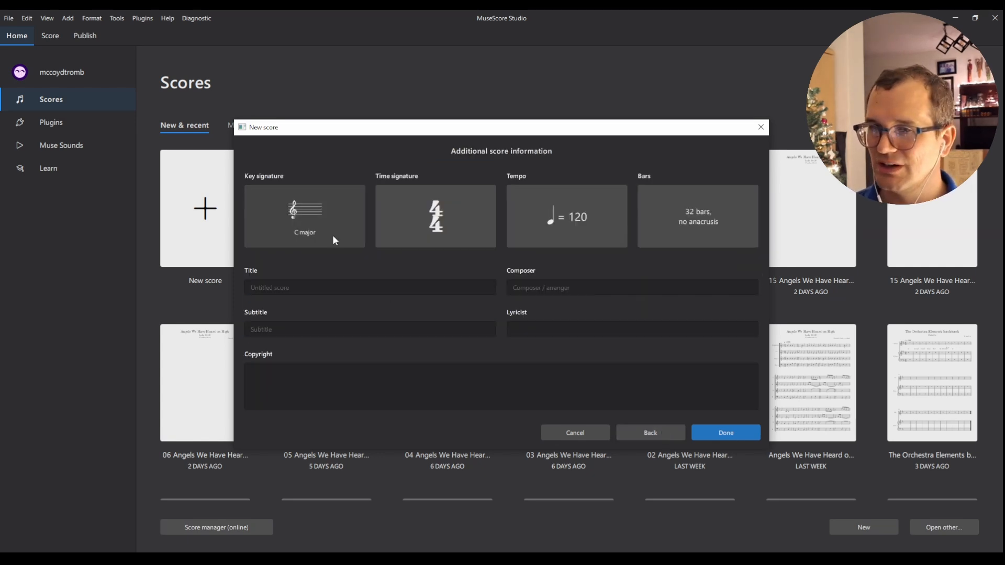
pyautogui.click(304, 215)
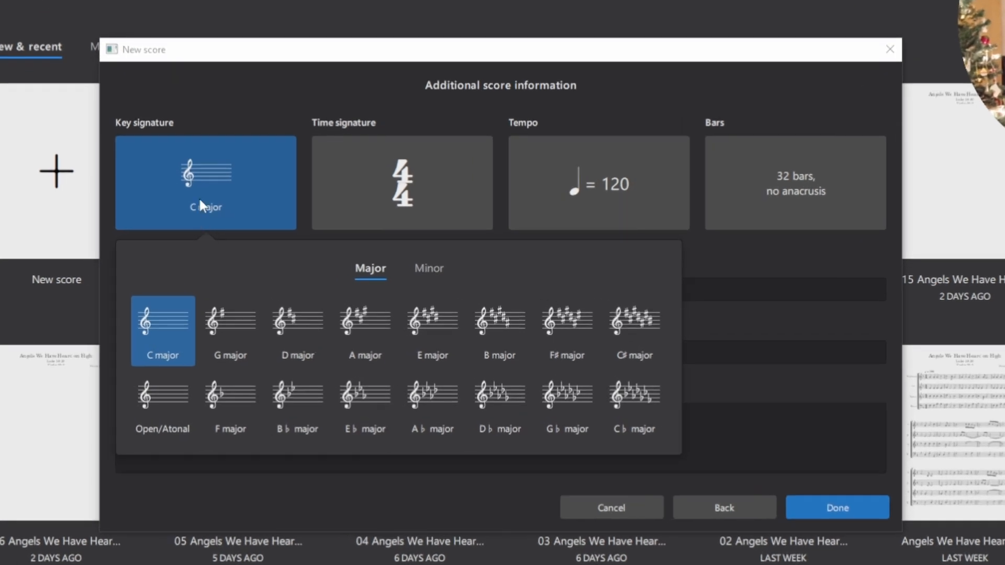
pyautogui.click(426, 268)
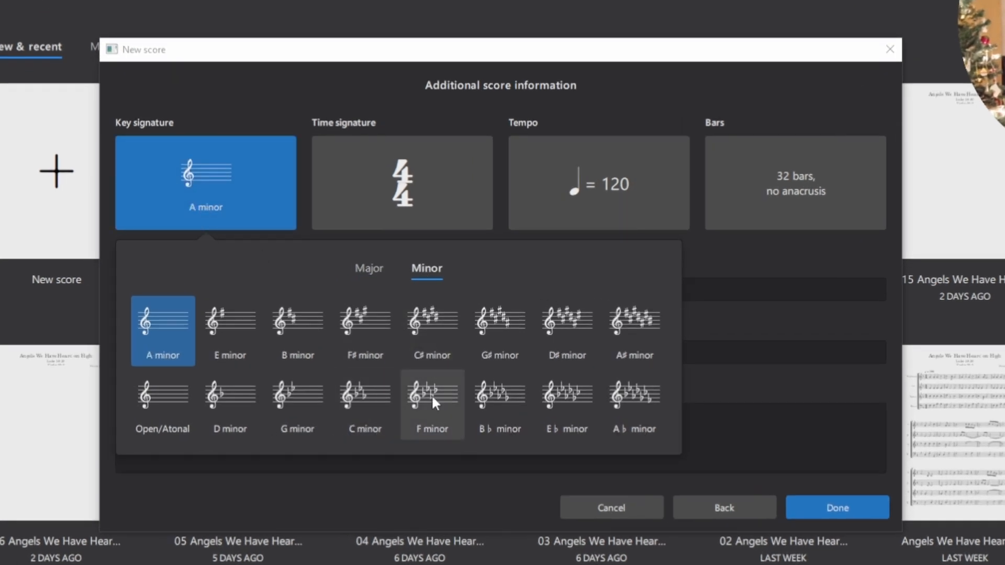
pyautogui.click(837, 508)
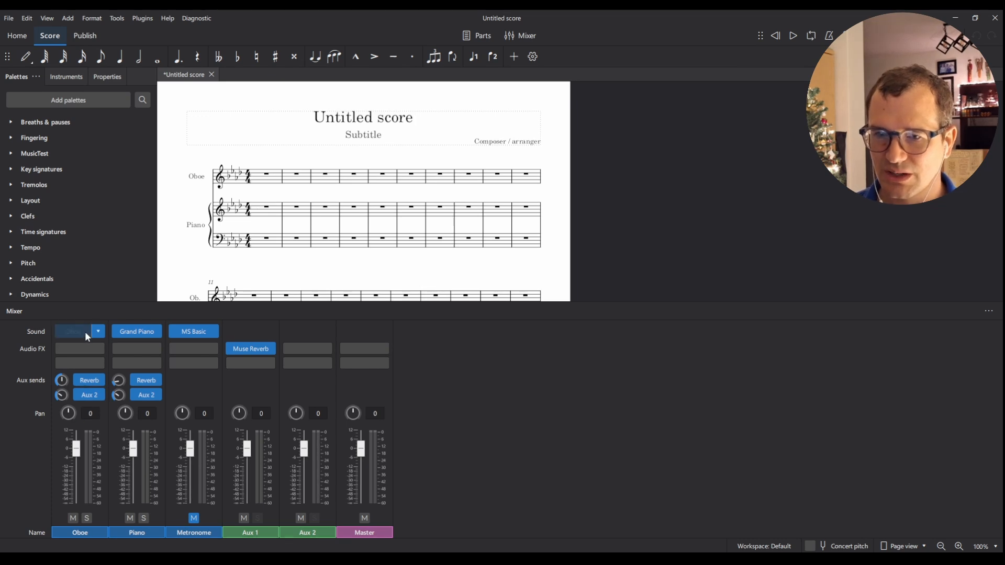
# Close the mixer and select bar 1 of the piano part for chord entry.
pyautogui.click(79, 331)
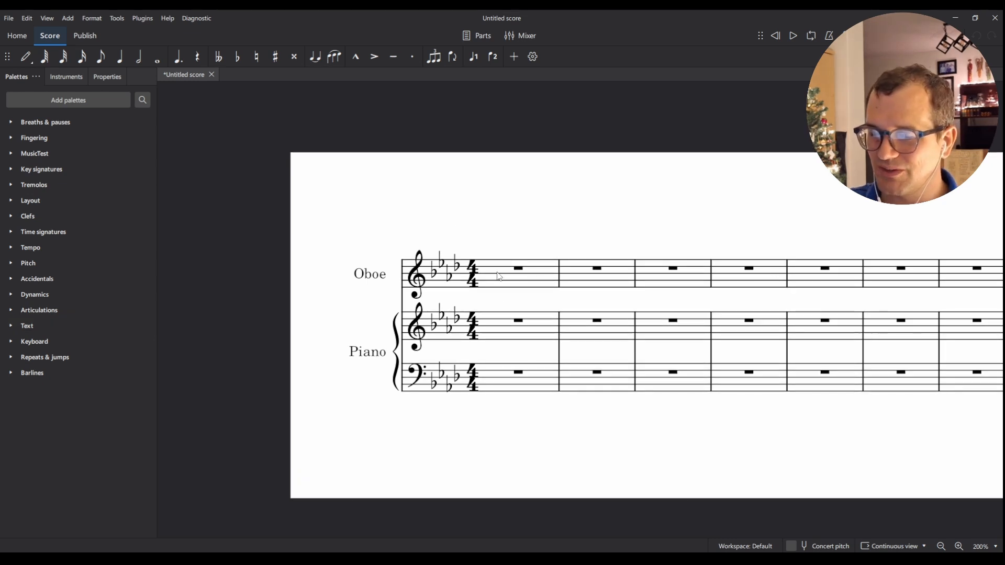
pyautogui.moveTo(590, 277)
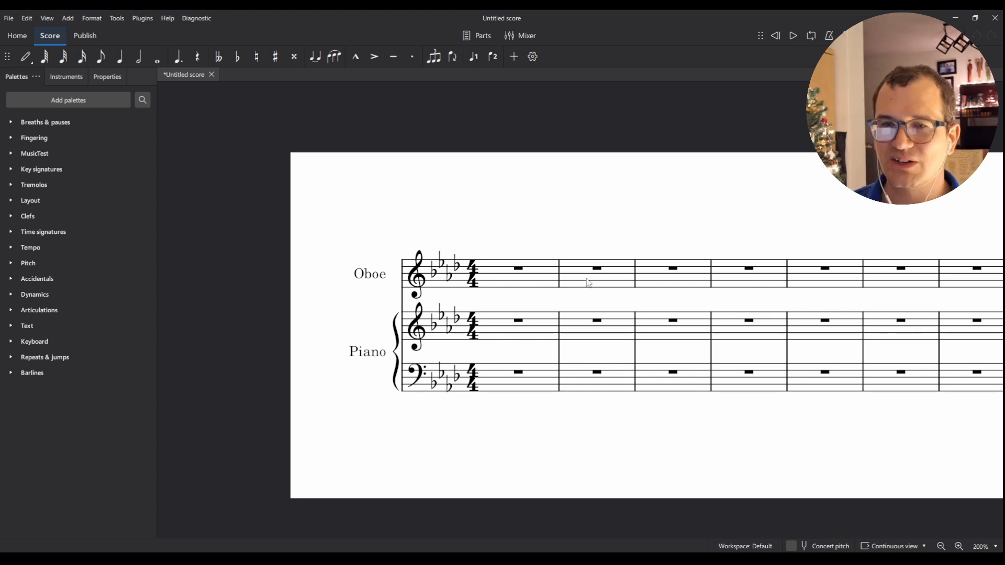
pyautogui.moveTo(584, 286)
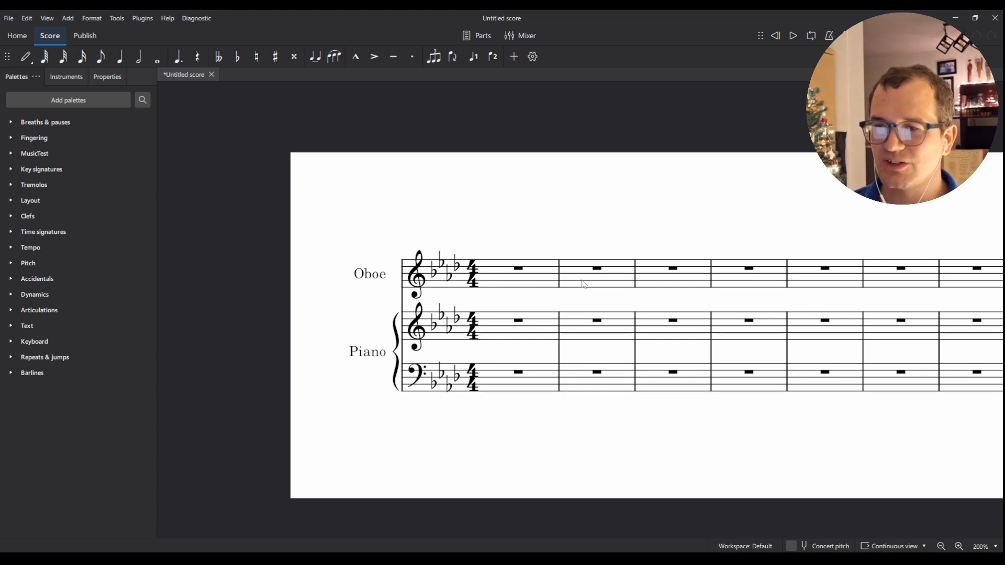
pyautogui.moveTo(537, 281)
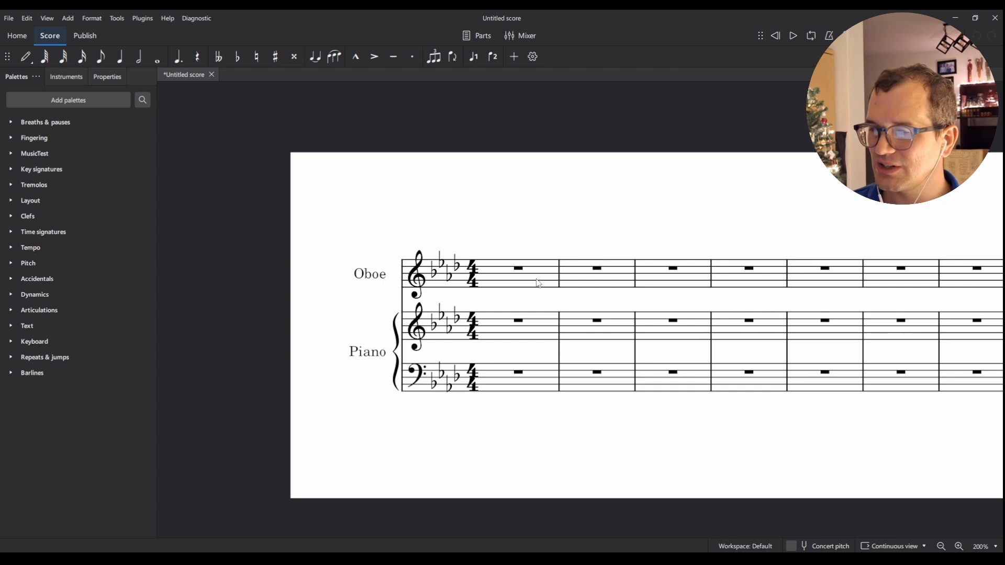
pyautogui.moveTo(646, 255)
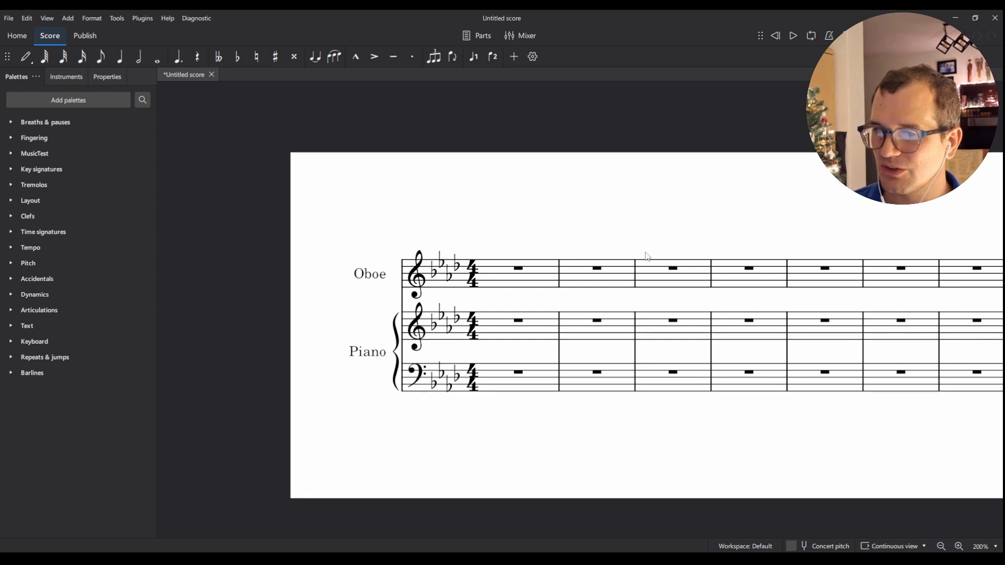
pyautogui.moveTo(709, 291)
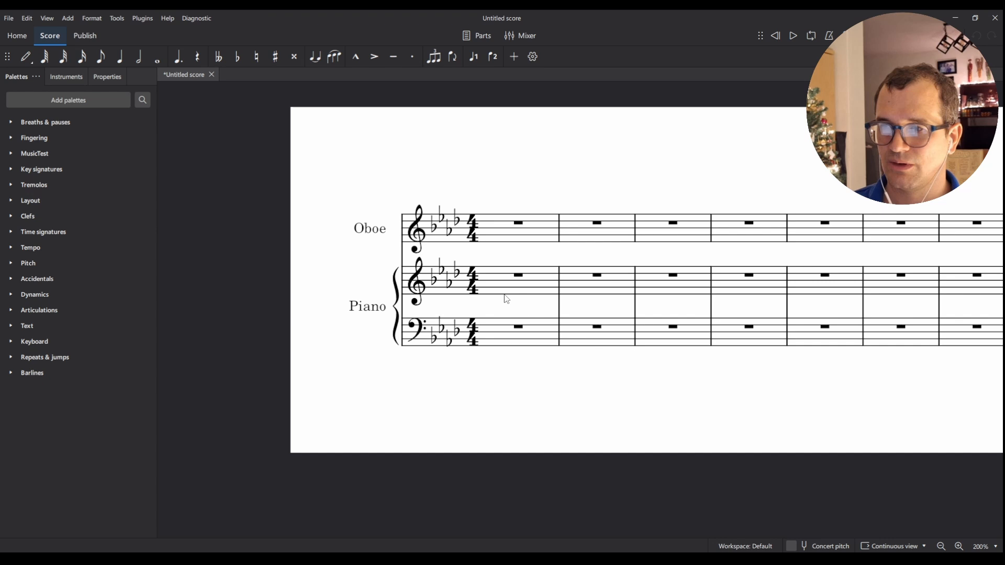
pyautogui.click(517, 276)
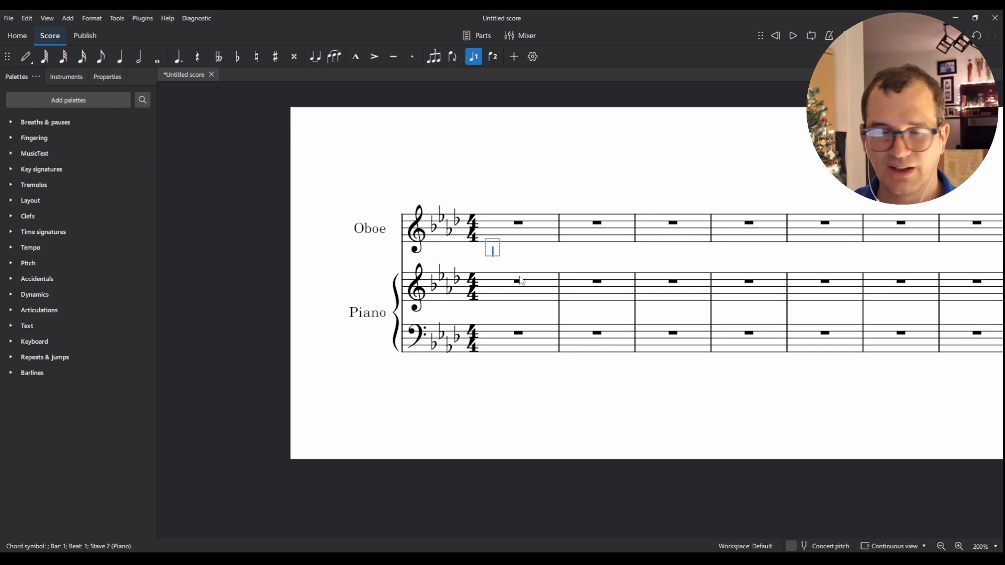
# Enter the chord symbols Fm, Fm, D♭, B♭m, G♭ and C bar by bar across bars 1 to 9.
pyautogui.write('Fm')
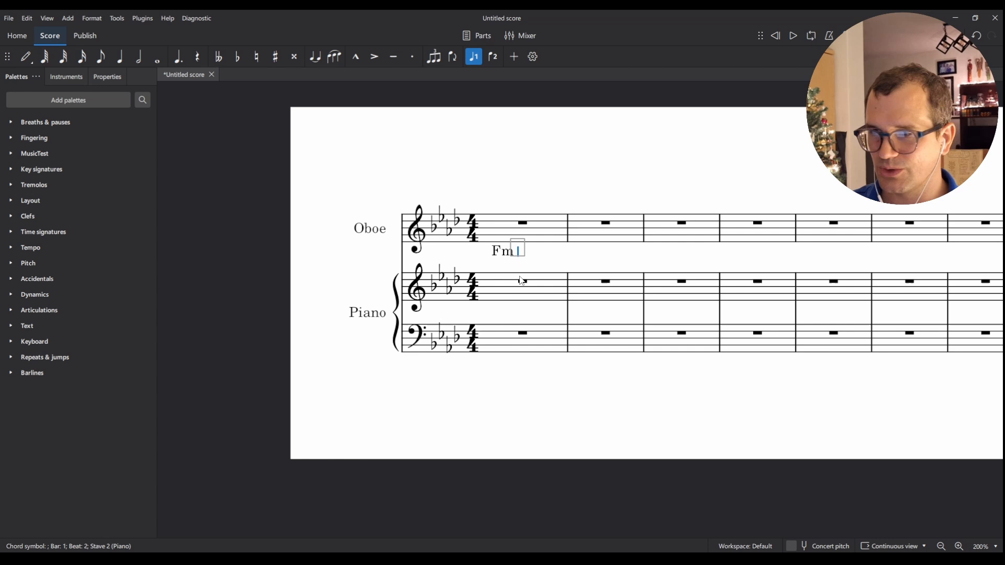
pyautogui.press('Space')
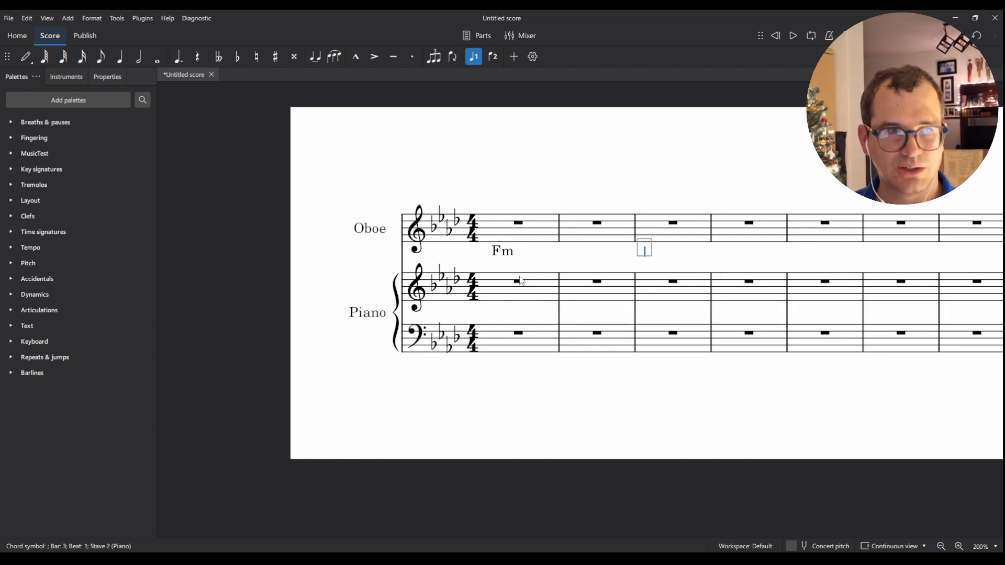
pyautogui.write('Fm')
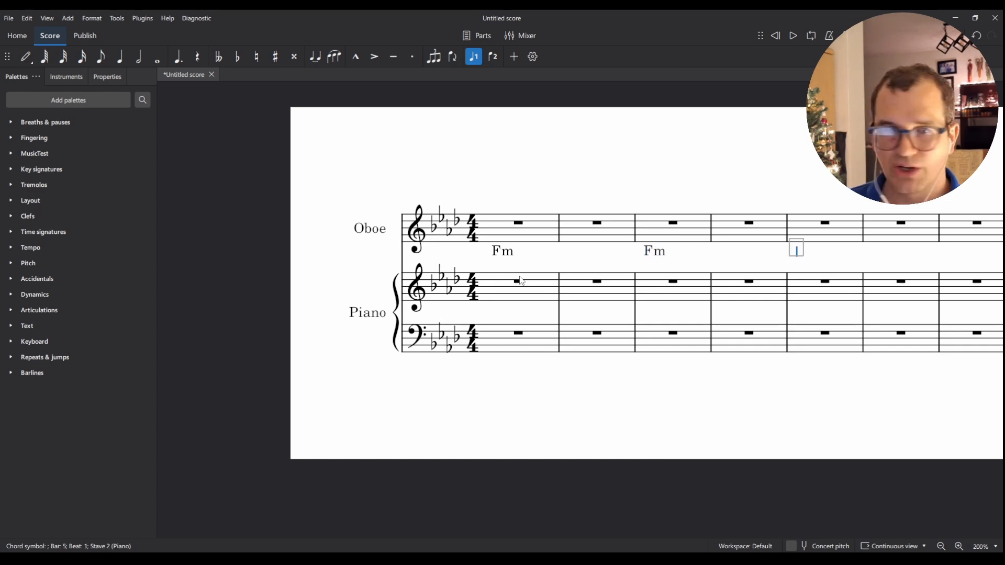
pyautogui.moveTo(756, 260)
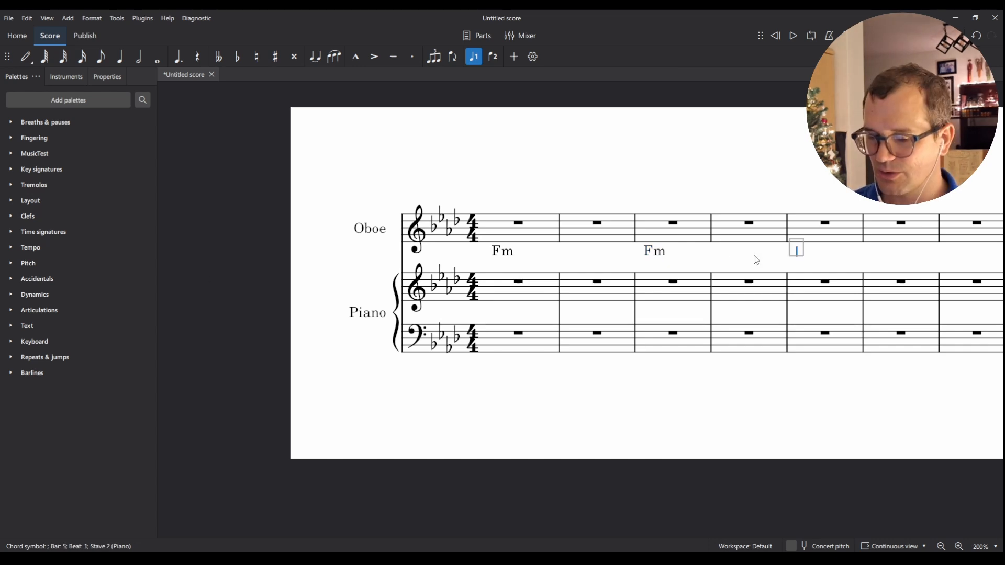
pyautogui.write('Db')
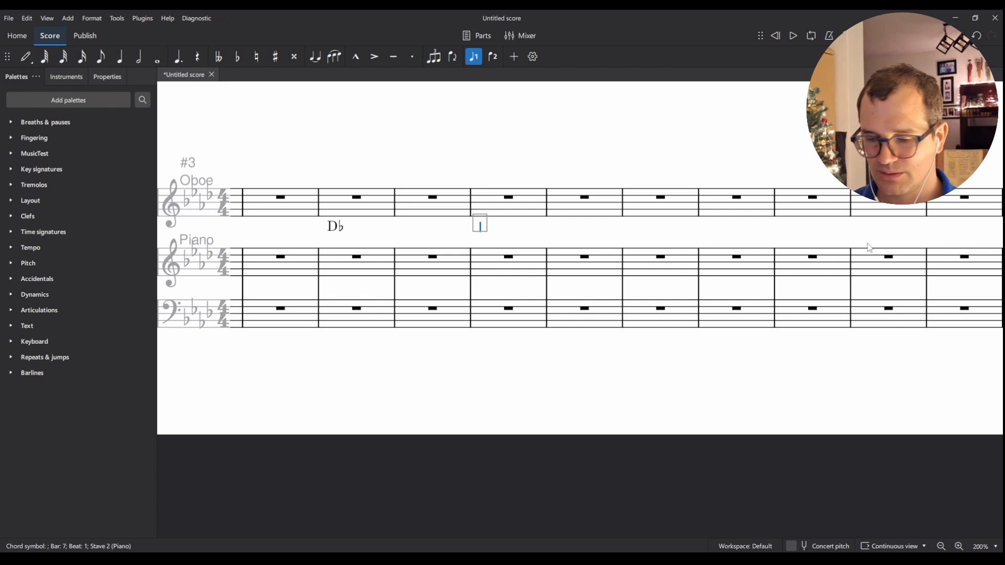
pyautogui.write('B')
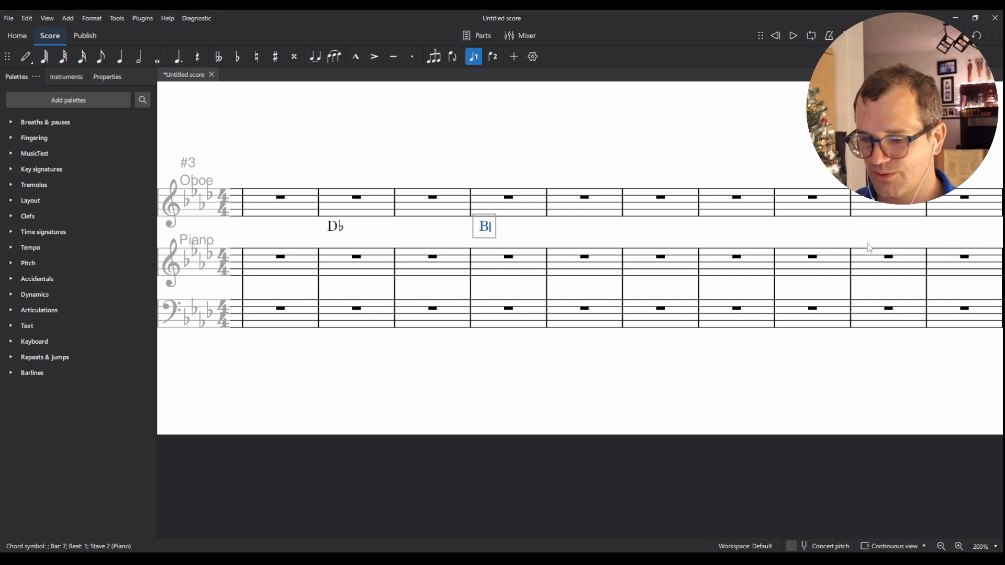
pyautogui.write('bm')
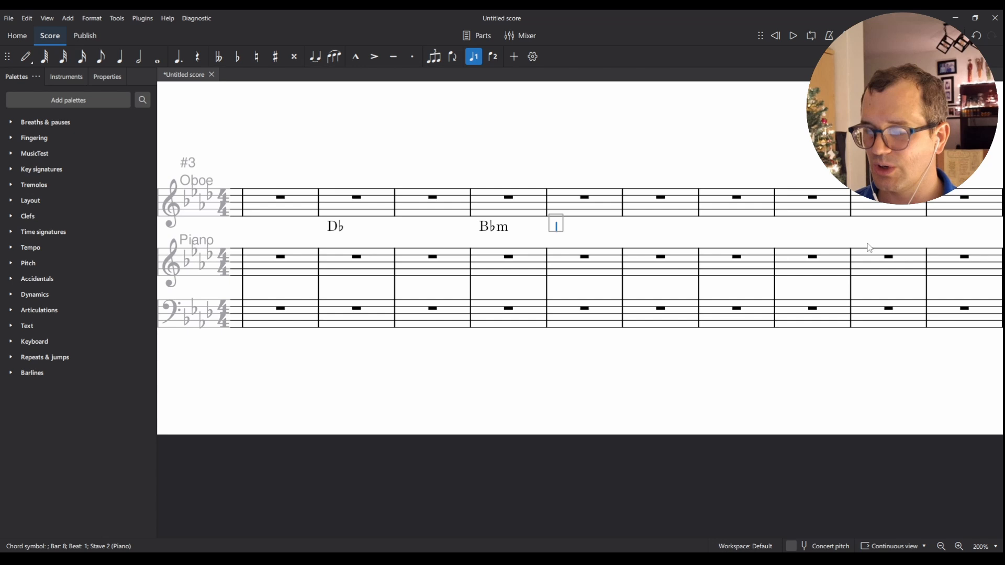
pyautogui.write('Gb')
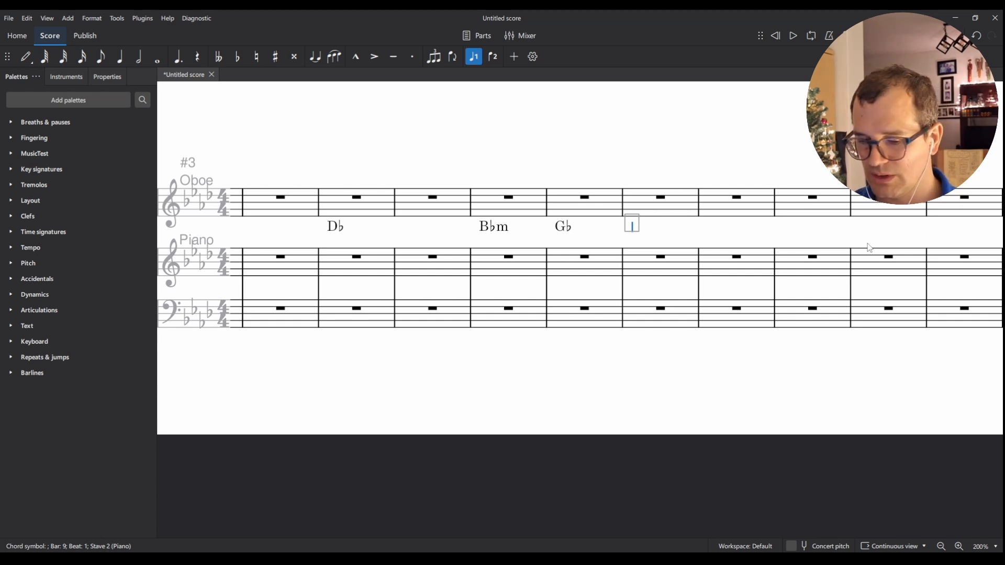
pyautogui.write('C')
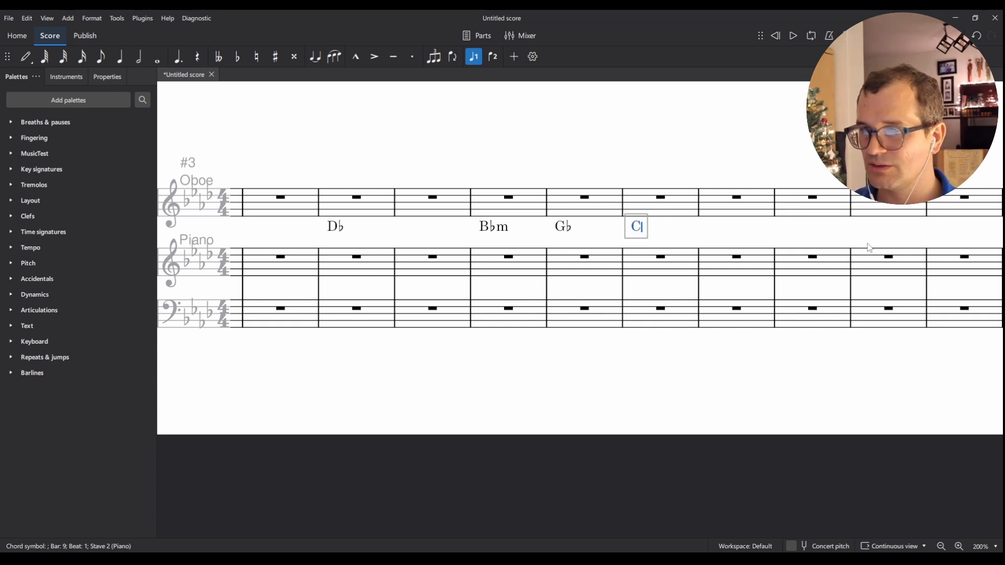
pyautogui.press('Space')
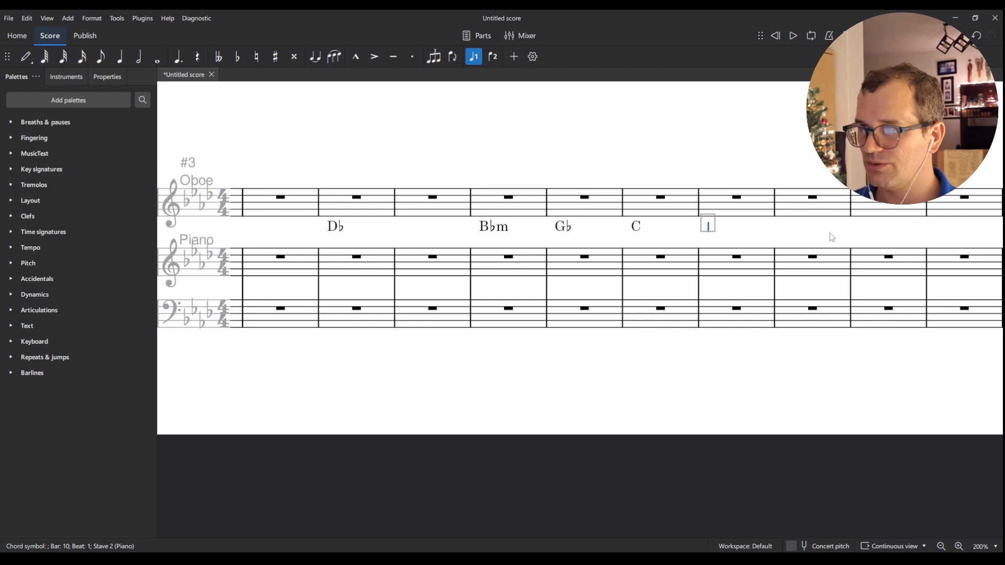
pyautogui.click(811, 197)
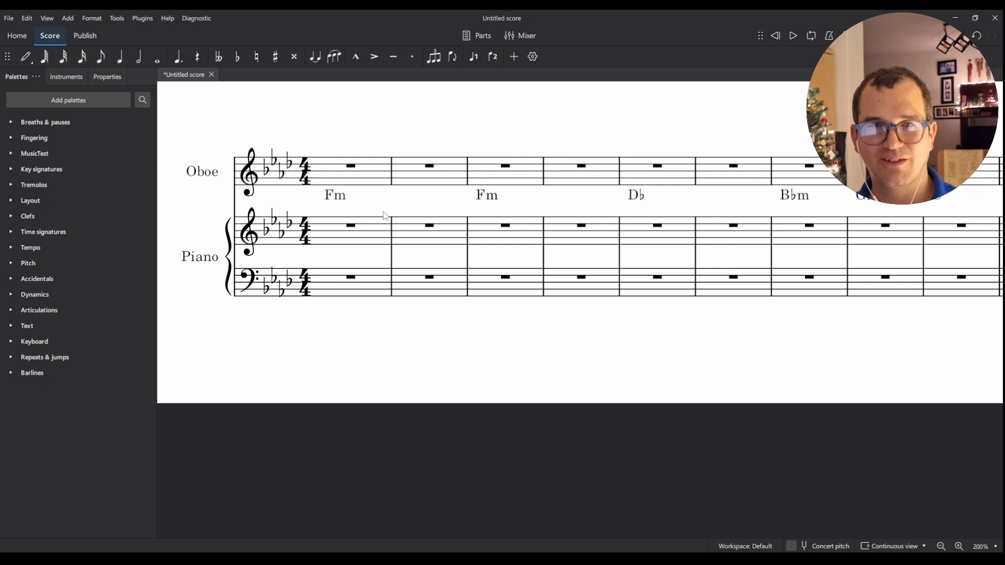
pyautogui.click(305, 172)
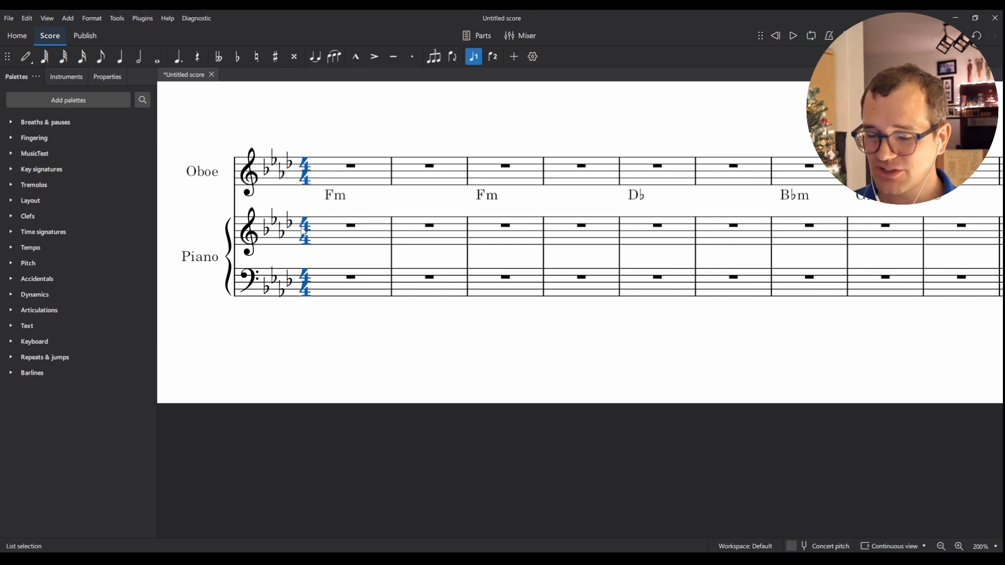
pyautogui.click(794, 36)
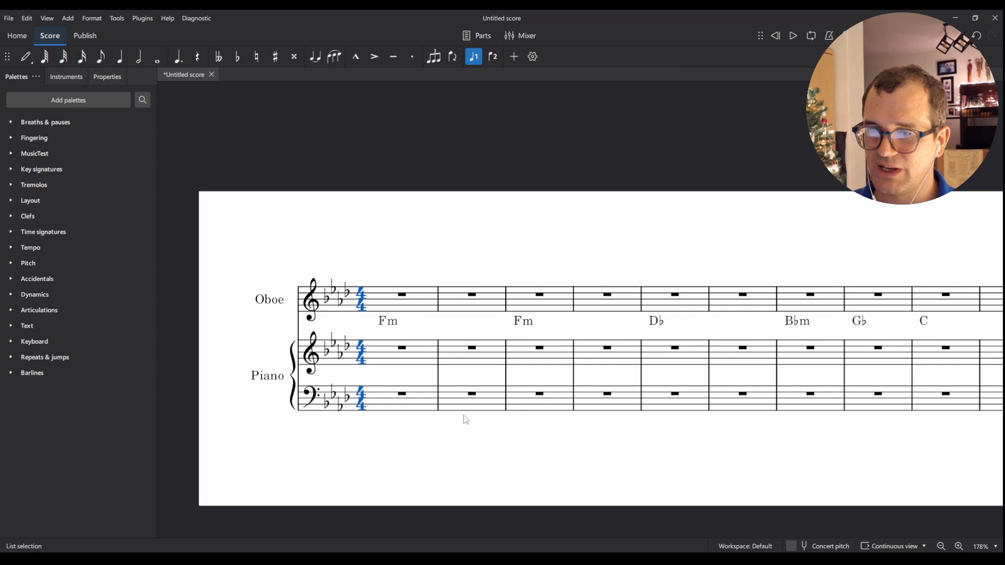
pyautogui.moveTo(498, 383)
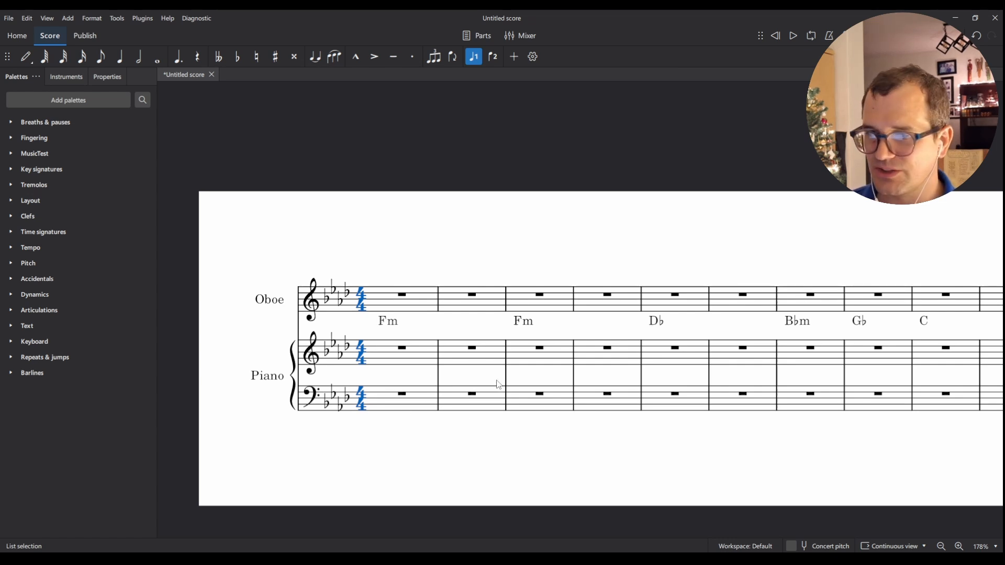
pyautogui.moveTo(387, 360)
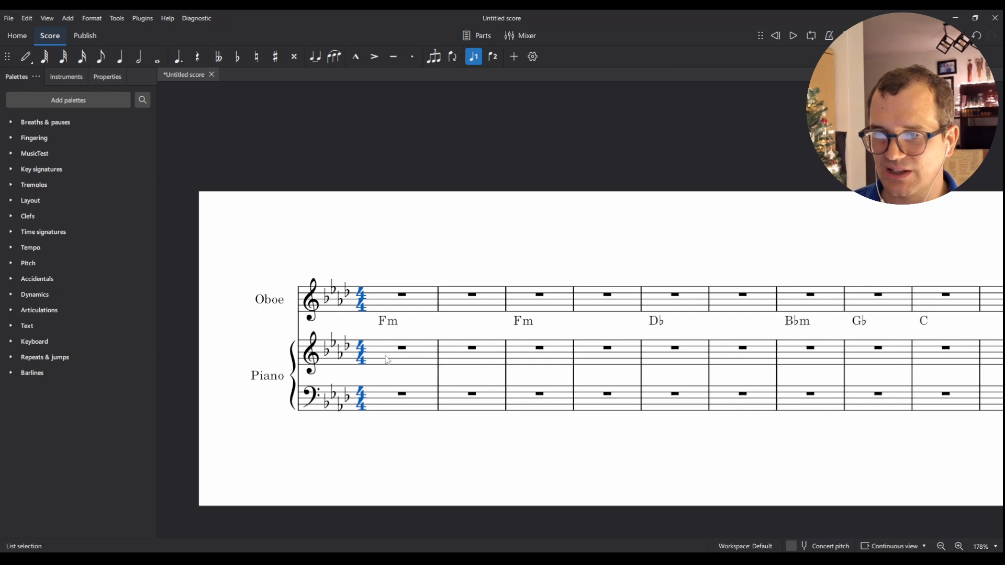
pyautogui.click(387, 321)
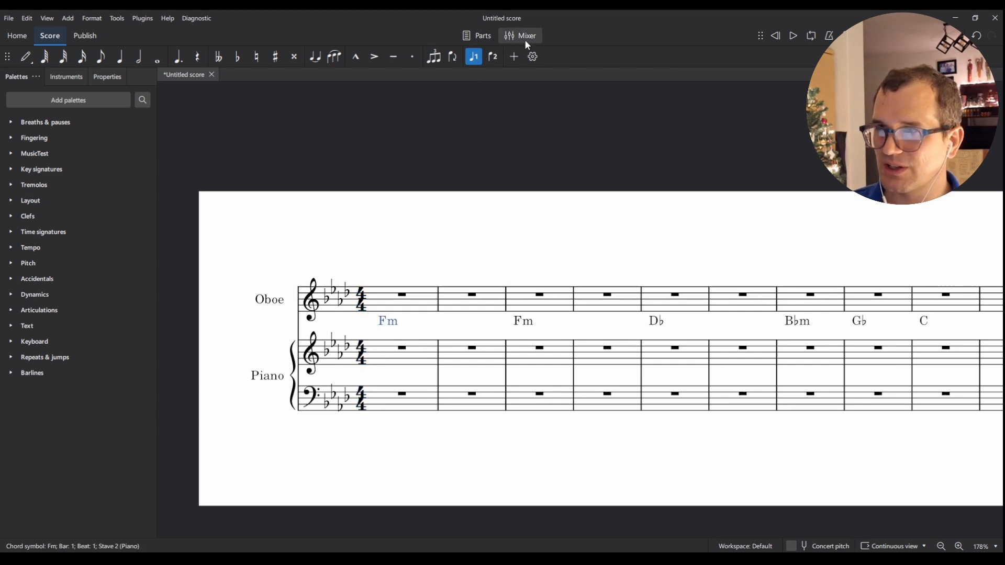
# Switch the Chords.Piano channel's sound to VST3 Native Instruments Kontakt 7 and bring up its window.
pyautogui.click(519, 36)
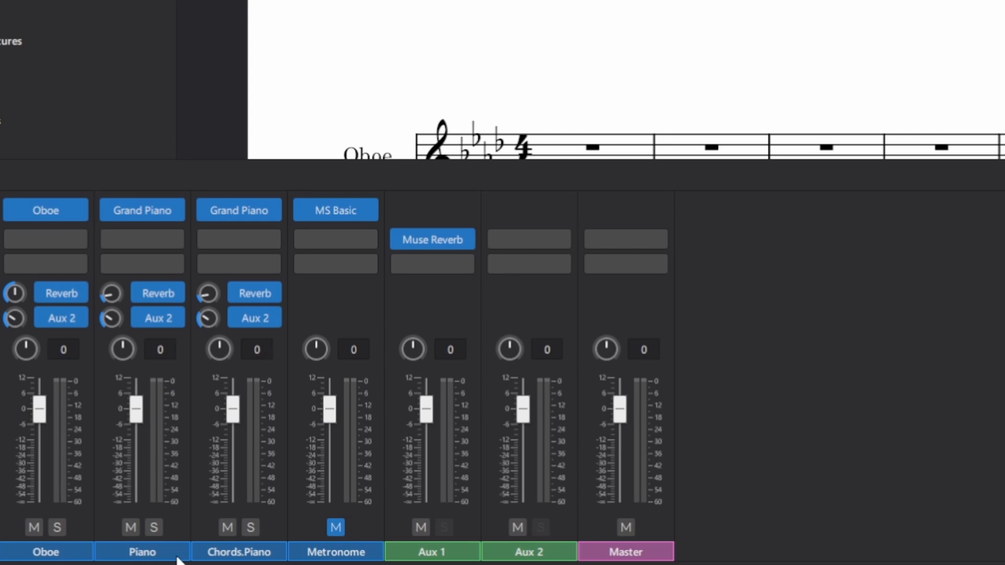
pyautogui.moveTo(269, 410)
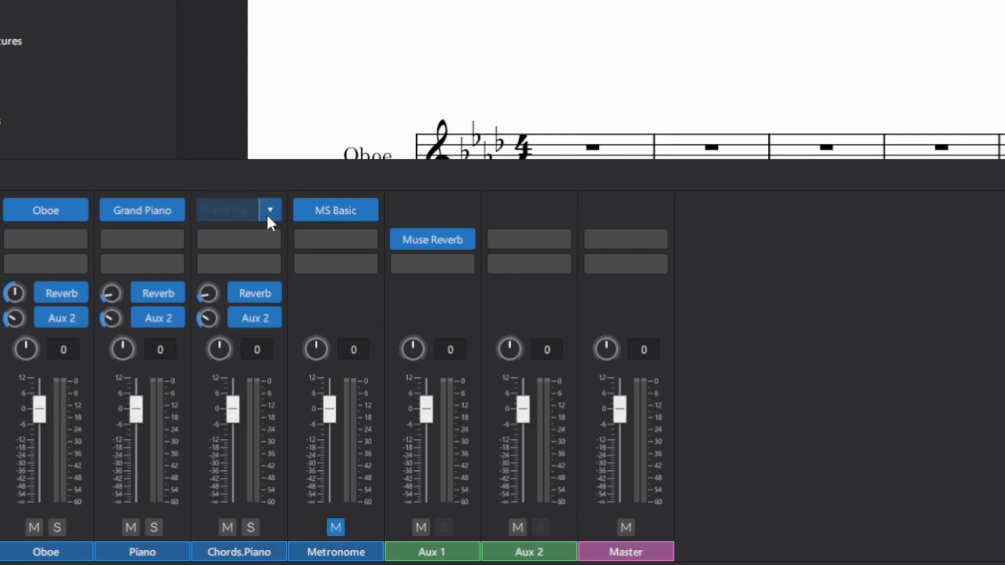
pyautogui.click(270, 210)
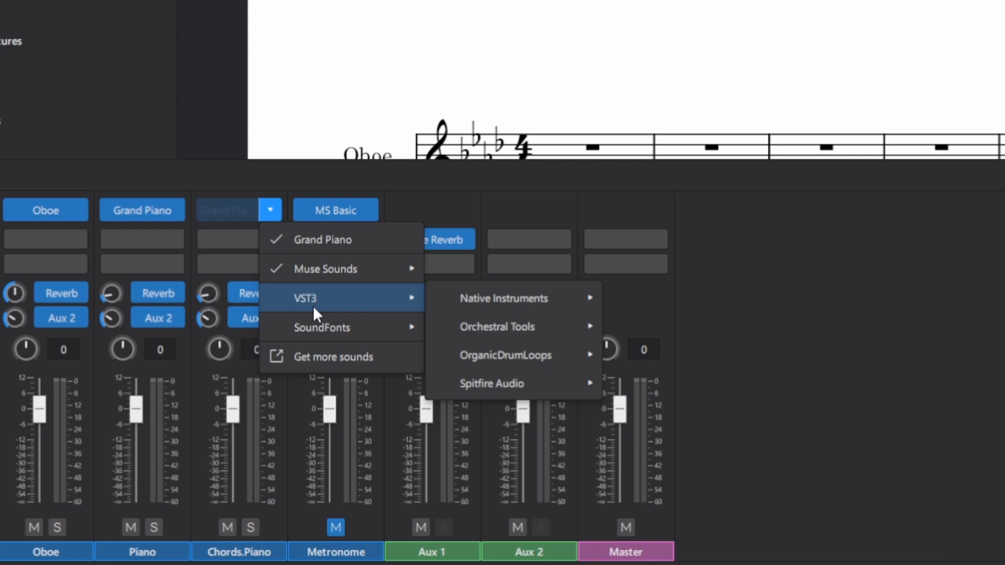
pyautogui.moveTo(502, 298)
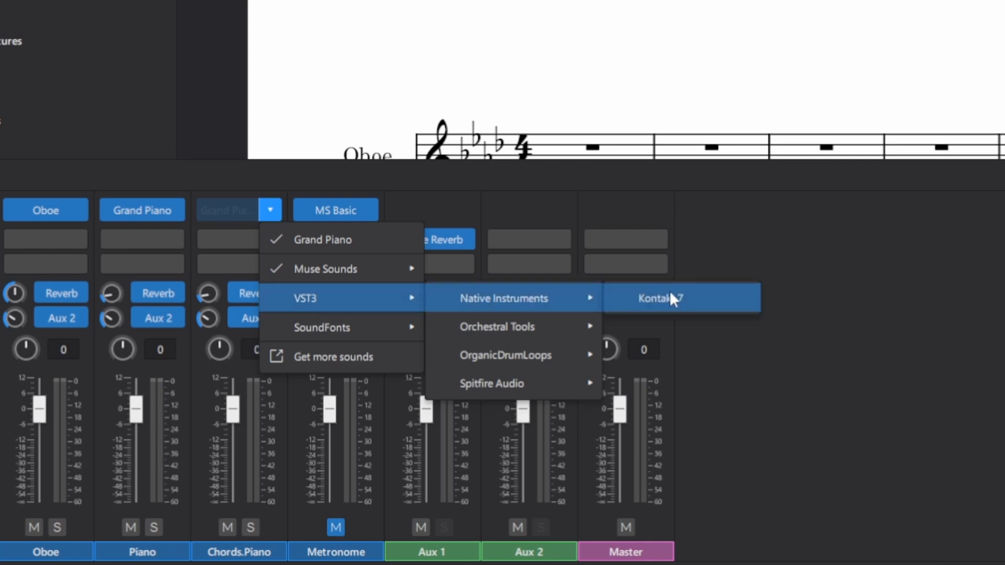
pyautogui.click(676, 298)
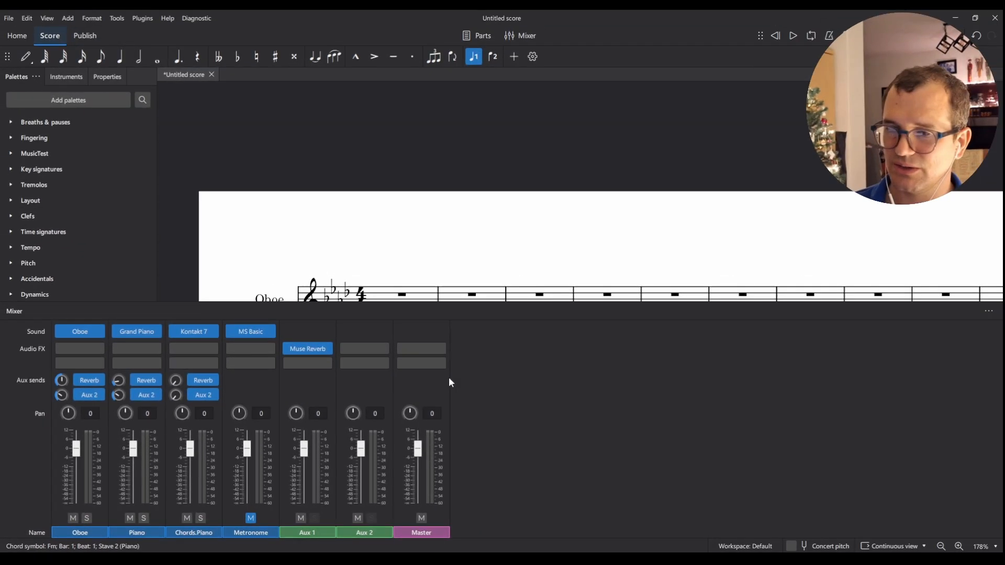
pyautogui.click(193, 331)
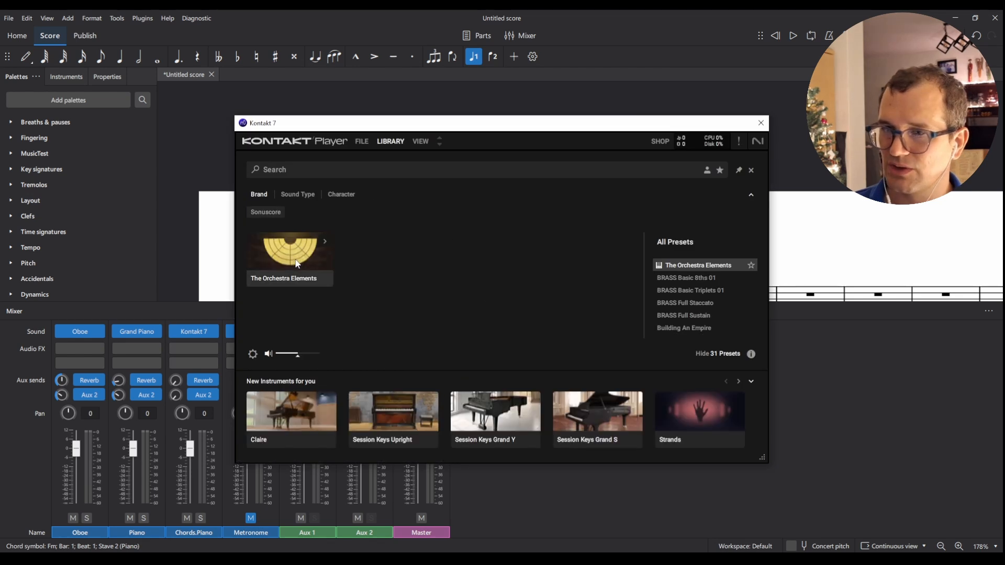
# Load The Orchestra Elements on its Icy Lake preset and dismiss the upgrade notice.
pyautogui.click(296, 263)
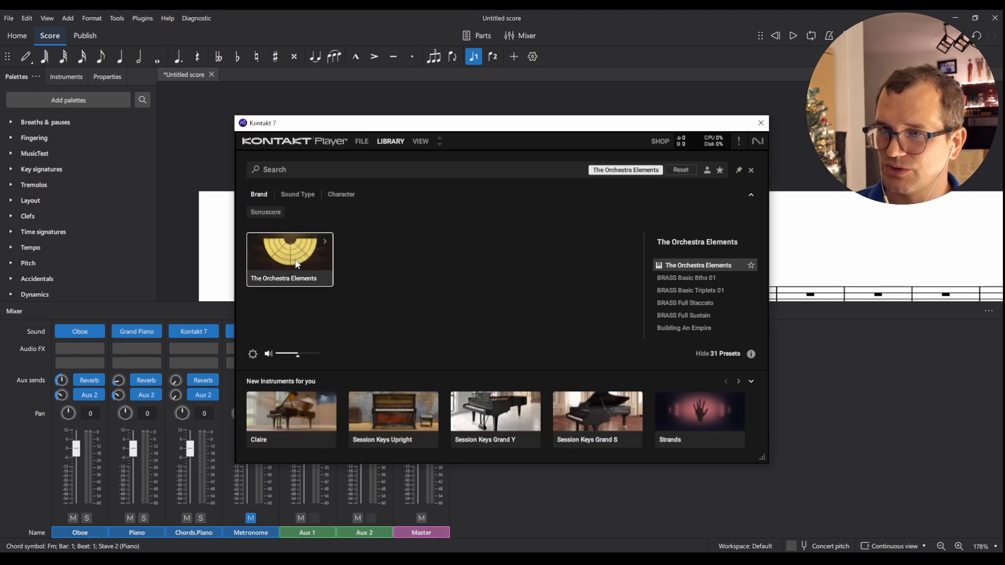
pyautogui.scroll(-3)
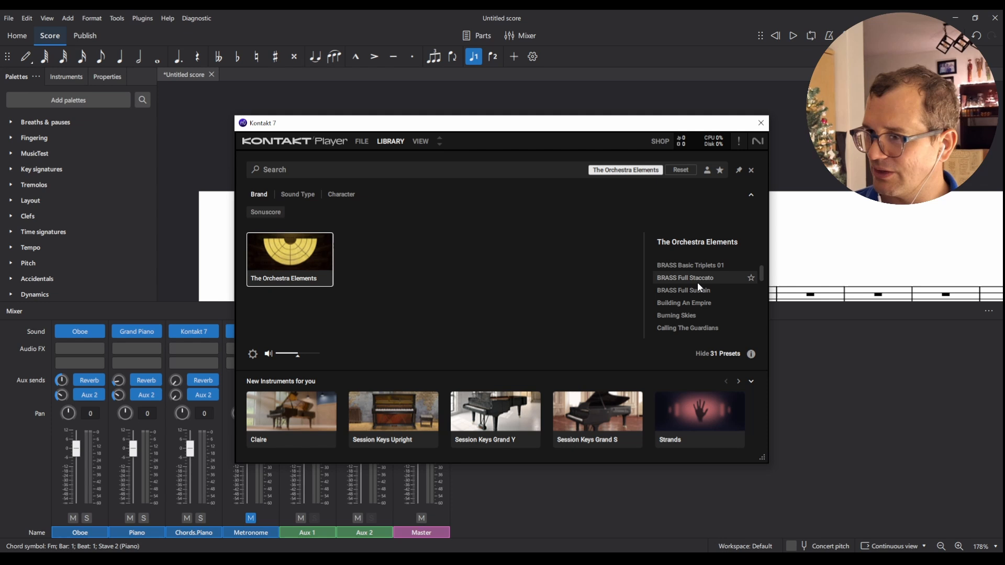
pyautogui.scroll(-3)
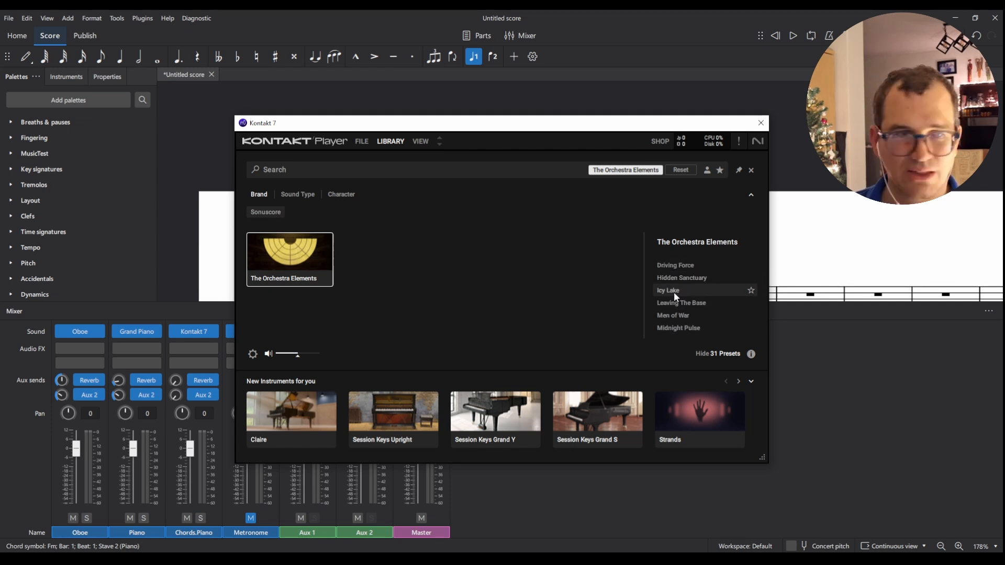
pyautogui.doubleClick(668, 290)
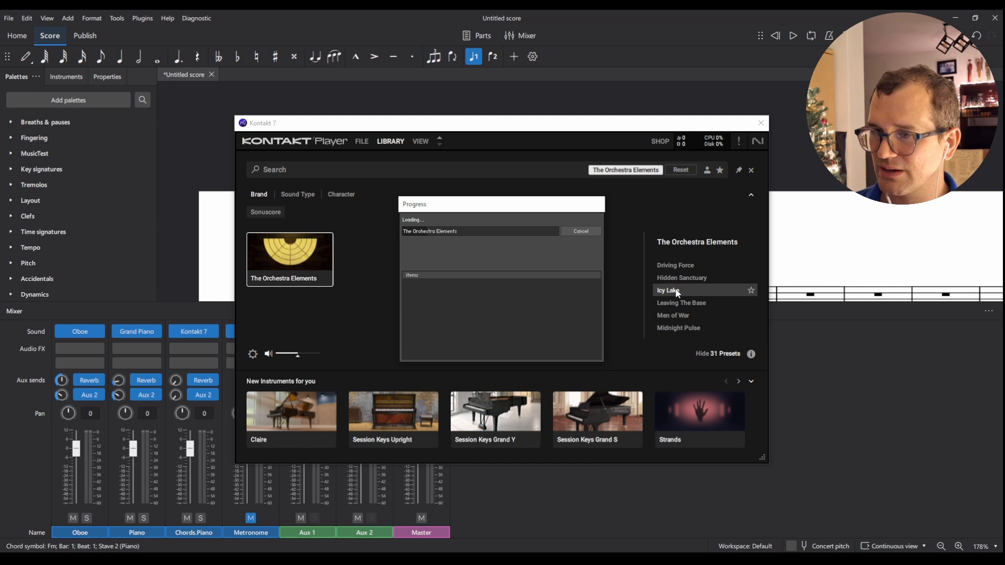
pyautogui.click(668, 291)
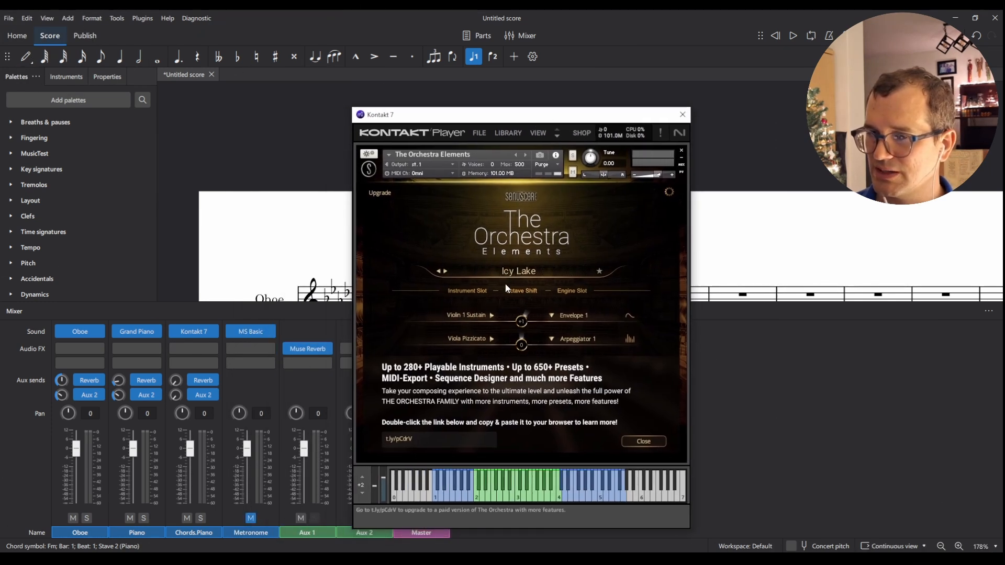
pyautogui.click(643, 441)
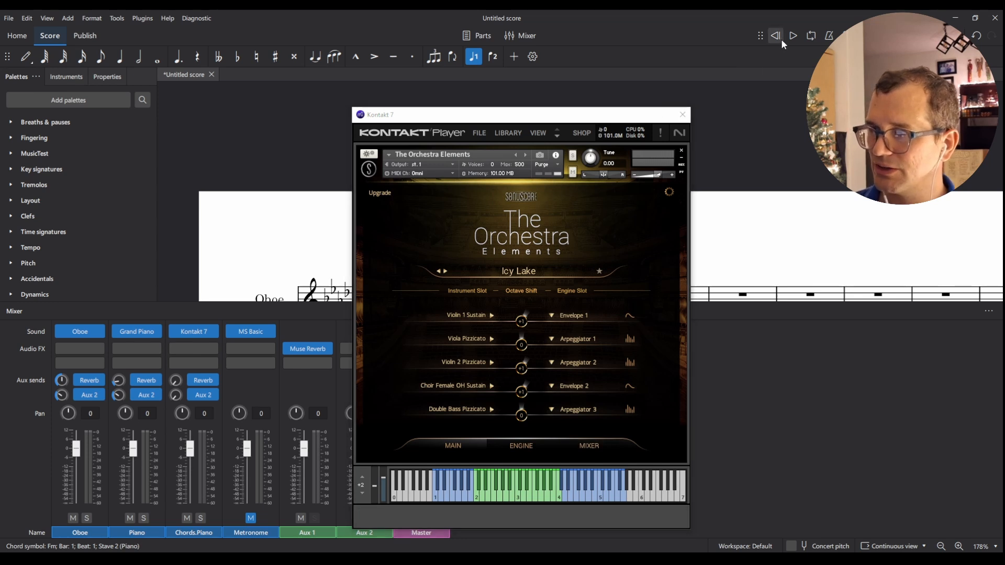
# Play the chord progression back and reopen the Kontakt 7 window from the Chords.Piano channel.
pyautogui.click(794, 35)
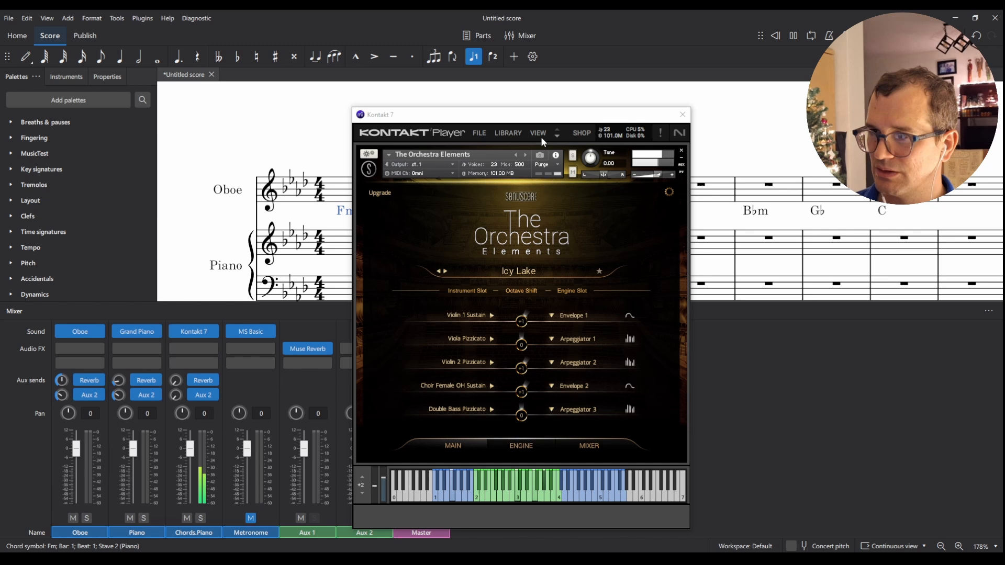
pyautogui.click(682, 114)
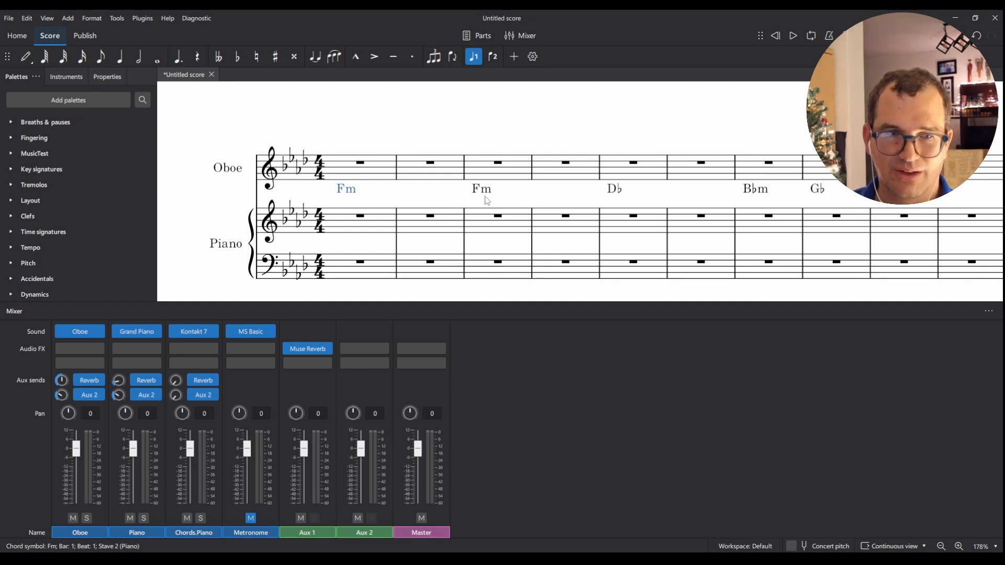
pyautogui.moveTo(462, 206)
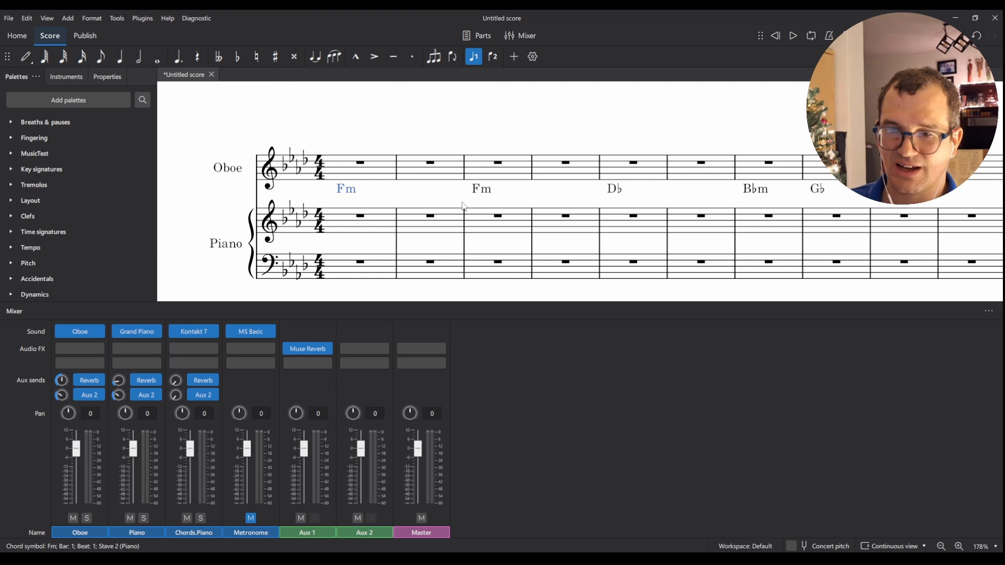
pyautogui.moveTo(194, 337)
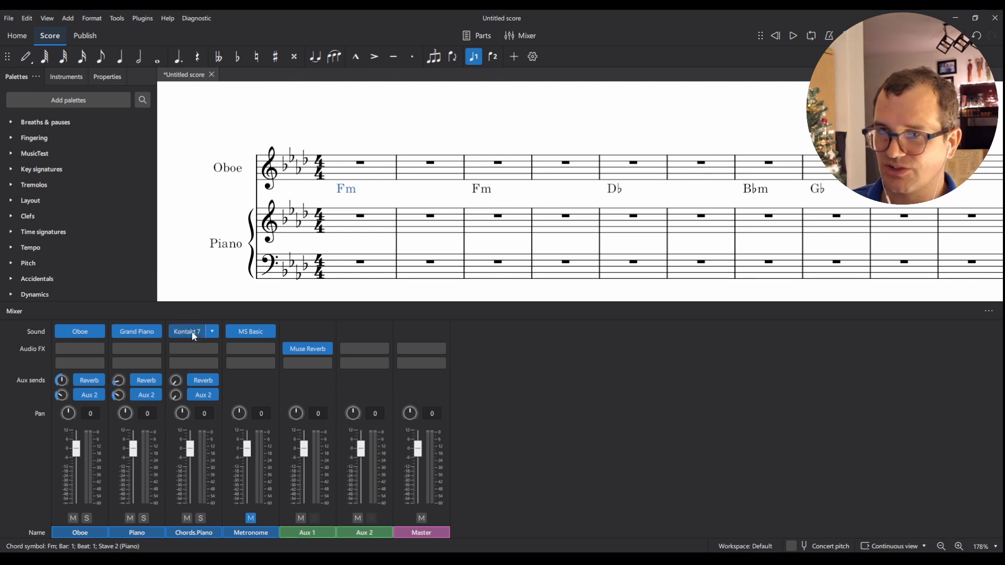
pyautogui.click(186, 331)
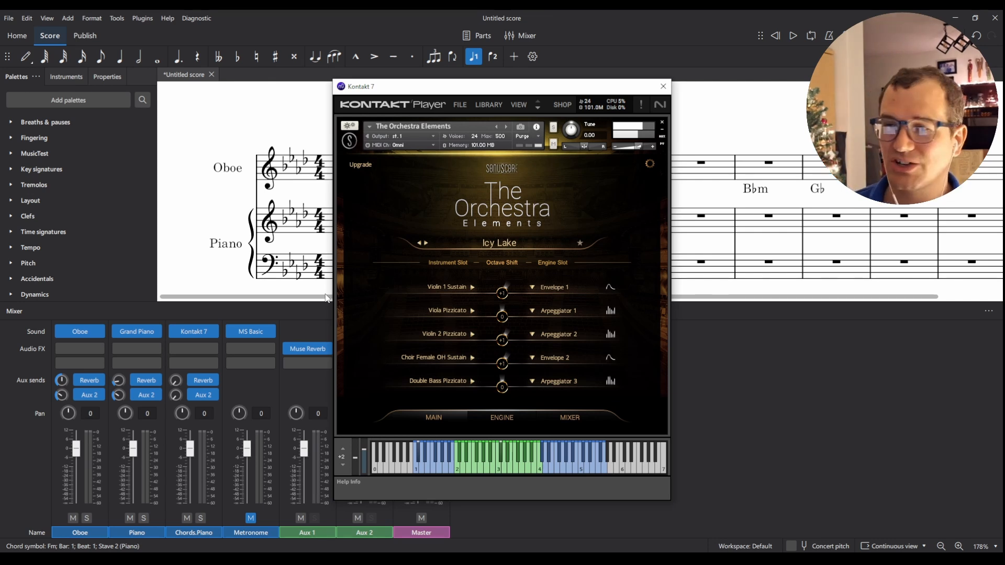
pyautogui.moveTo(330, 288)
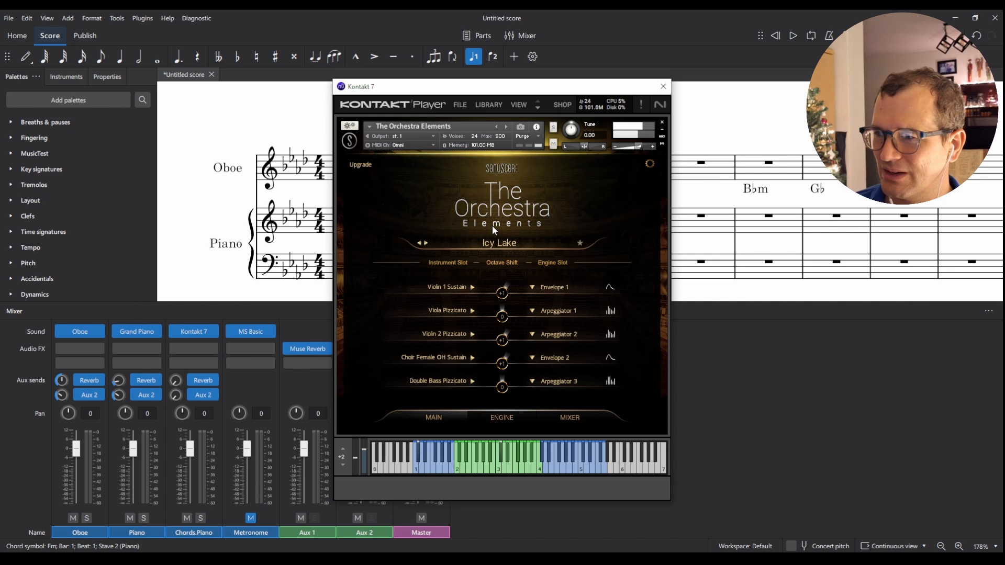
pyautogui.moveTo(503, 249)
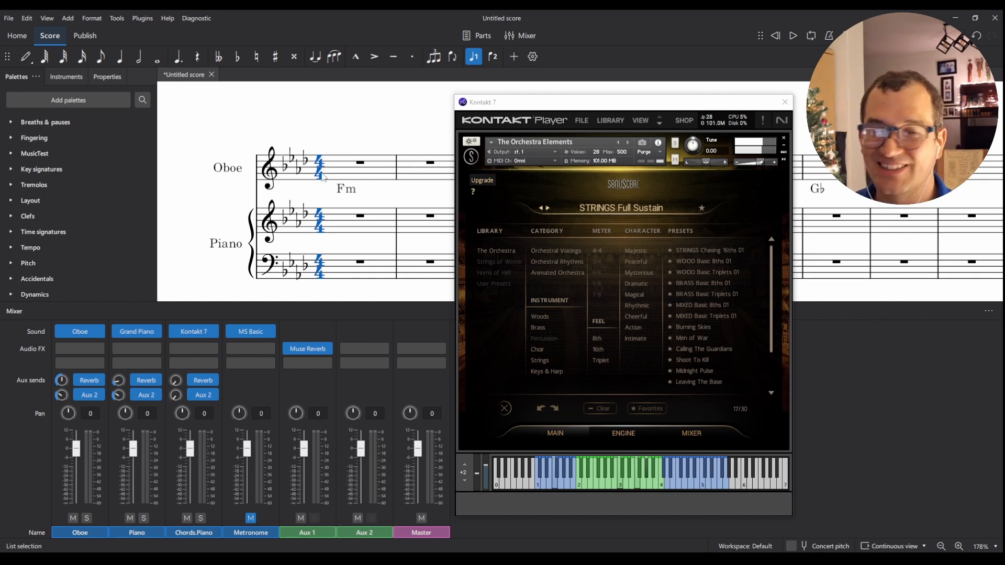
pyautogui.moveTo(314, 183)
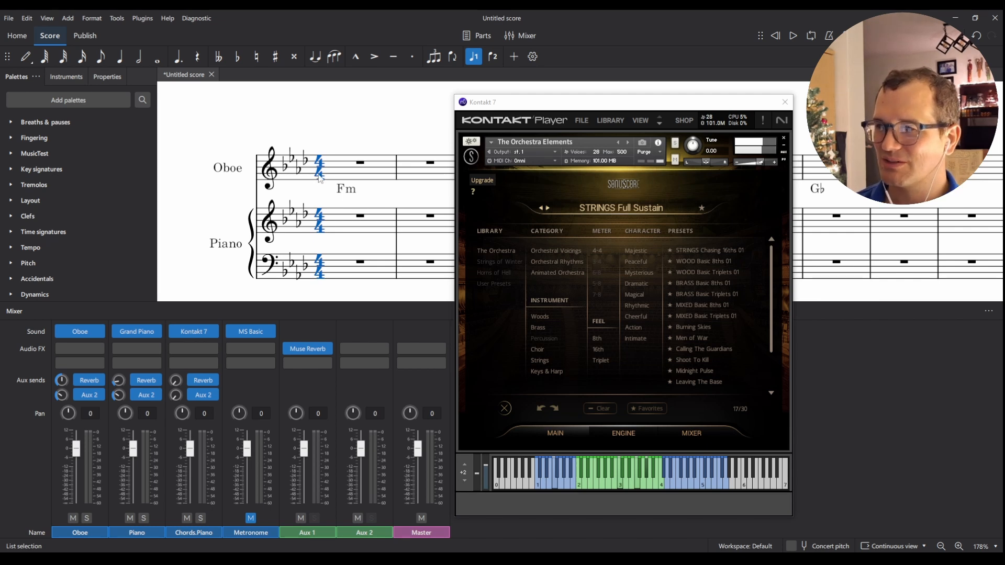
pyautogui.moveTo(705, 316)
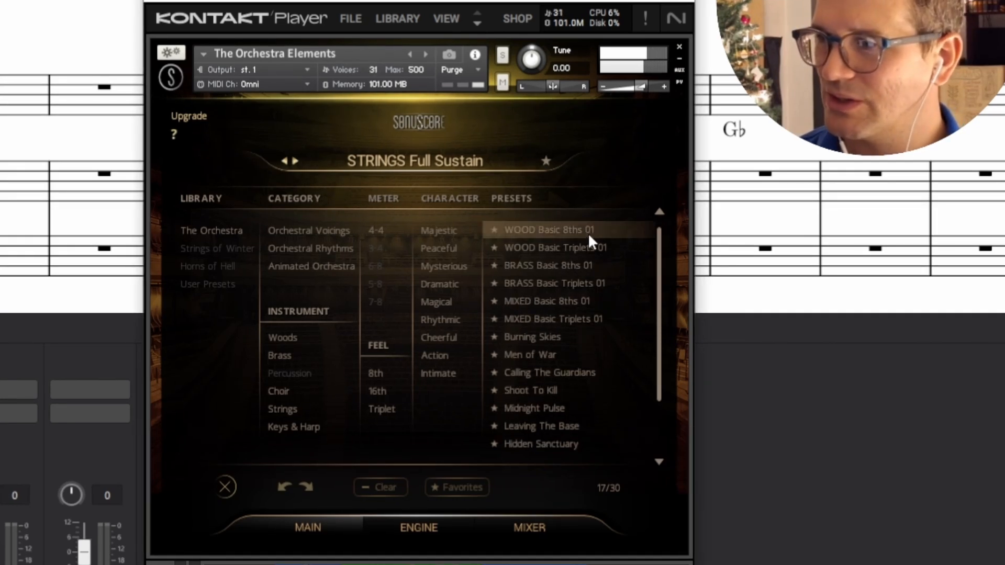
pyautogui.click(556, 247)
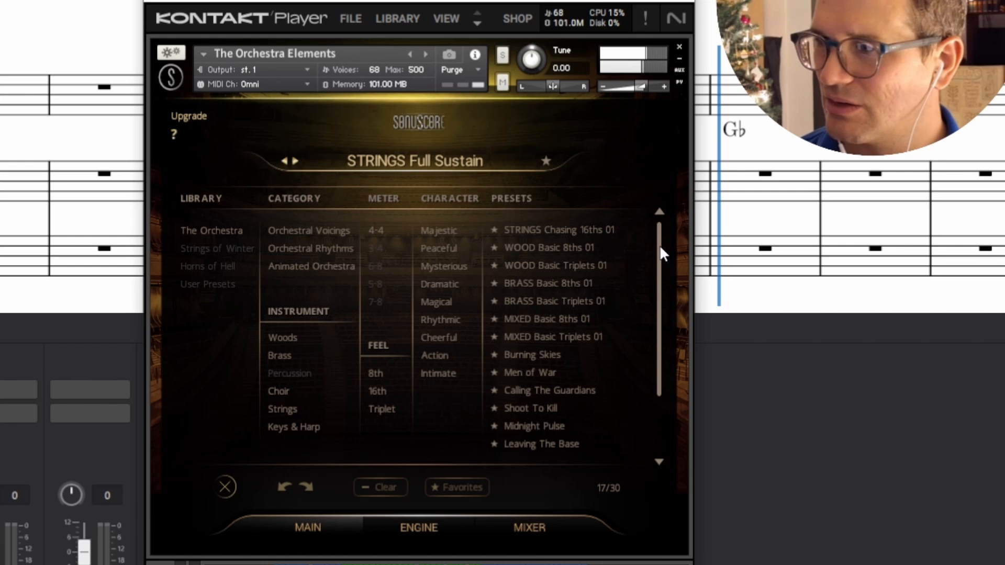
pyautogui.scroll(-3)
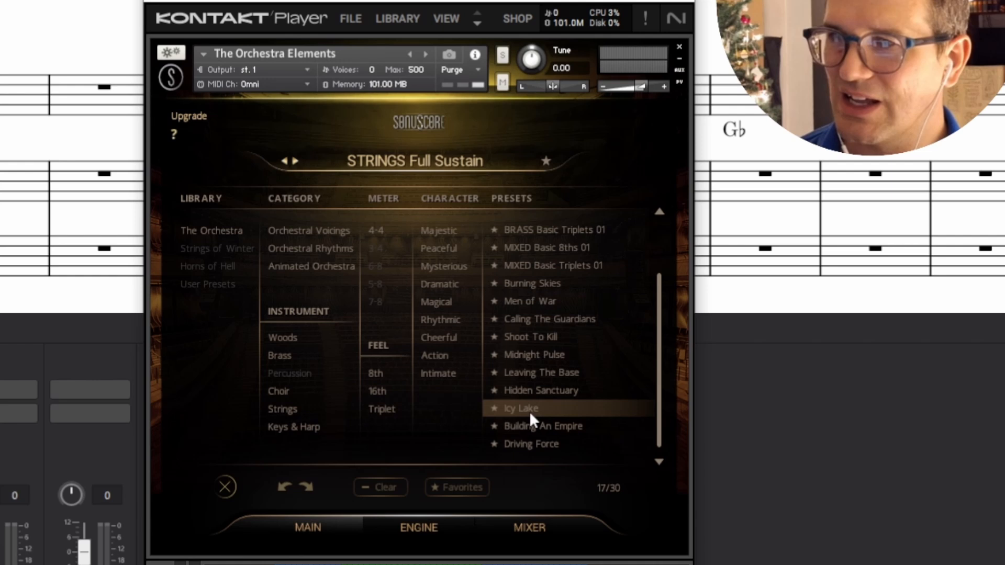
pyautogui.moveTo(515, 350)
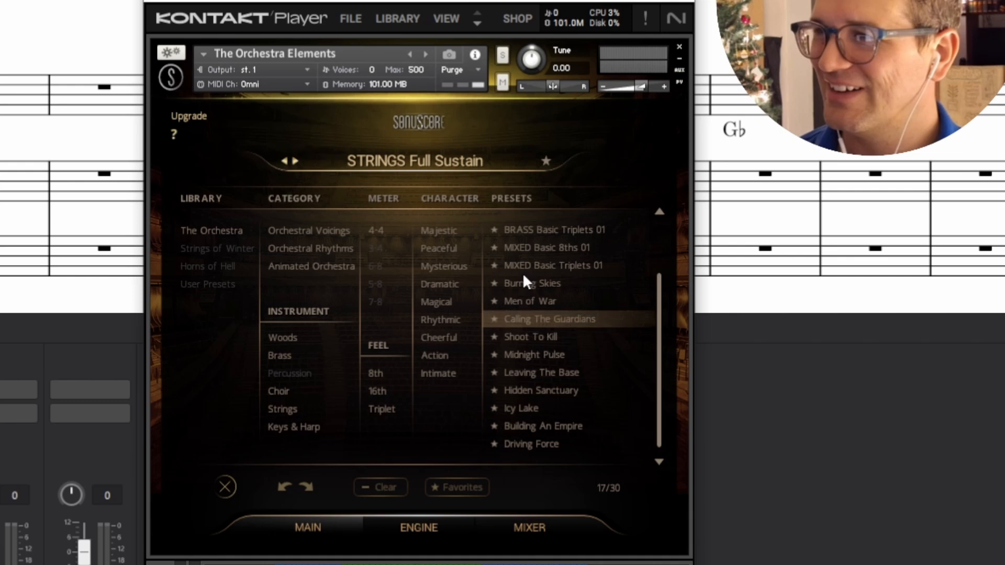
pyautogui.moveTo(541, 187)
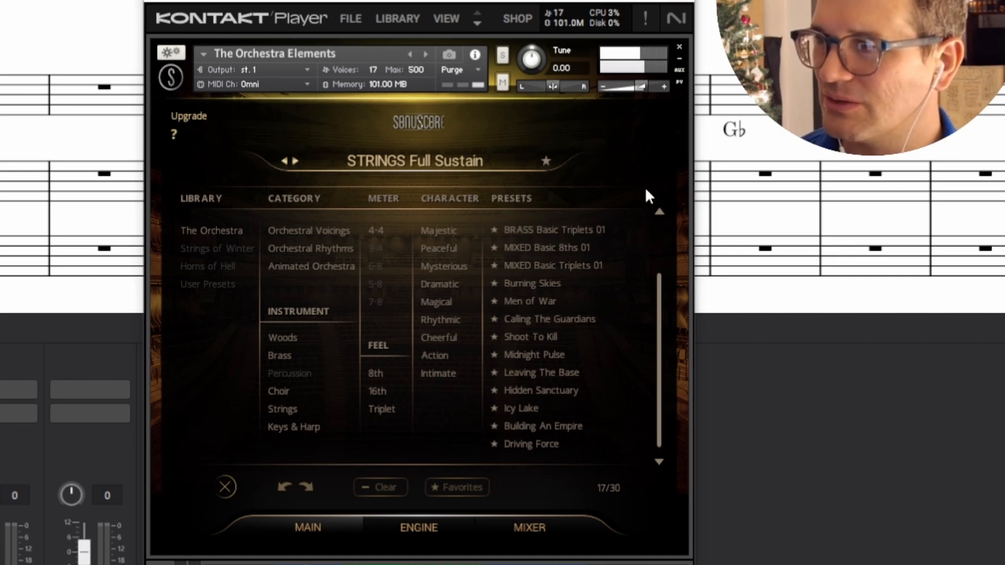
pyautogui.click(531, 283)
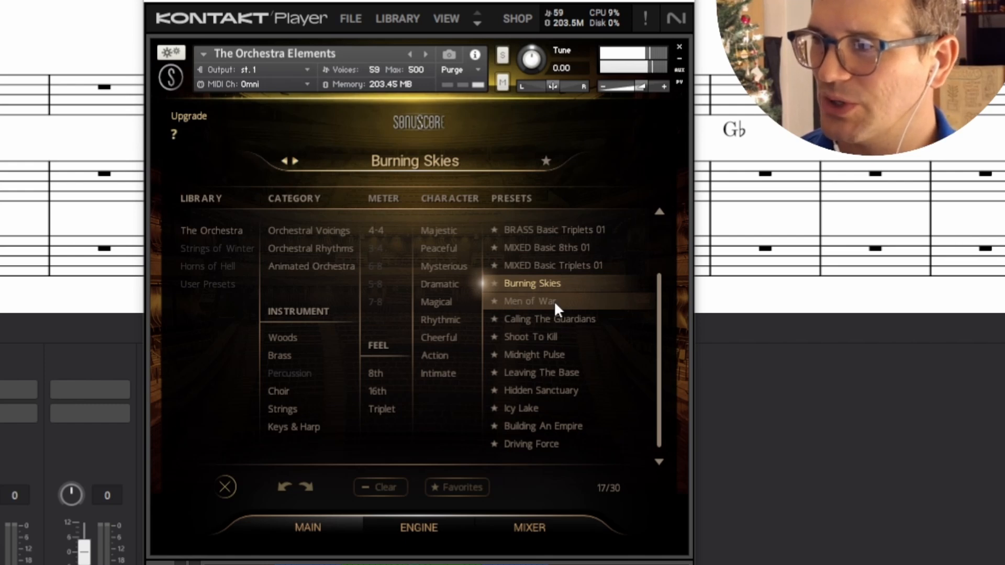
# Audition Men of War, Calling The Guardians, Shoot To Kill, Midnight Pulse, then load Leaving The Base.
pyautogui.click(530, 302)
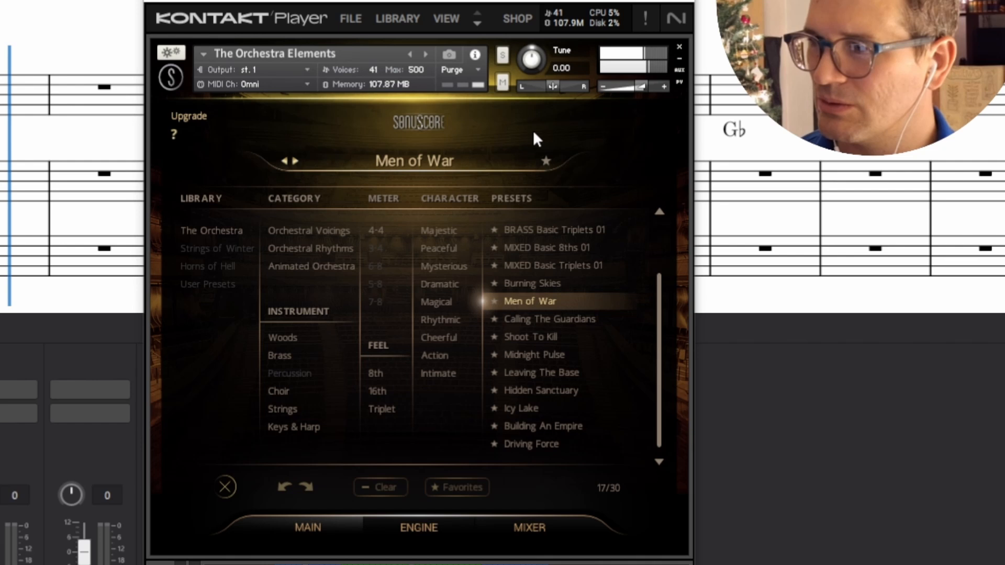
pyautogui.moveTo(565, 320)
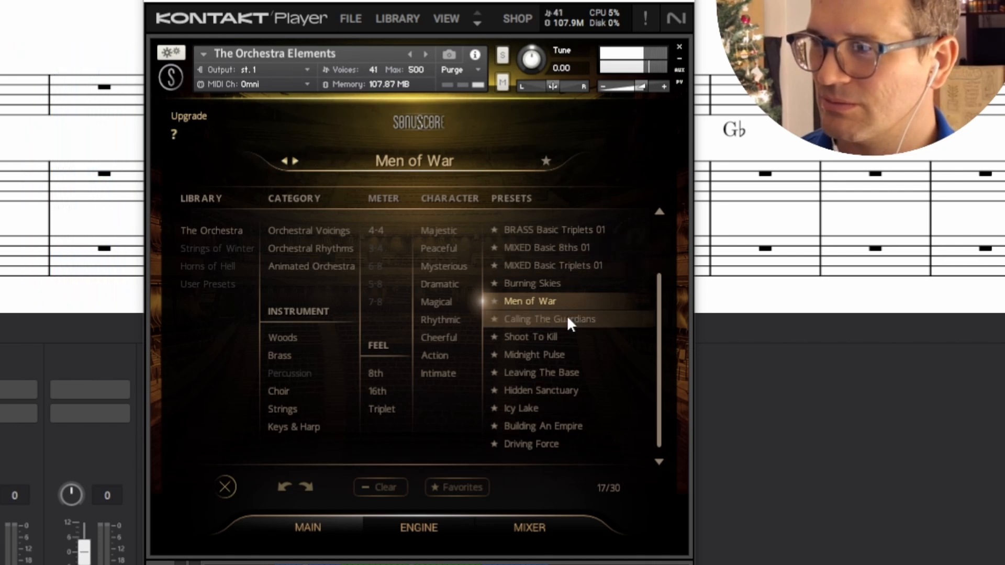
pyautogui.click(549, 319)
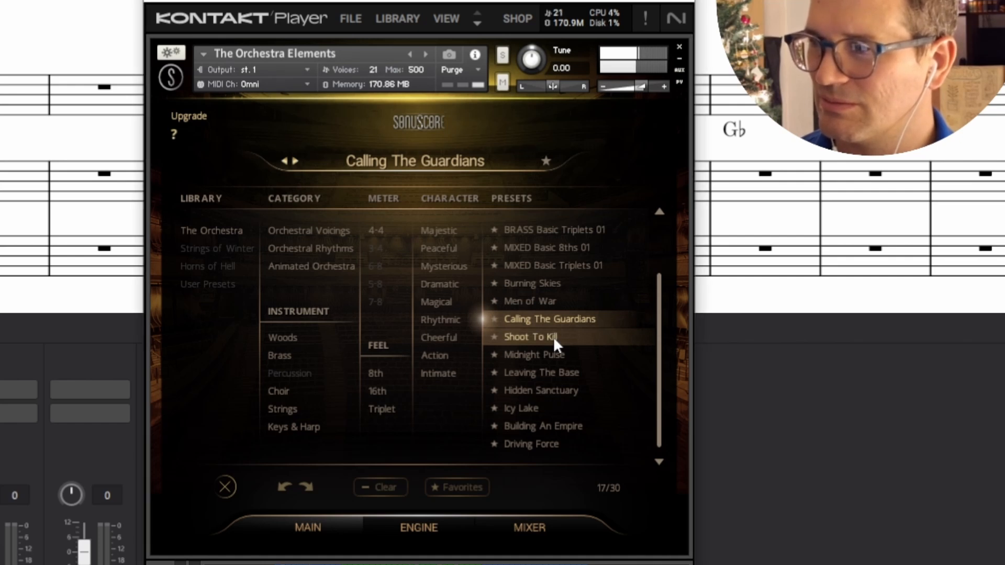
pyautogui.click(529, 337)
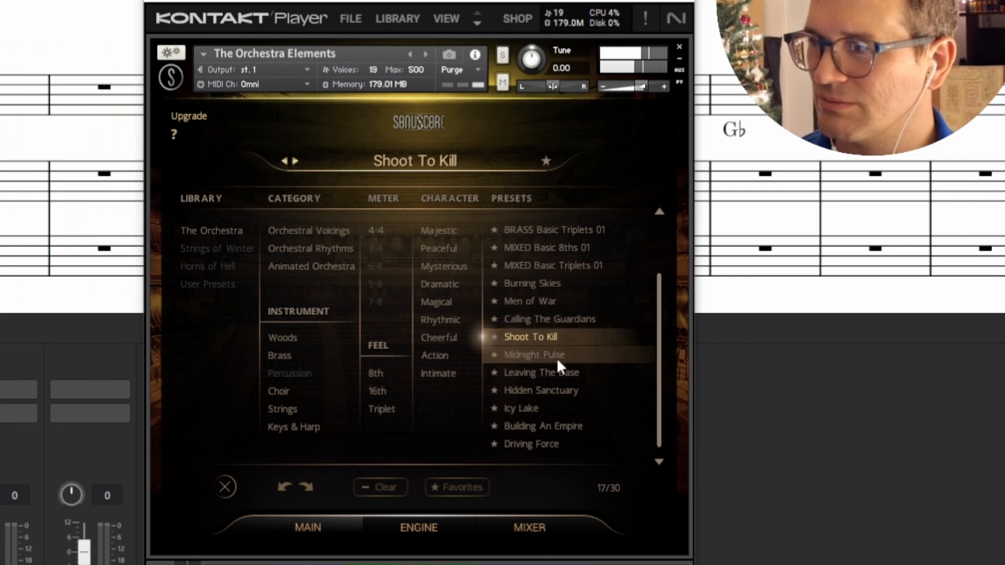
pyautogui.click(534, 354)
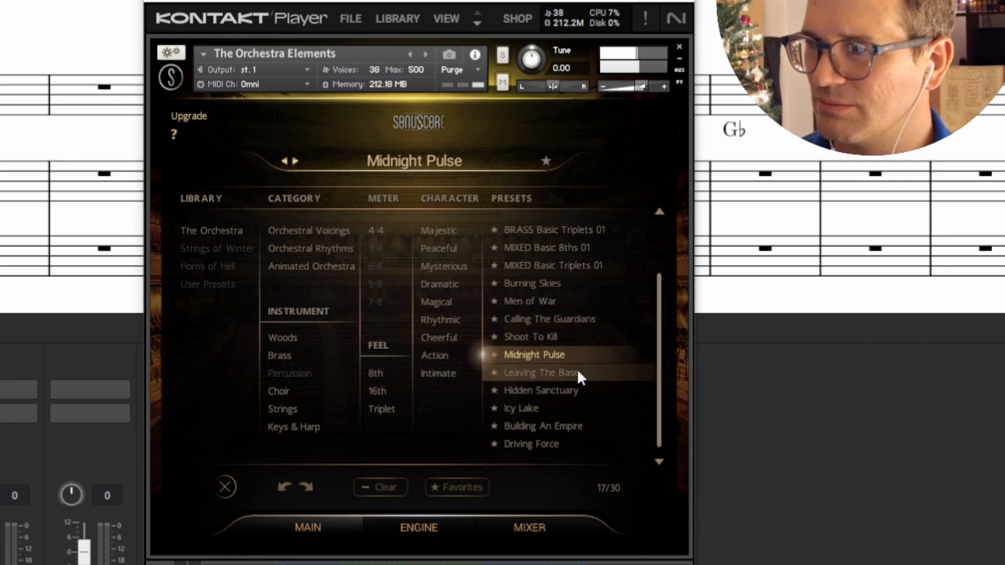
pyautogui.click(541, 373)
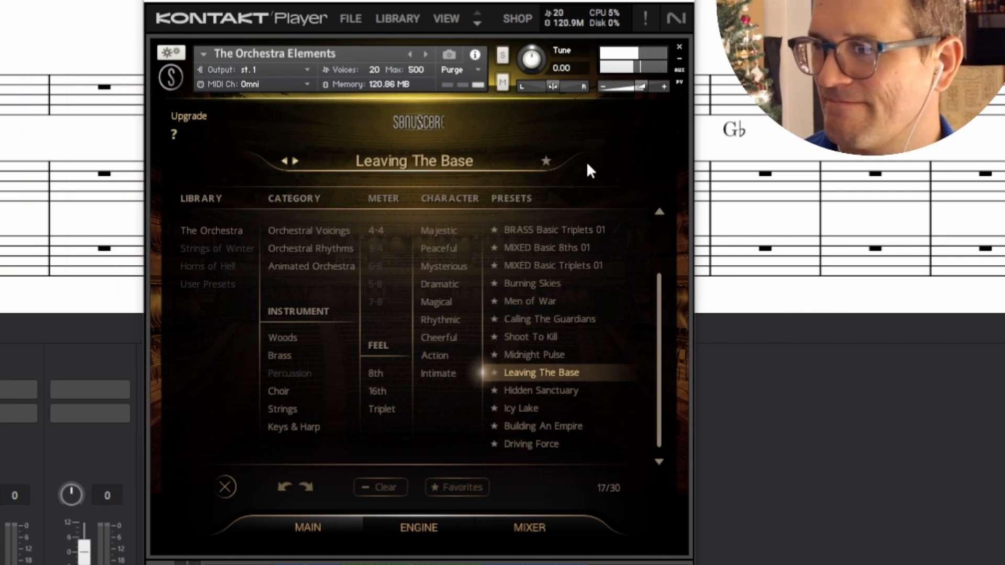
pyautogui.moveTo(556, 403)
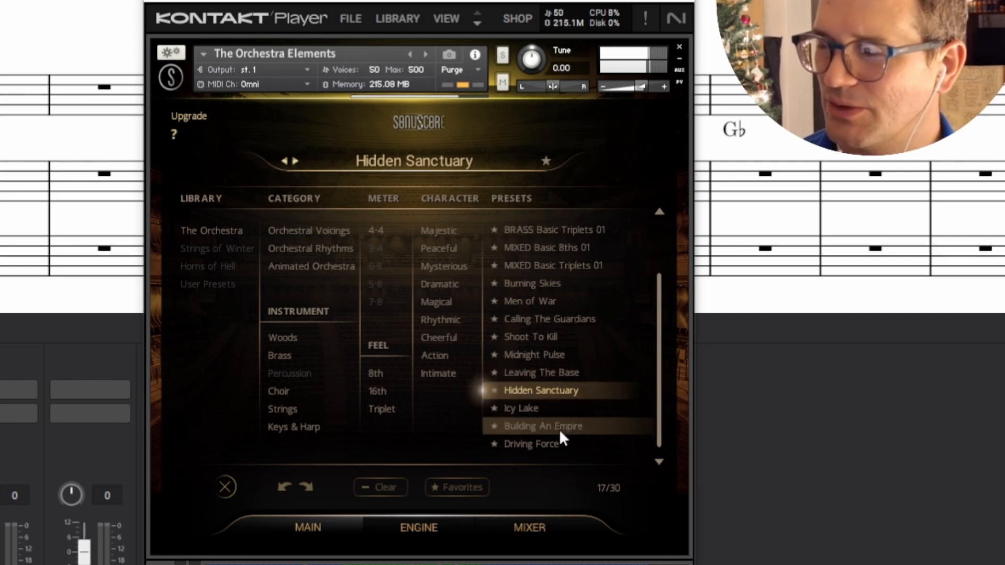
# Audition Building An Empire and Driving Force, then load MIXED Basic Triplets 01.
pyautogui.click(546, 425)
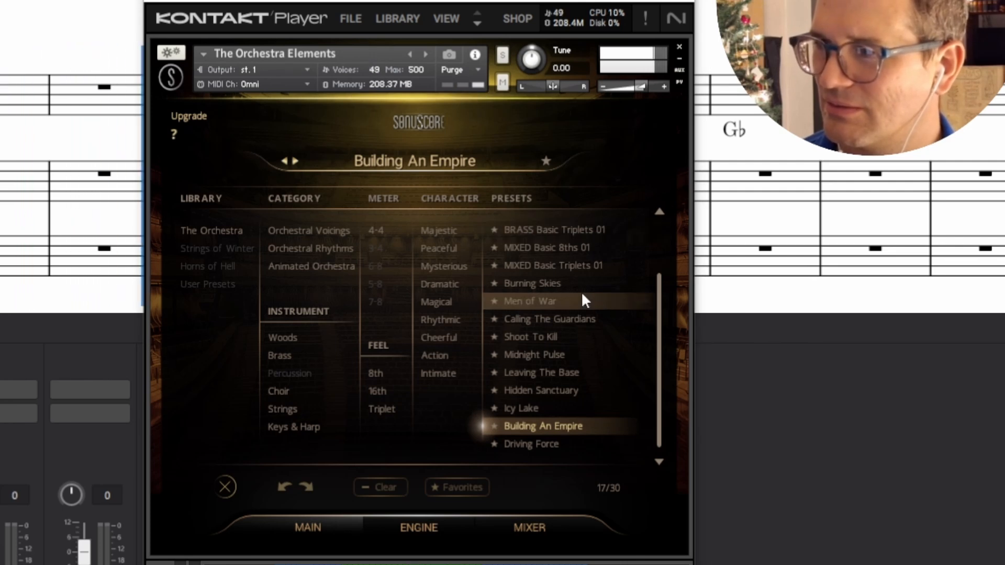
pyautogui.moveTo(545, 459)
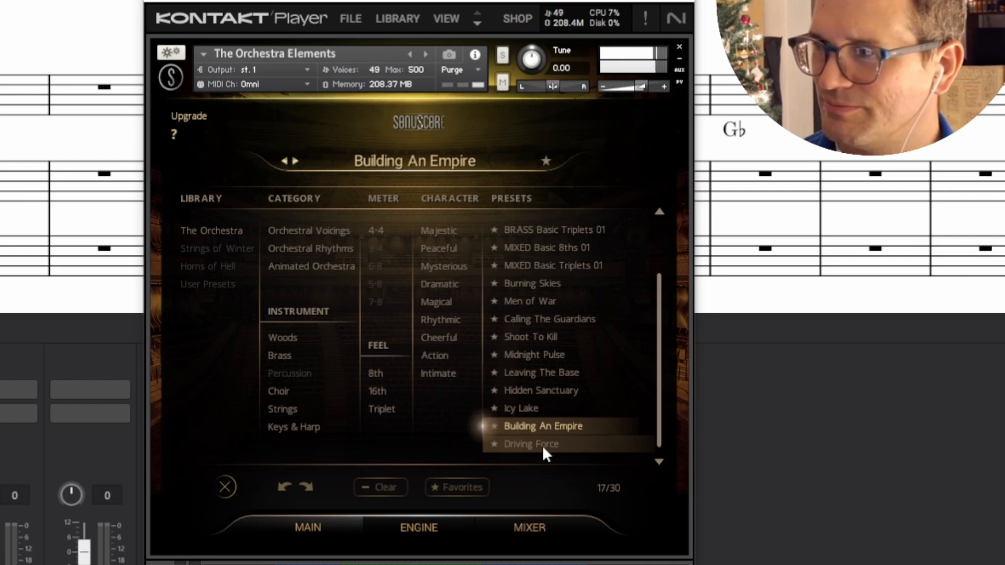
pyautogui.click(531, 443)
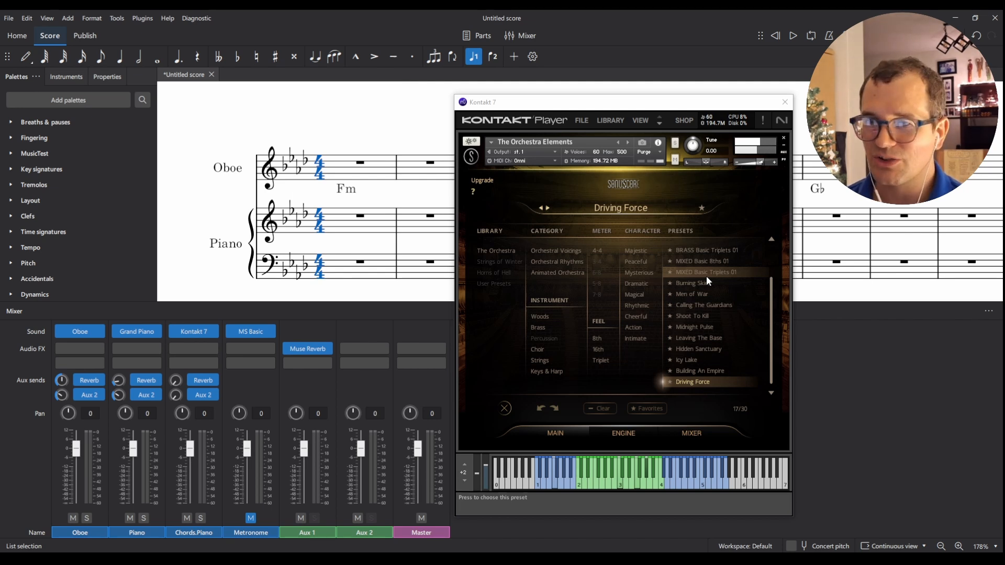
pyautogui.moveTo(704, 283)
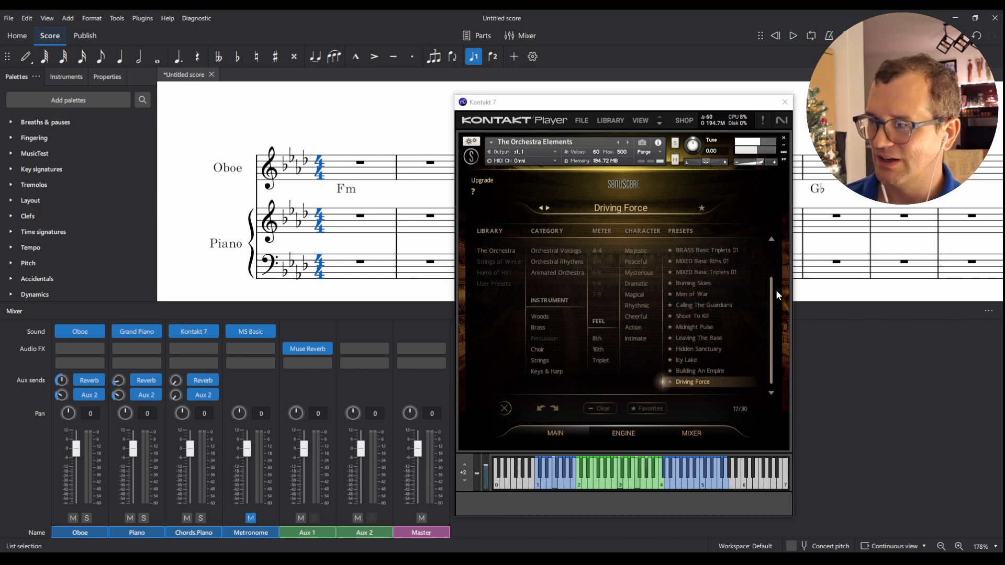
pyautogui.moveTo(775, 35)
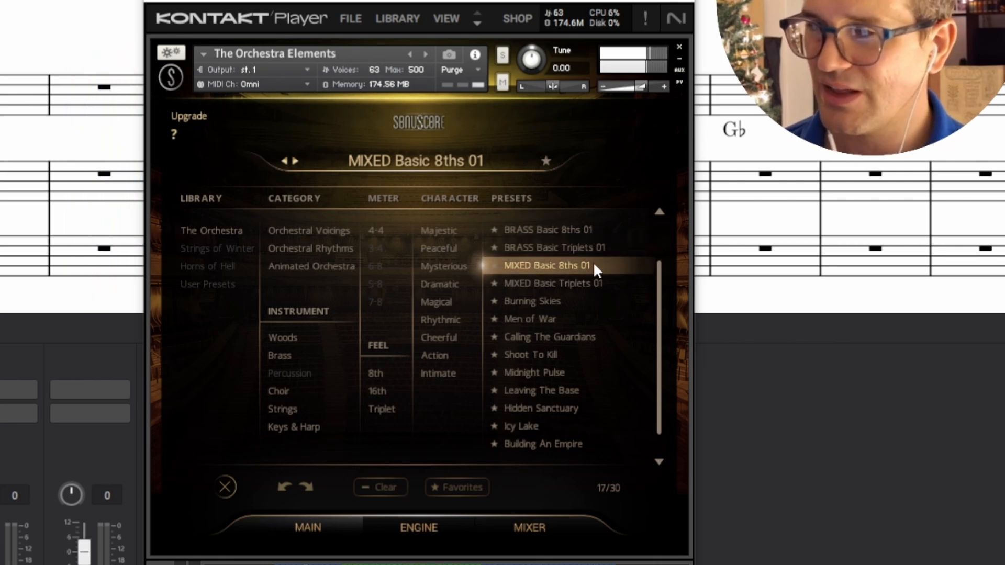
pyautogui.click(554, 283)
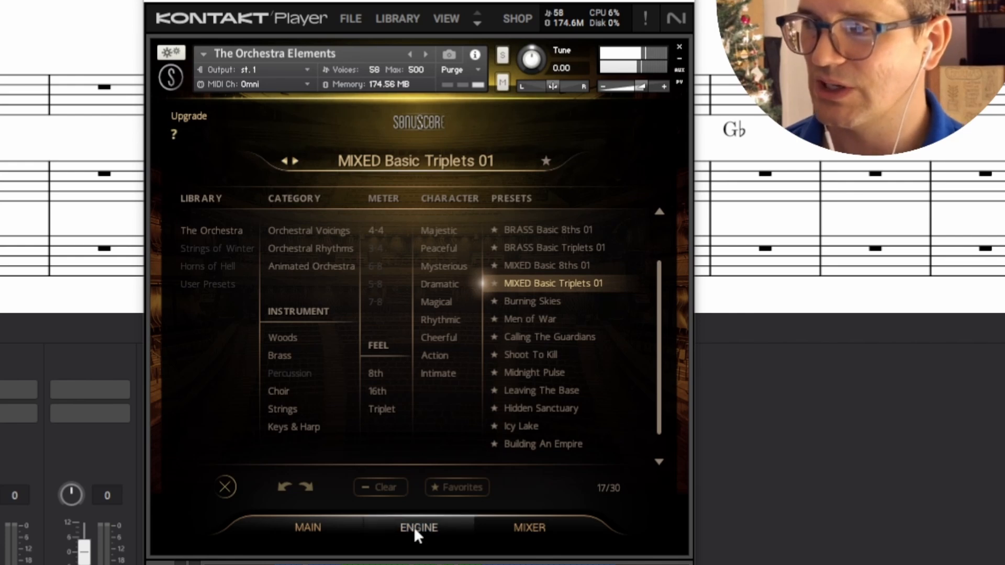
# Show the ENGINE page with Arpeggiator 2 at 1/8 T rate and 24 steps.
pyautogui.click(418, 528)
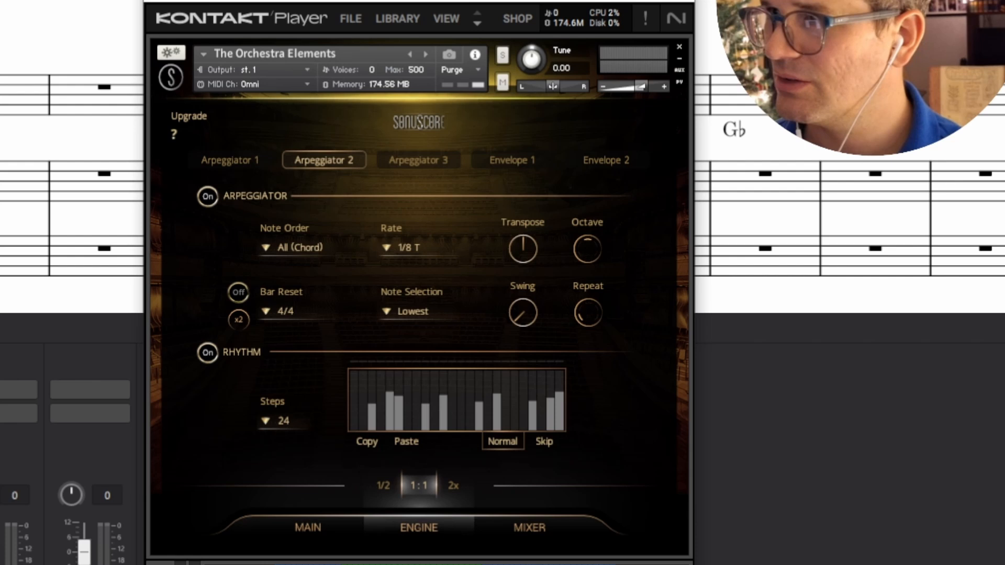
pyautogui.click(307, 528)
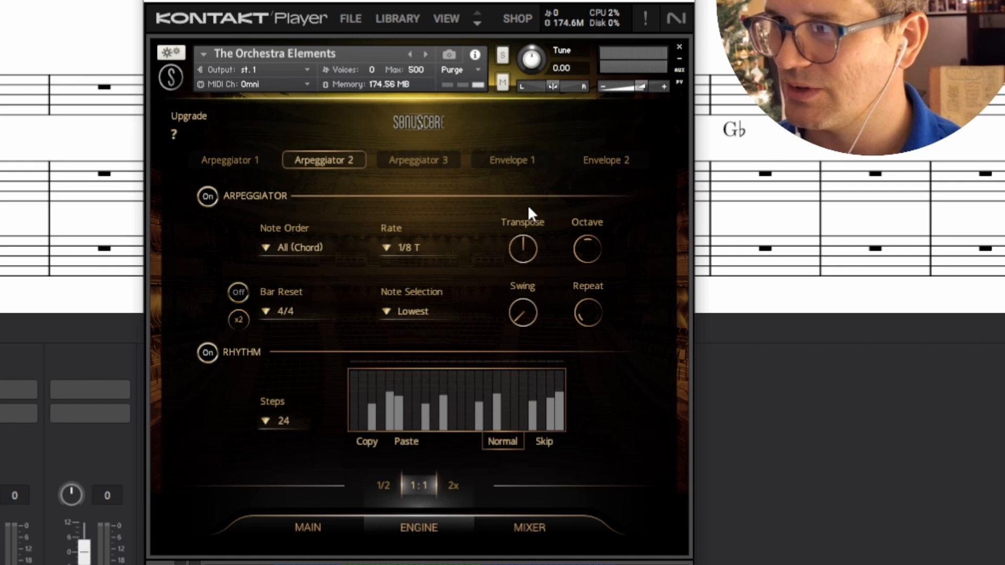
# Check the MAIN slot assignments, then keep Arpeggiator 3's note order on Up.
pyautogui.click(307, 526)
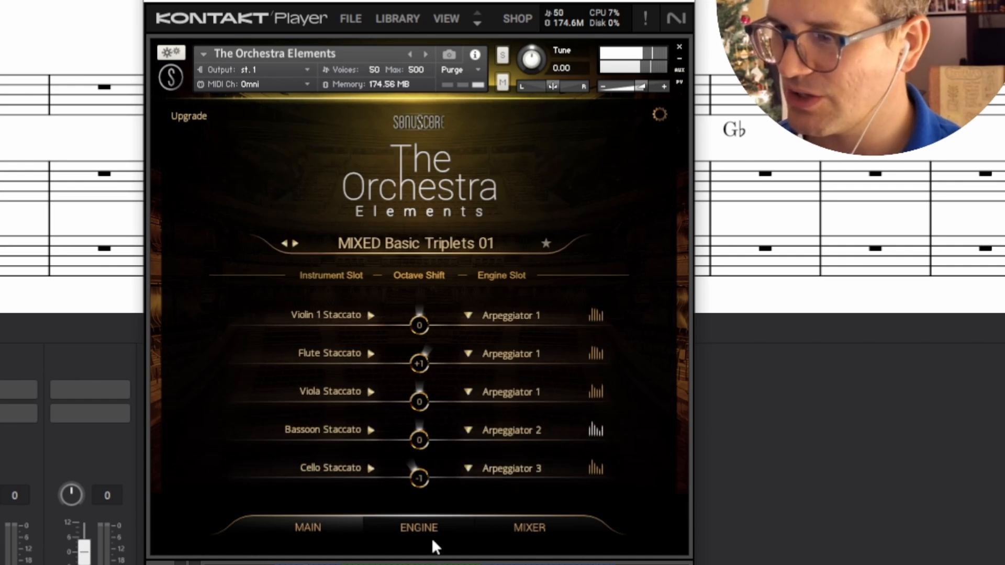
pyautogui.click(419, 527)
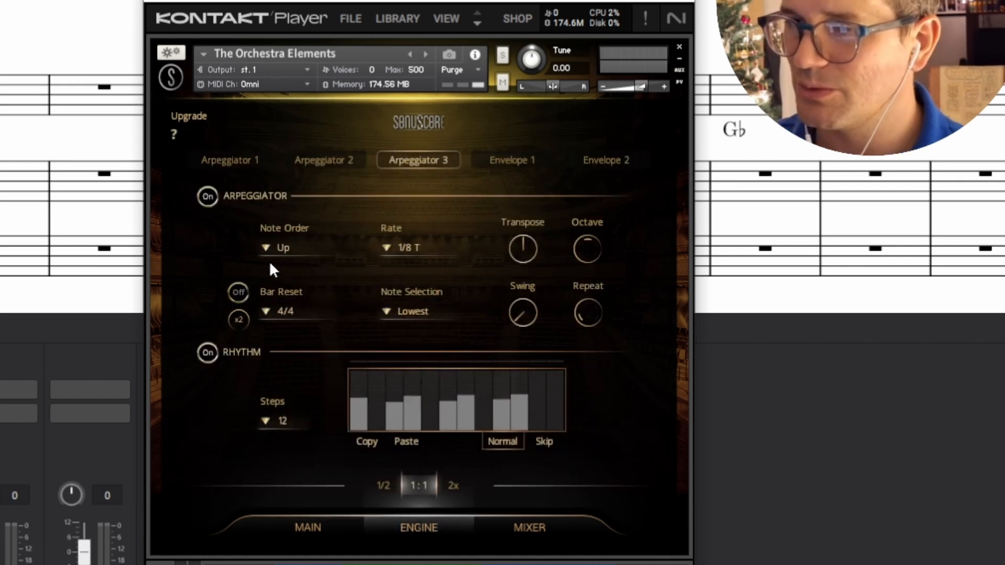
pyautogui.moveTo(343, 297)
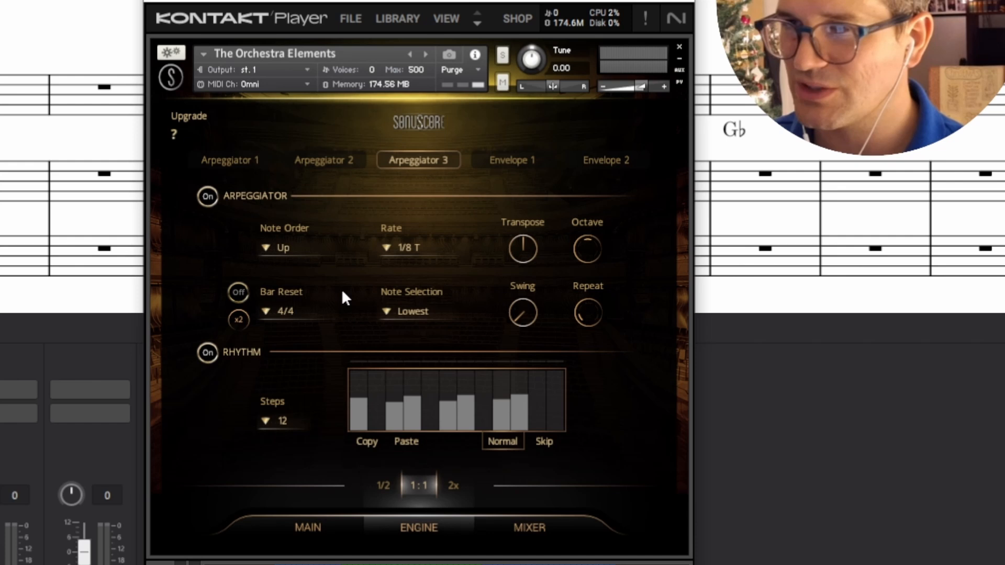
pyautogui.moveTo(299, 257)
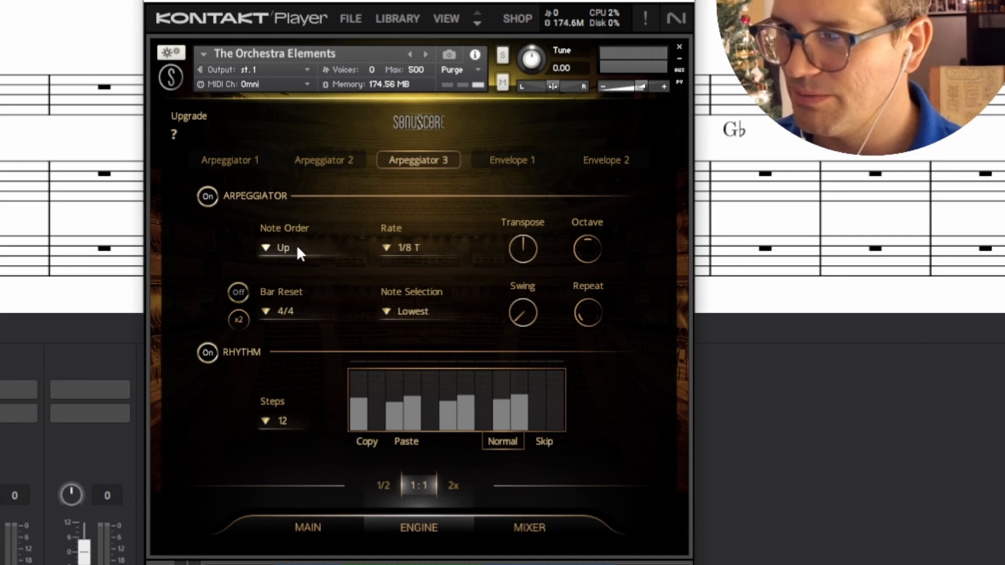
pyautogui.click(324, 159)
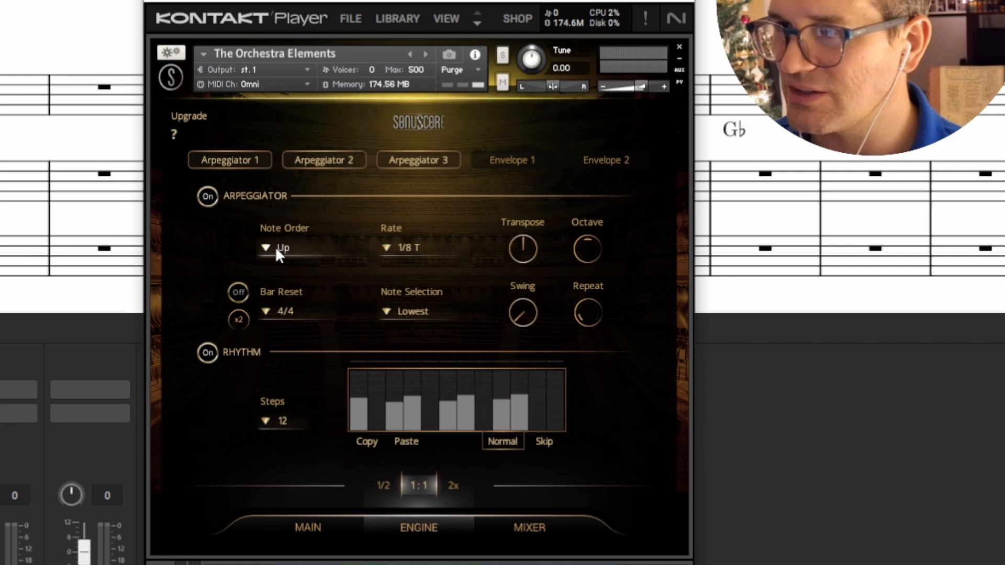
pyautogui.click(272, 248)
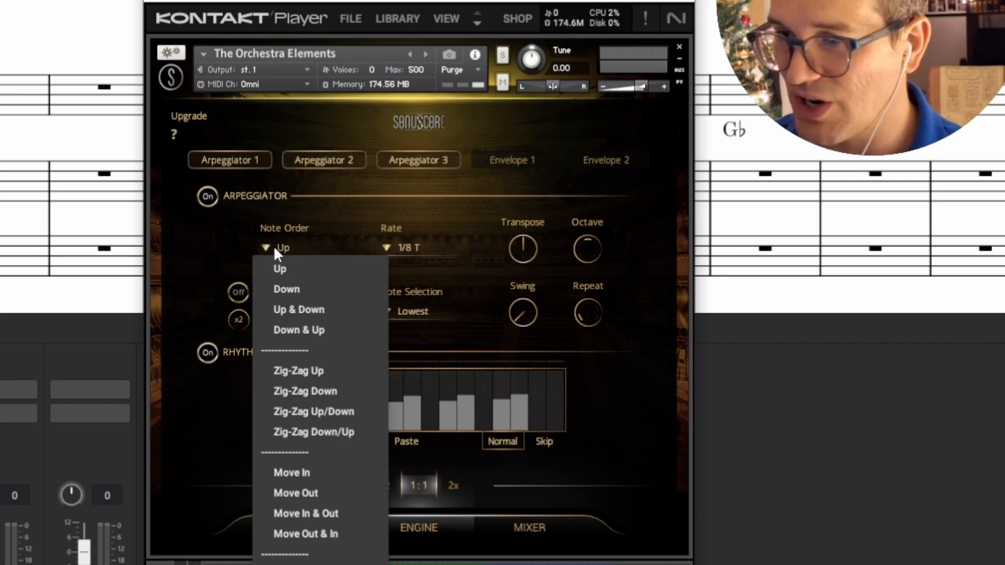
pyautogui.click(280, 270)
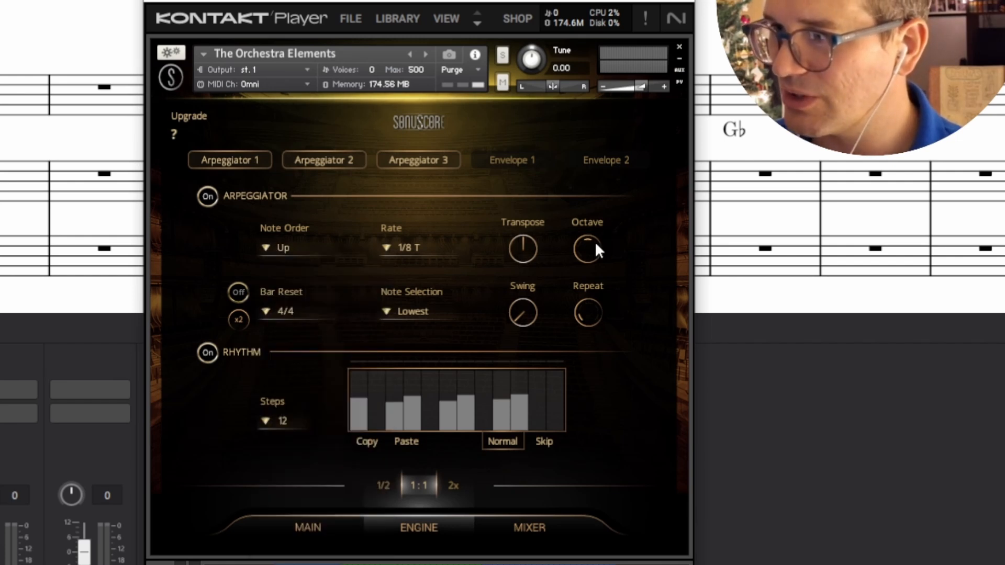
pyautogui.moveTo(590, 251)
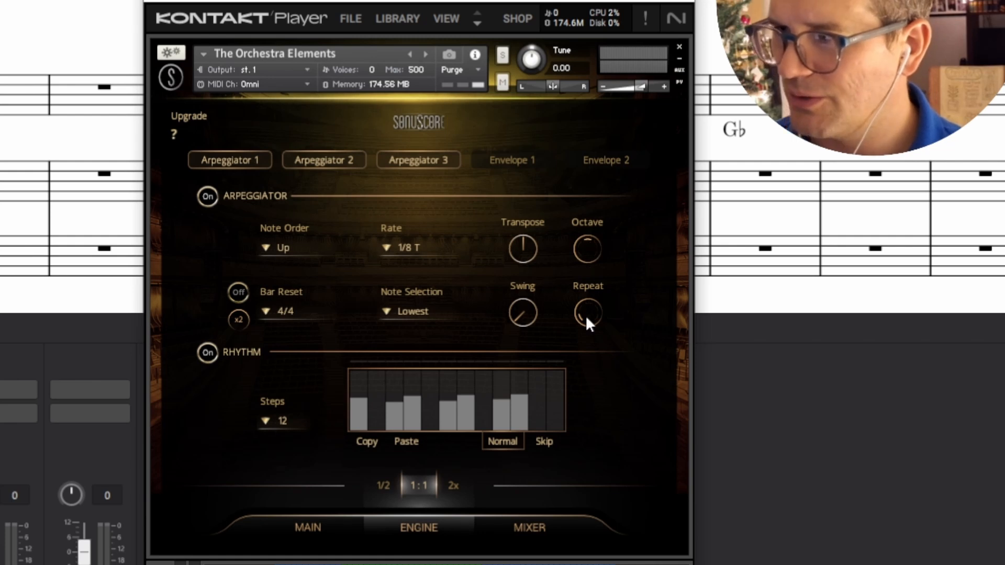
pyautogui.moveTo(522, 322)
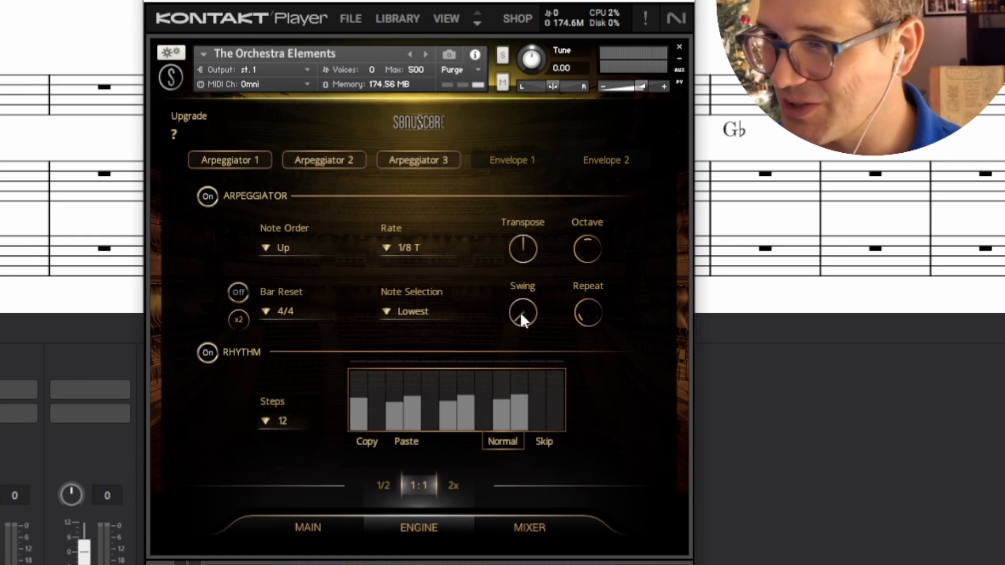
# Compare the Arpeggiator 1, 2 and 3 pages, ending on Arpeggiator 3.
pyautogui.click(409, 311)
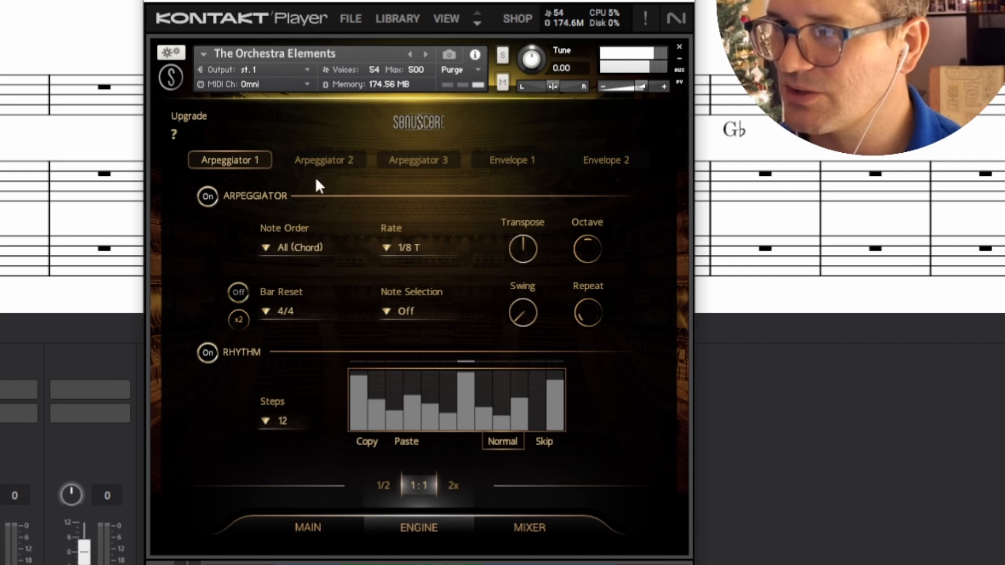
pyautogui.click(418, 160)
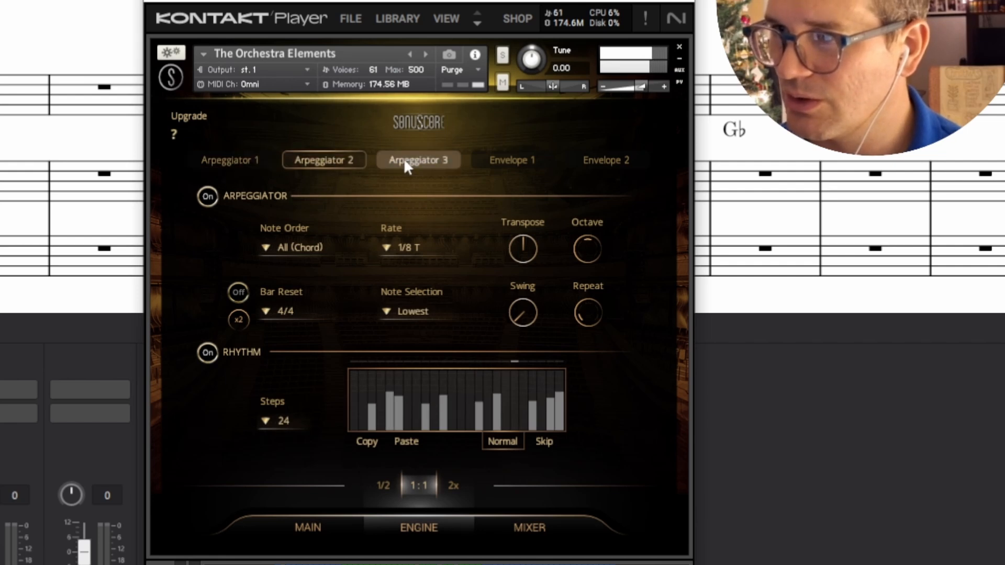
pyautogui.click(419, 159)
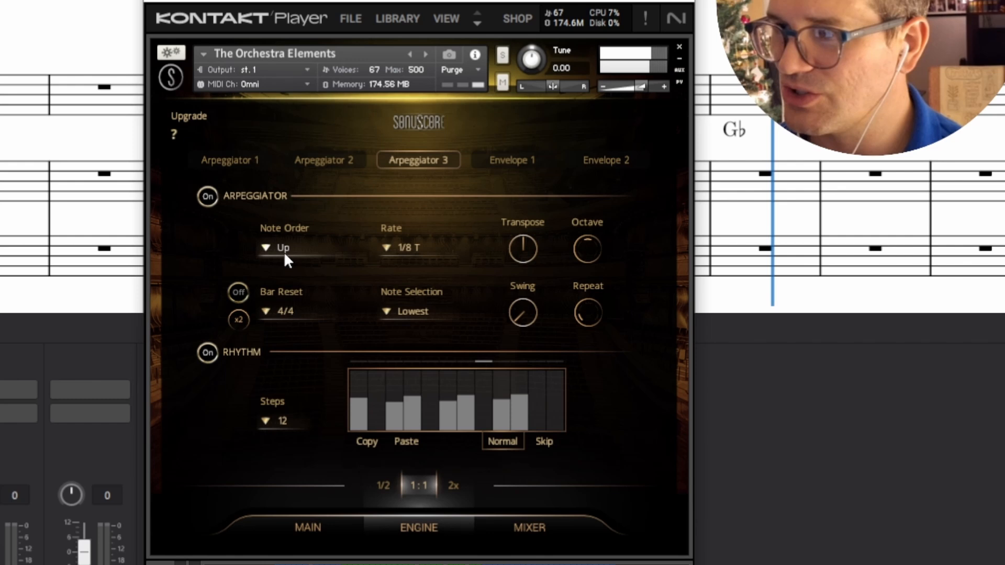
pyautogui.moveTo(481, 323)
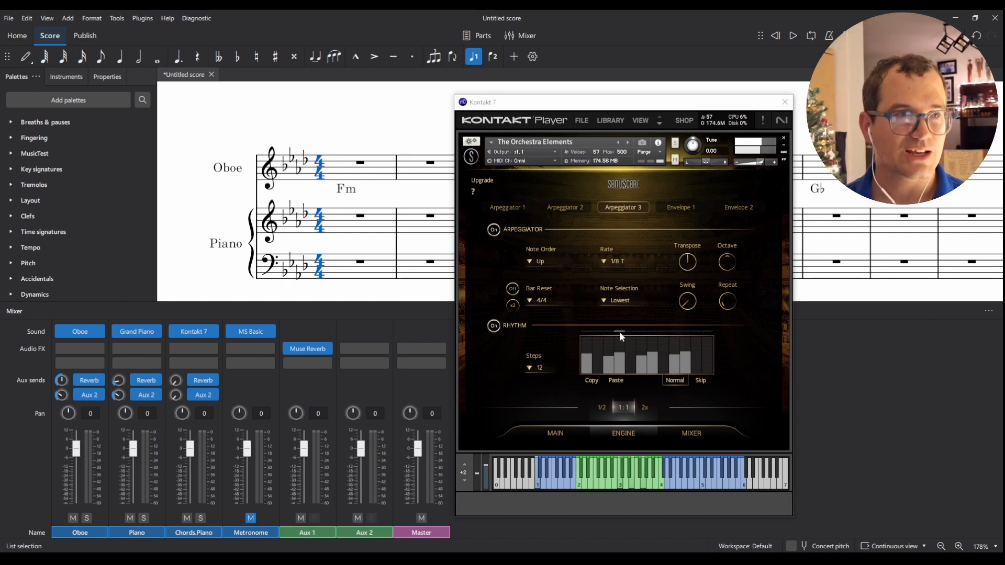
pyautogui.moveTo(524, 354)
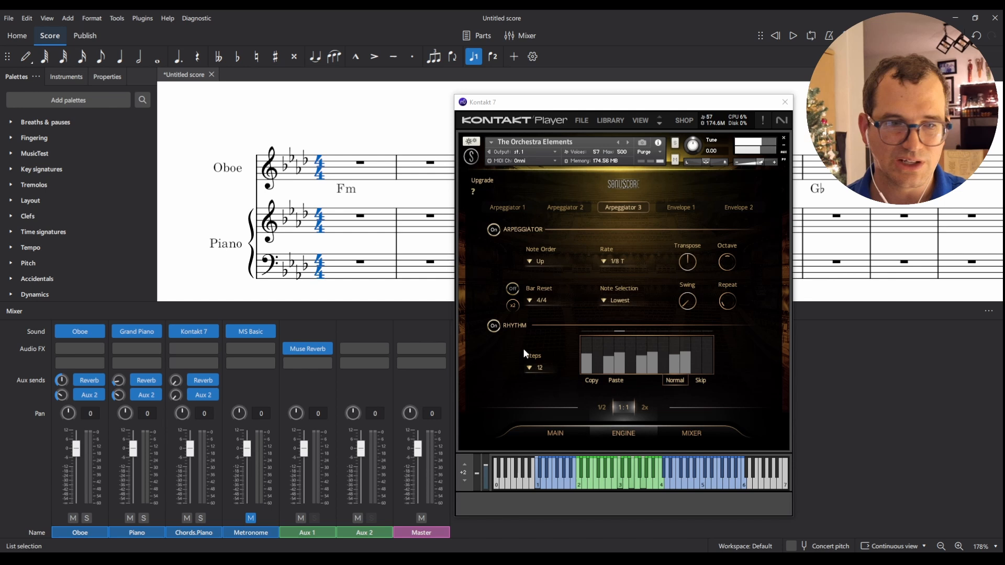
pyautogui.moveTo(442, 249)
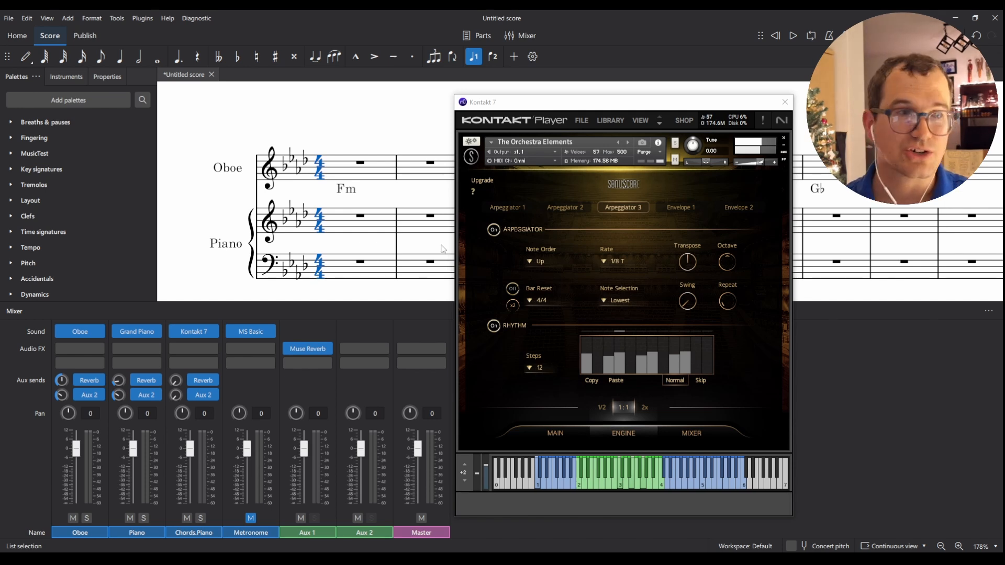
pyautogui.moveTo(350, 217)
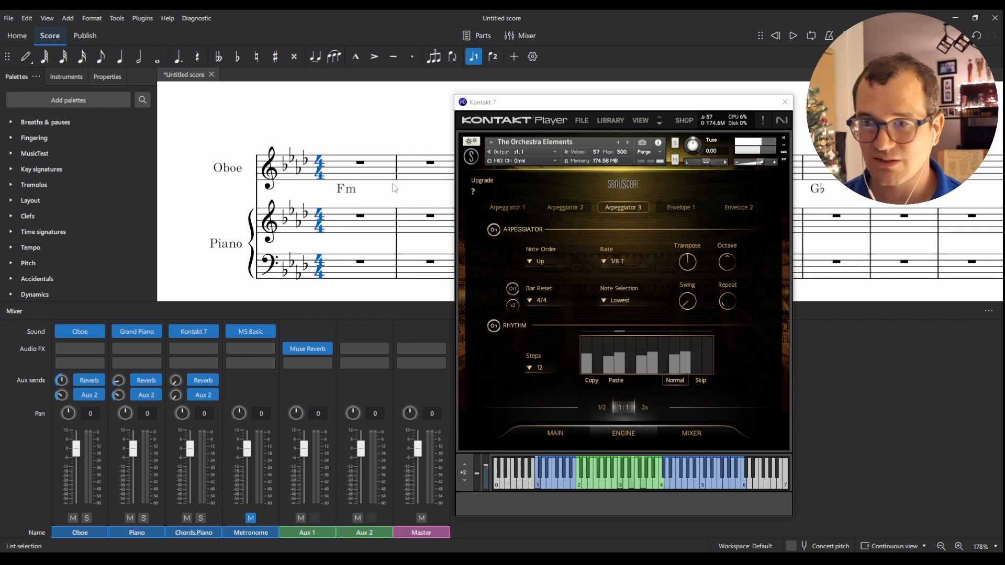
pyautogui.moveTo(385, 199)
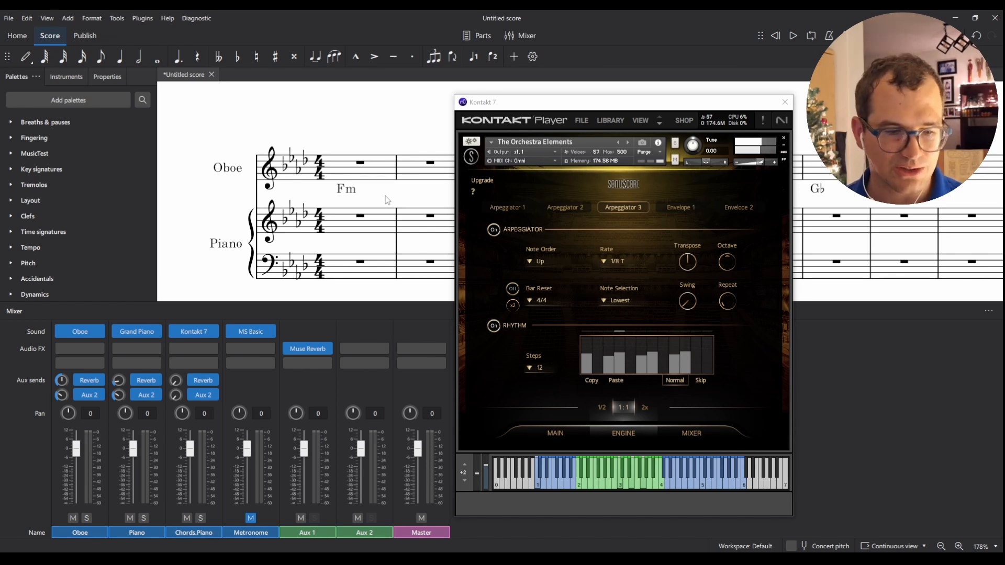
pyautogui.moveTo(618, 352)
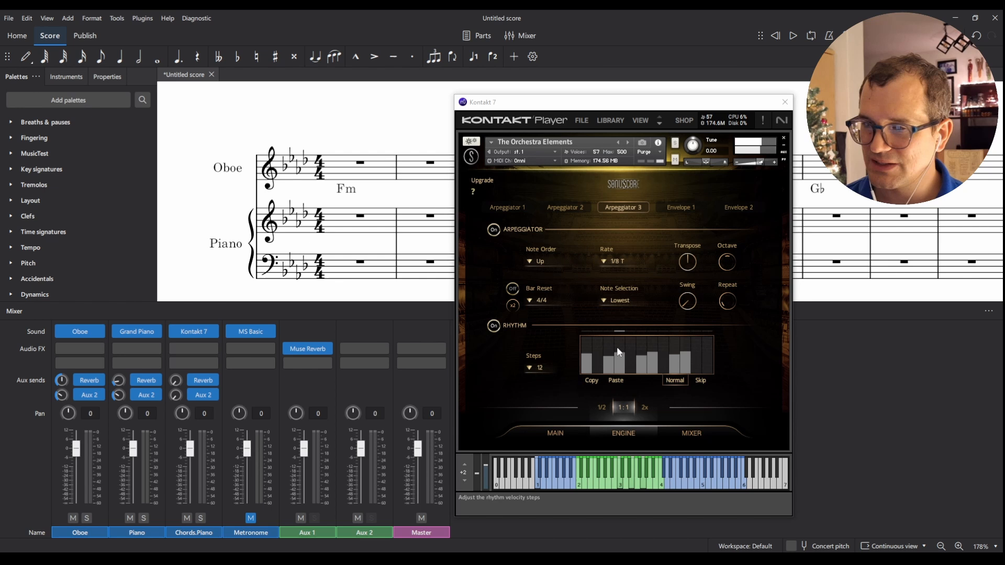
pyautogui.moveTo(699, 358)
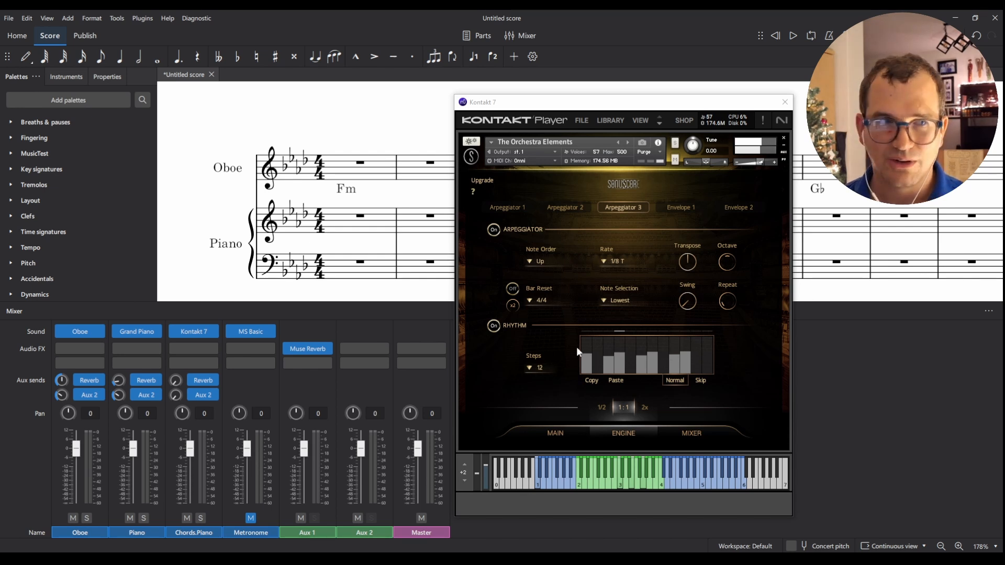
pyautogui.moveTo(587, 354)
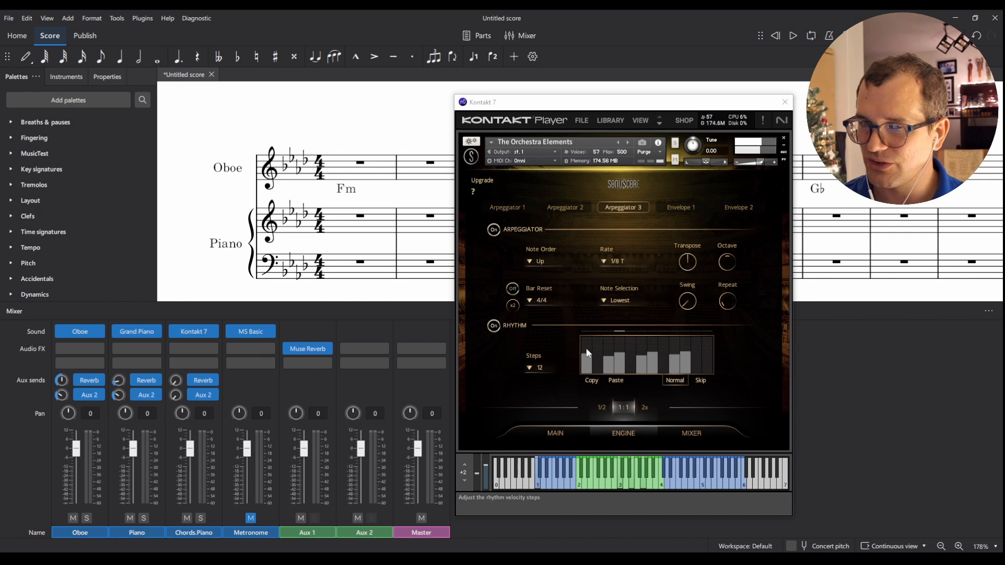
pyautogui.moveTo(597, 354)
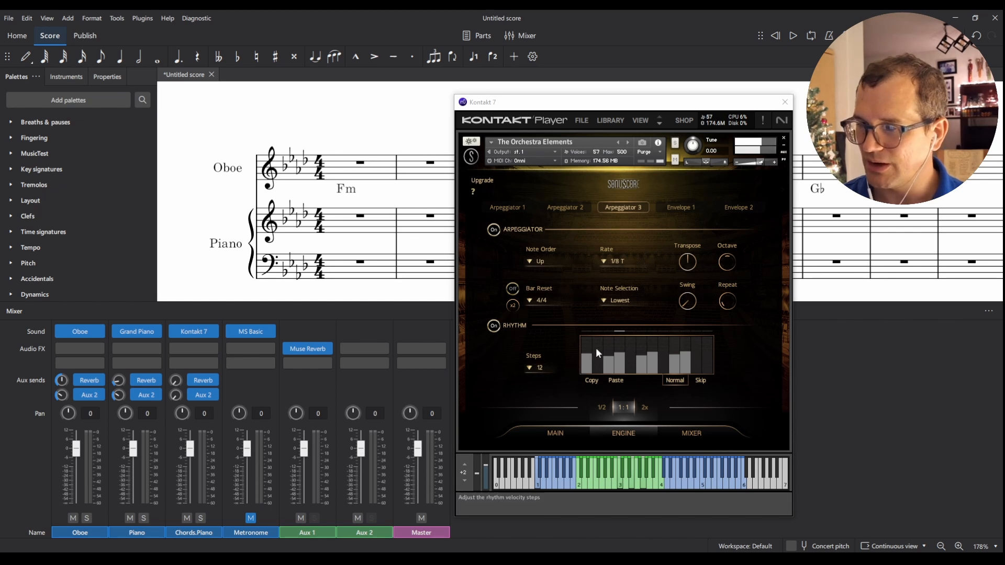
pyautogui.moveTo(685, 368)
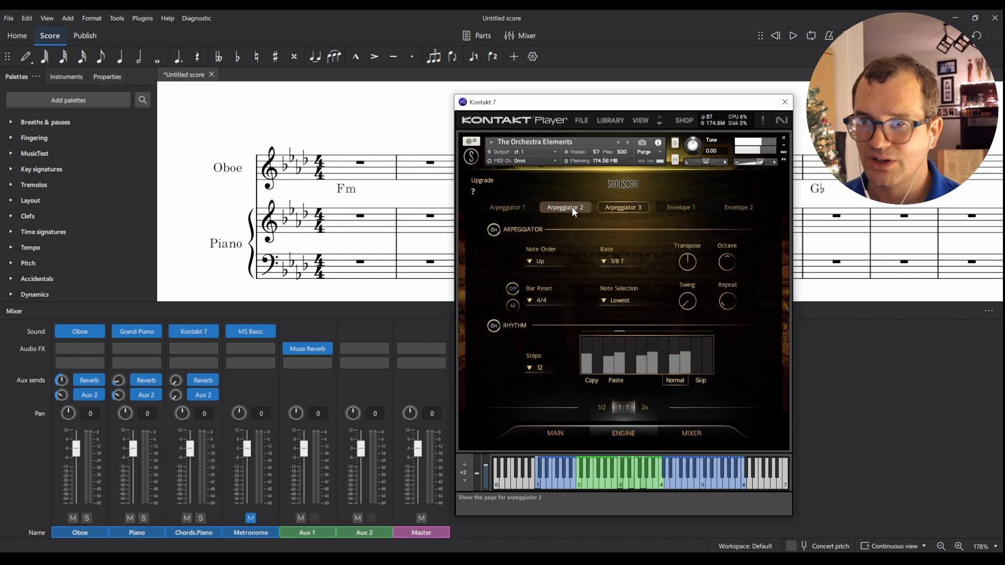
pyautogui.click(622, 208)
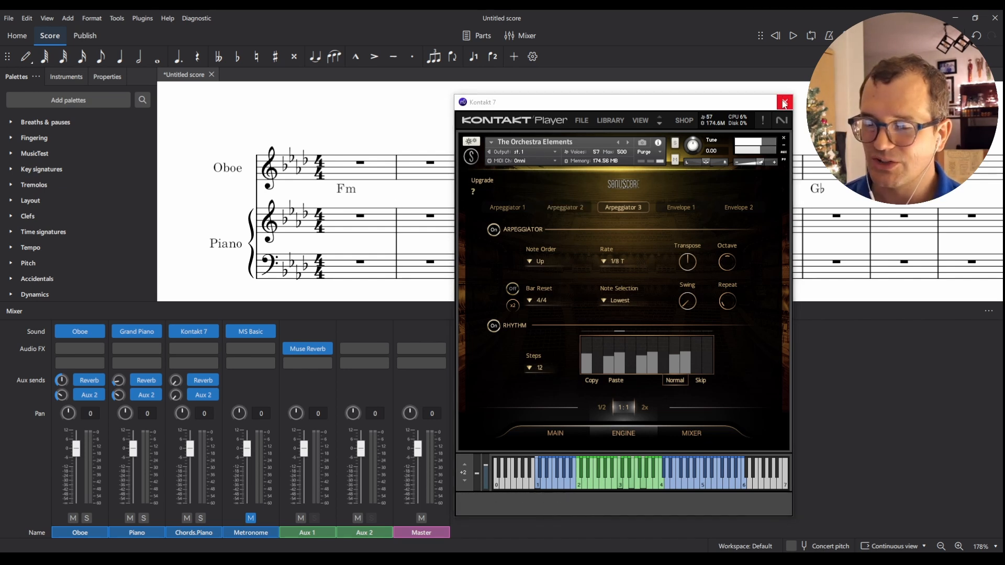
pyautogui.moveTo(783, 102)
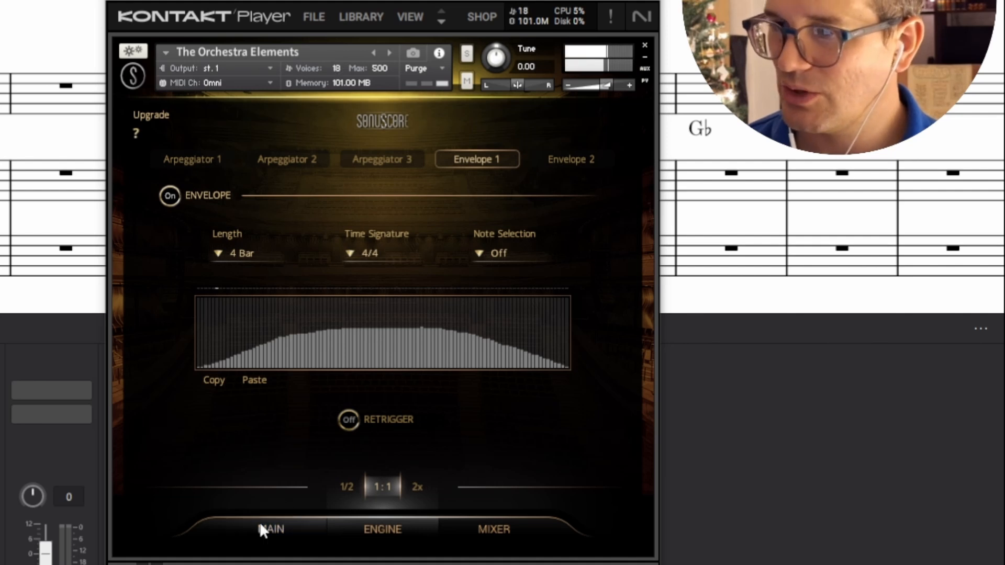
# Set the Envelope 1 length to 2 Bar after trying 1 Bar.
pyautogui.click(270, 530)
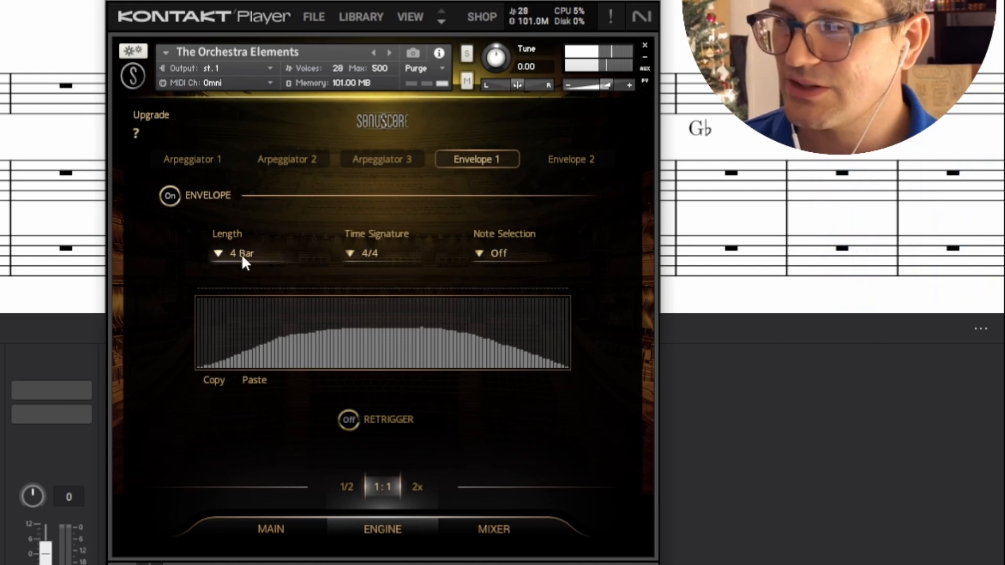
pyautogui.click(237, 254)
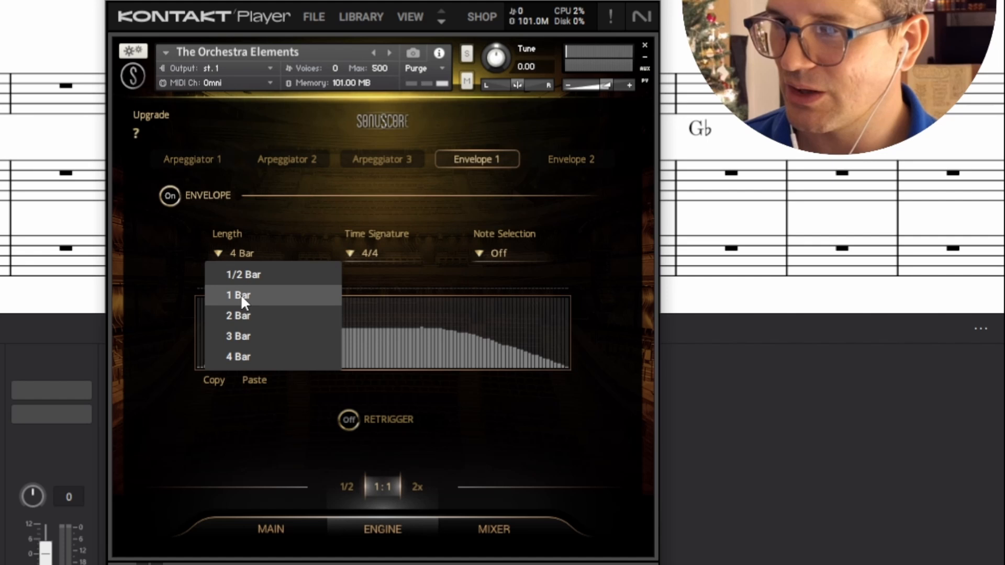
pyautogui.click(238, 295)
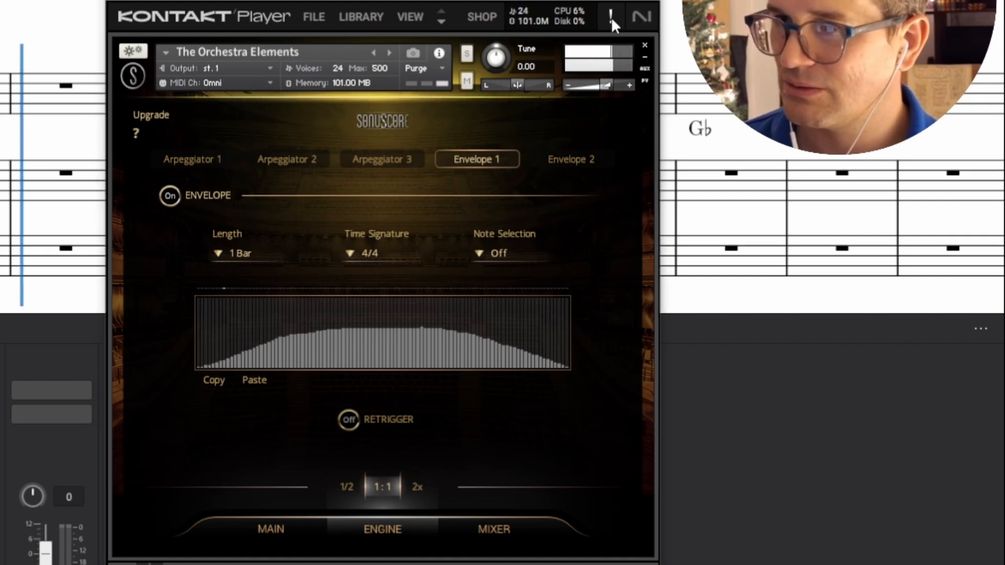
pyautogui.moveTo(295, 285)
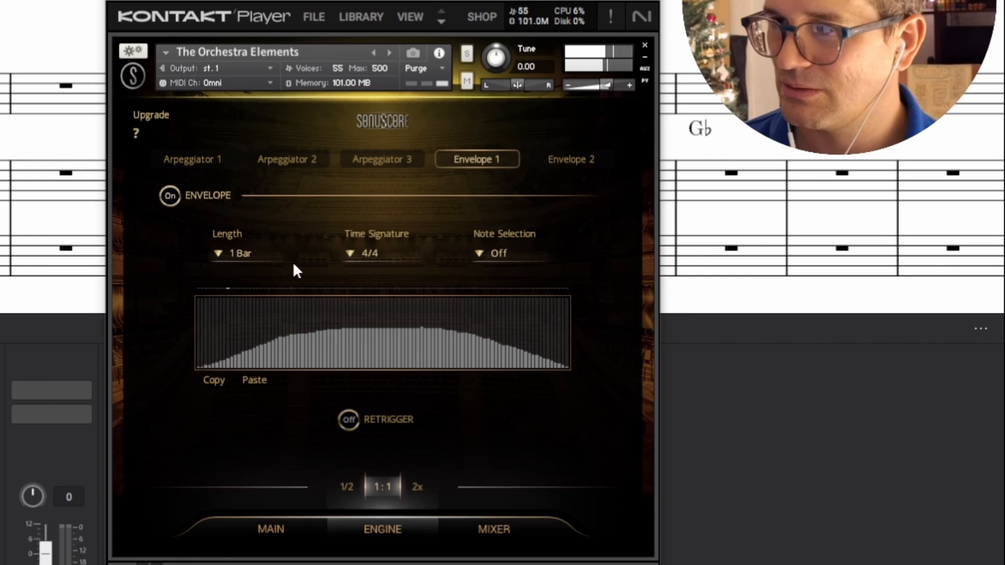
pyautogui.click(247, 253)
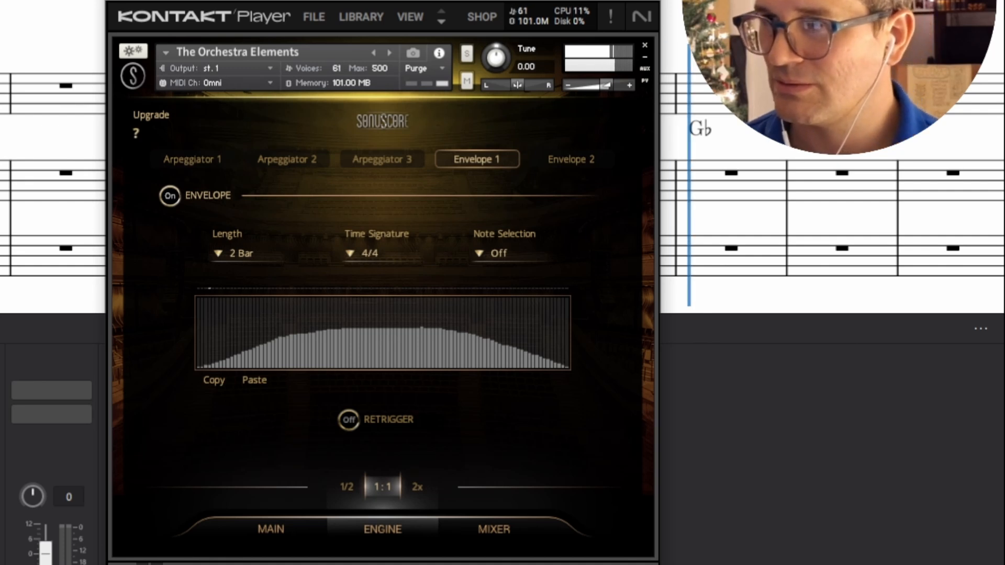
# Redraw the Envelope 1 curve into two rising-and-falling swells.
pyautogui.click(572, 159)
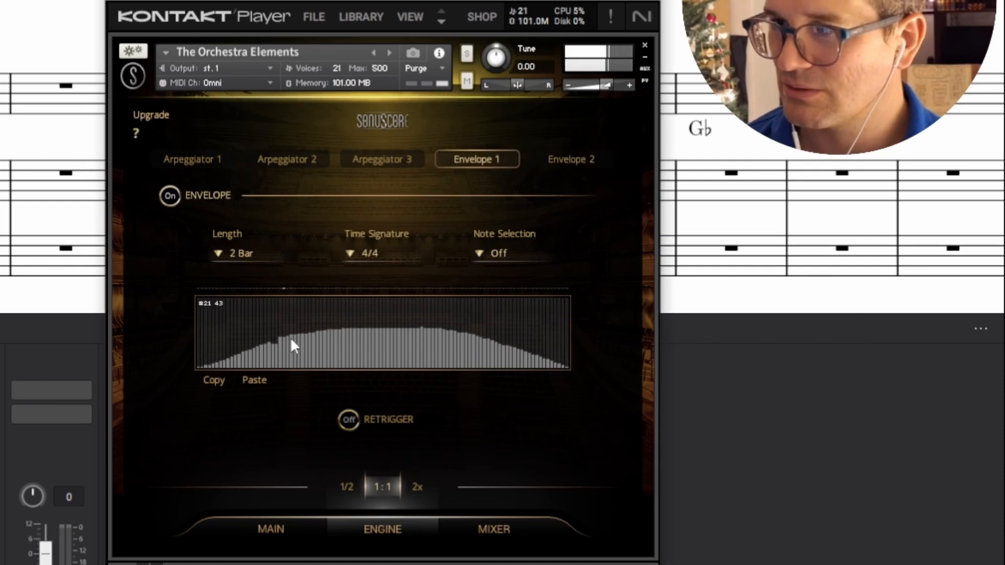
pyautogui.moveTo(289, 346); pyautogui.dragTo(535, 368)
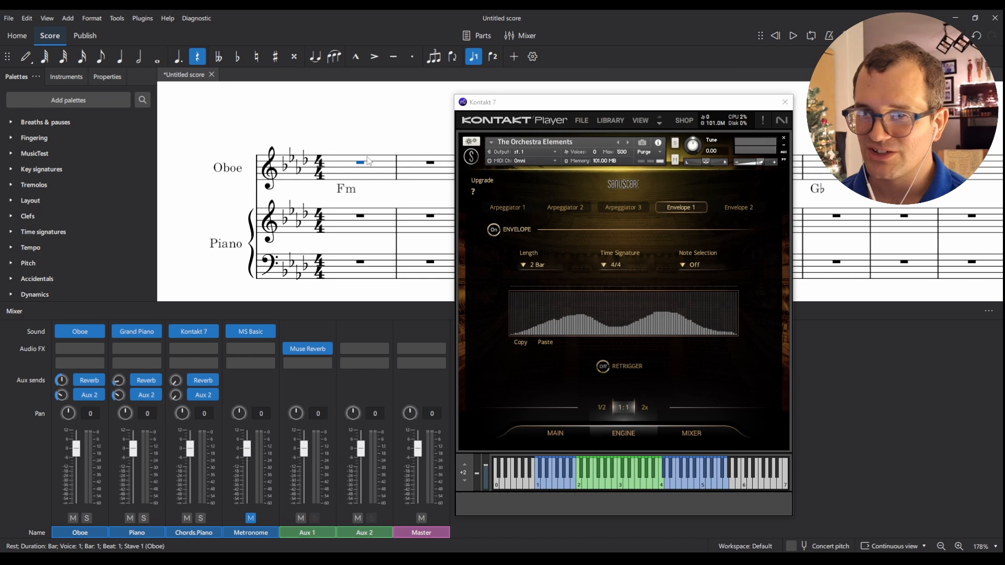
# Place a crotchet = 80 tempo marking on the opening bar, then return to the Kontakt window.
pyautogui.click(786, 102)
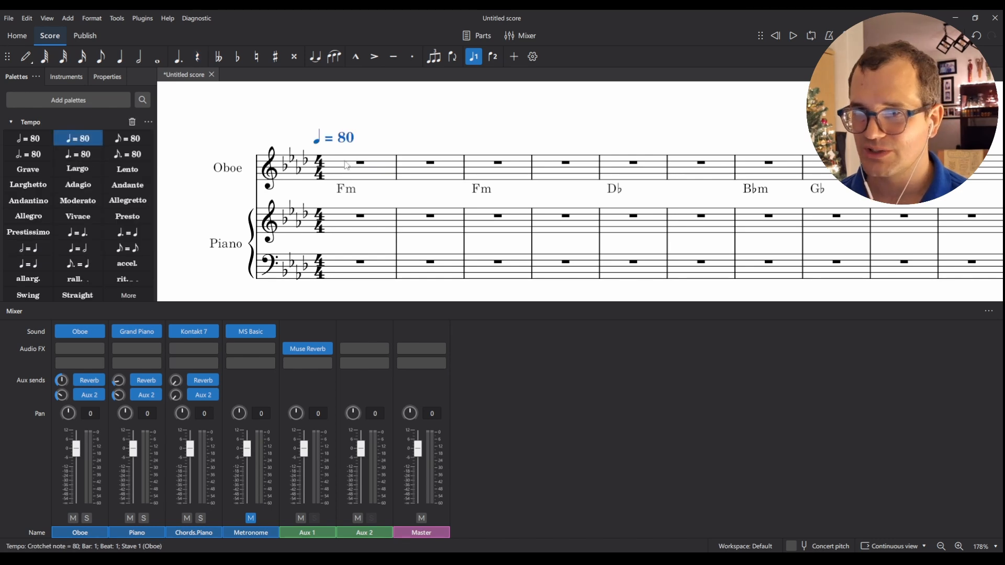
pyautogui.click(791, 35)
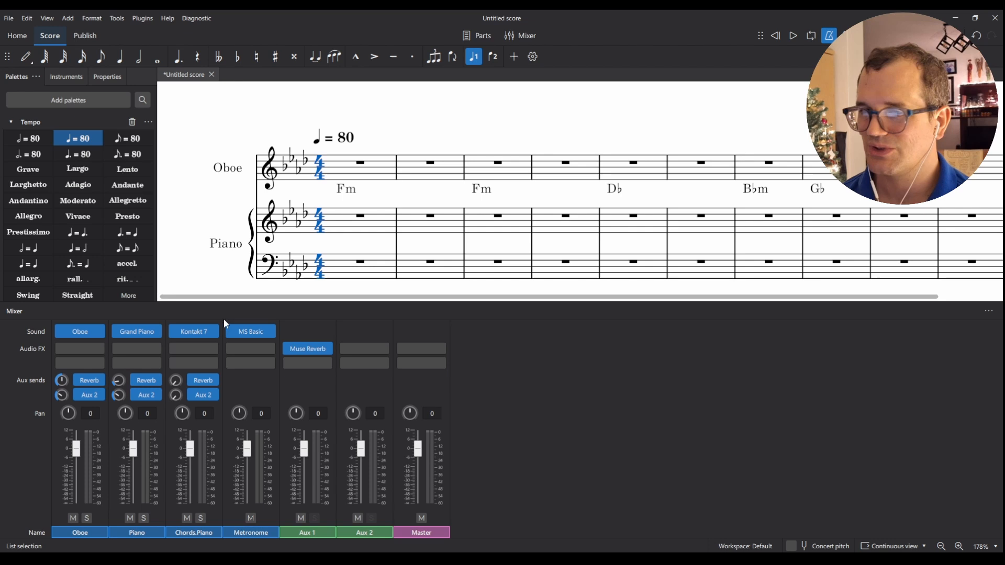
pyautogui.click(192, 331)
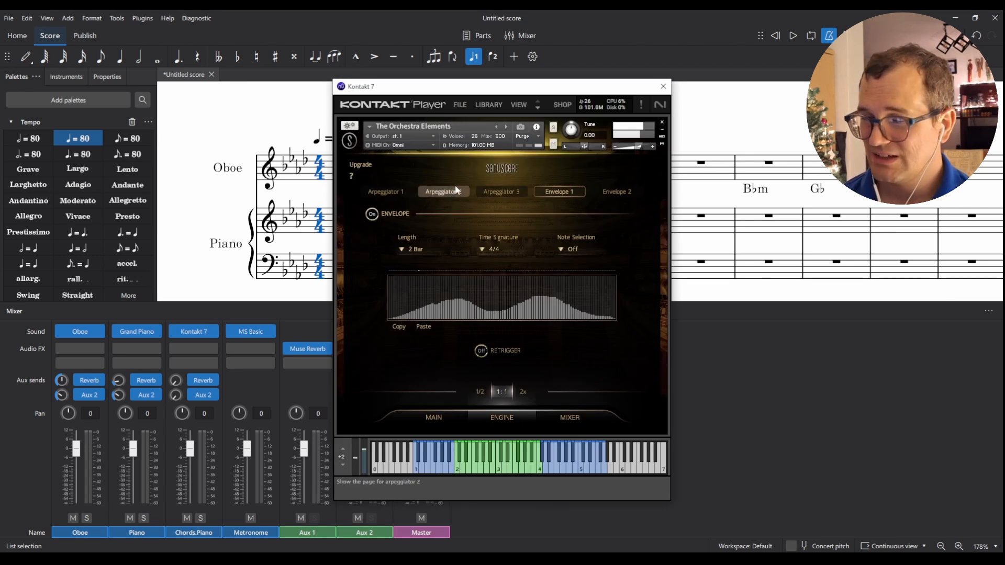
pyautogui.moveTo(461, 185)
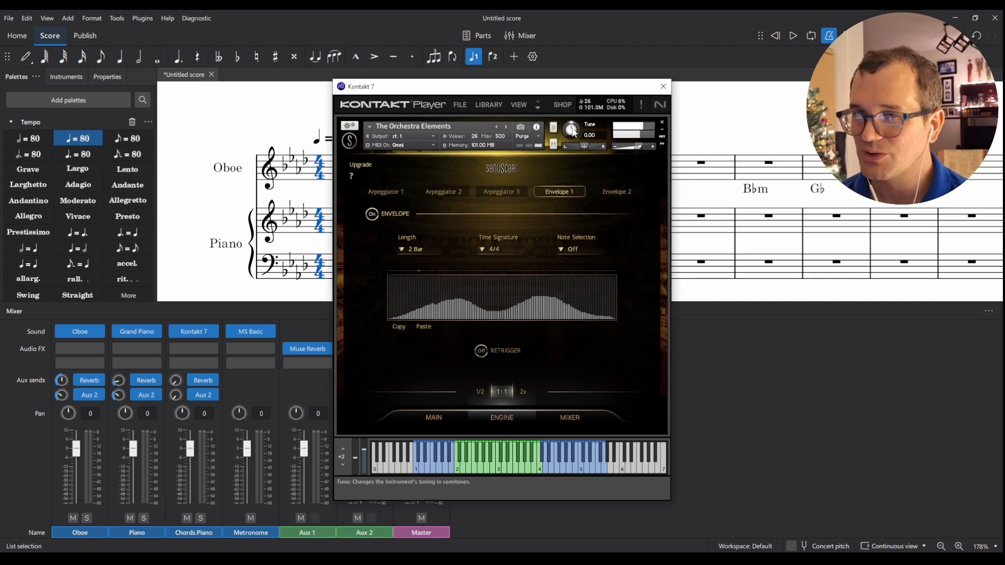
pyautogui.moveTo(504, 107)
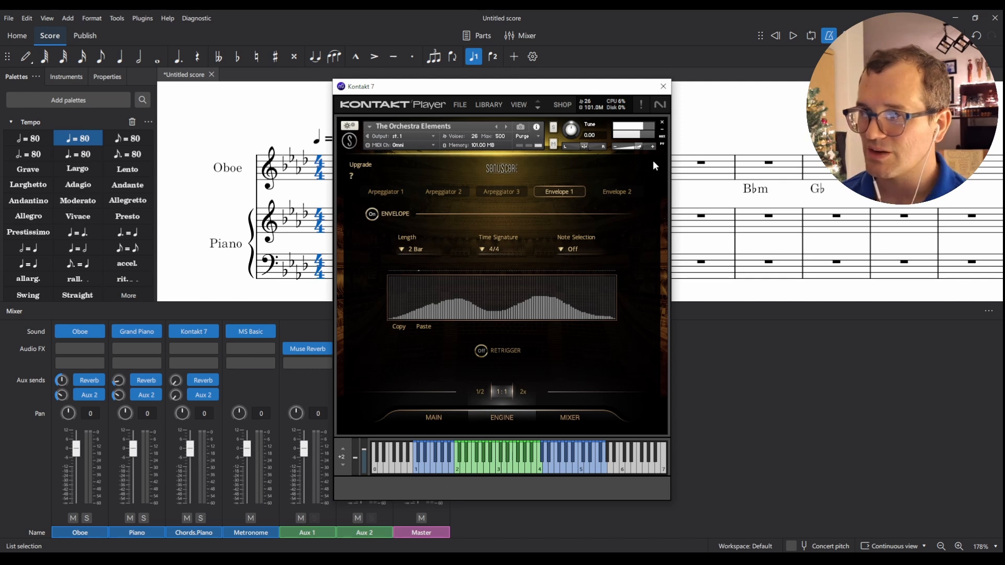
pyautogui.moveTo(634, 145)
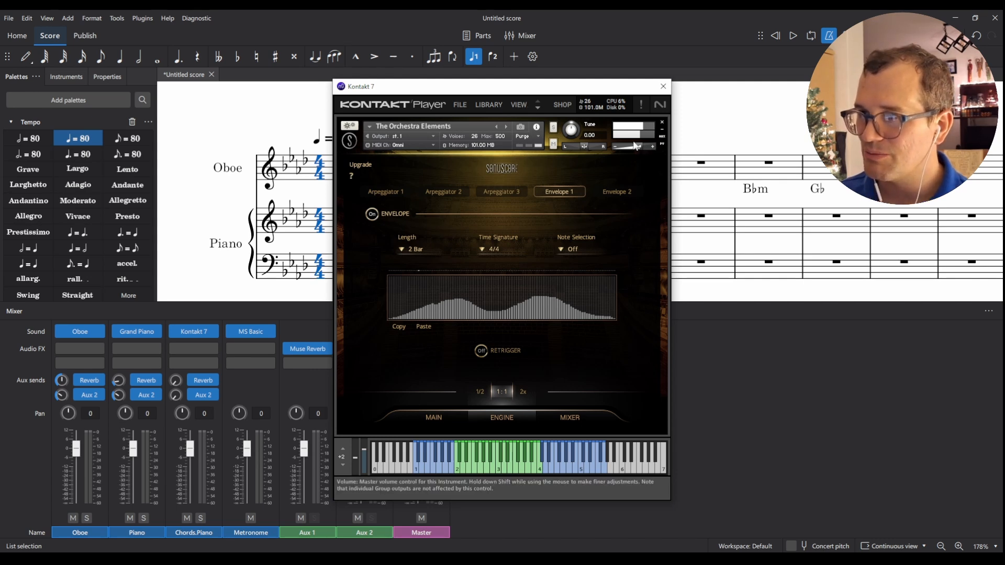
pyautogui.moveTo(619, 168)
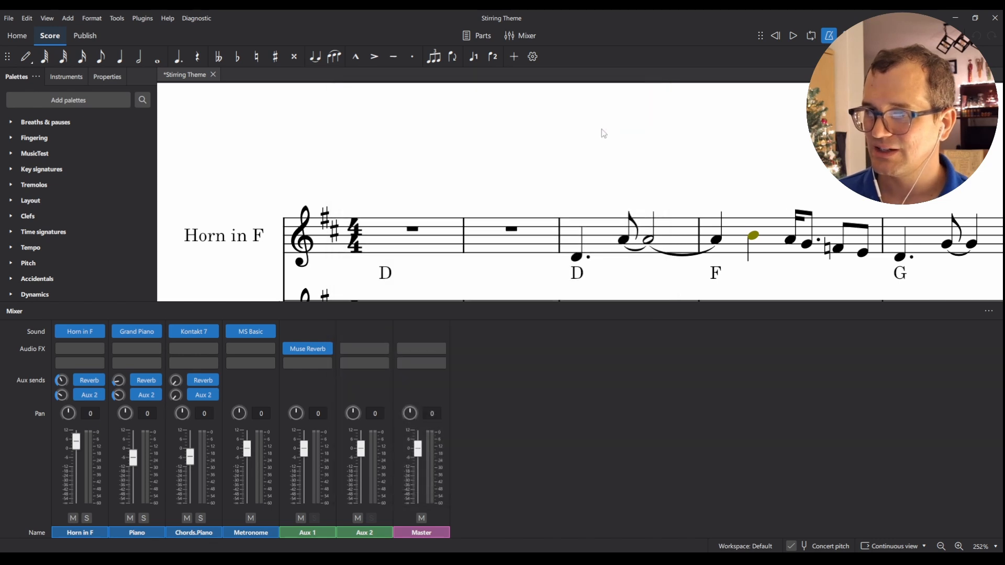
# Hide the mixer so the Horn in F and Piano staves of Stirring Theme show fully.
pyautogui.click(519, 36)
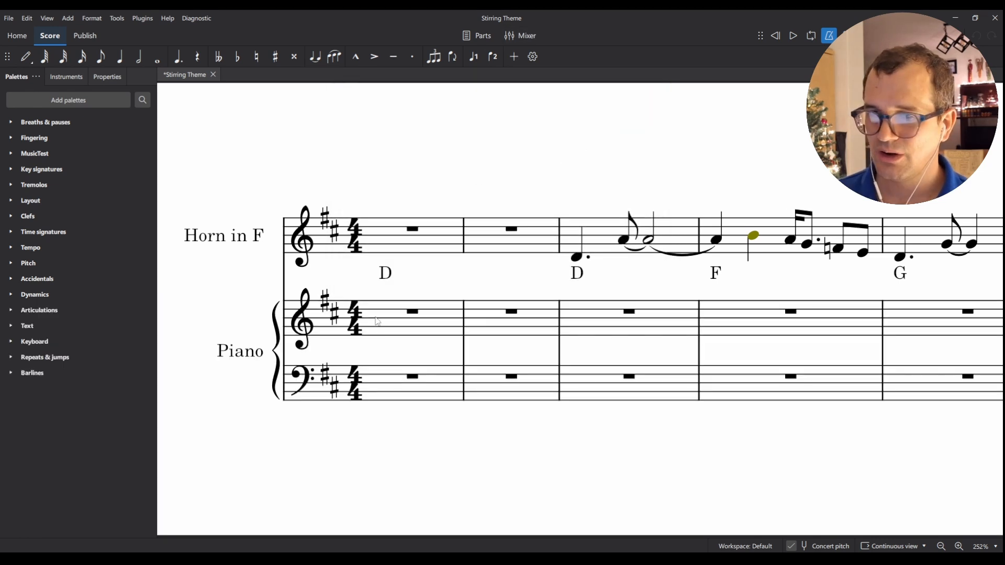
# Play Stirring Theme through to the closing A♭ bar, checking mixer levels mid-playback.
pyautogui.click(794, 35)
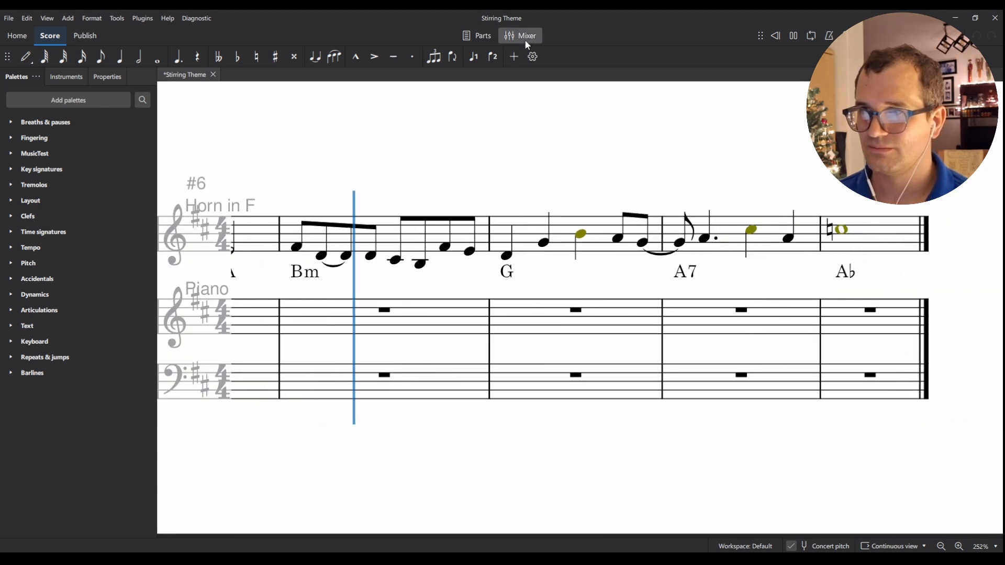
pyautogui.click(521, 36)
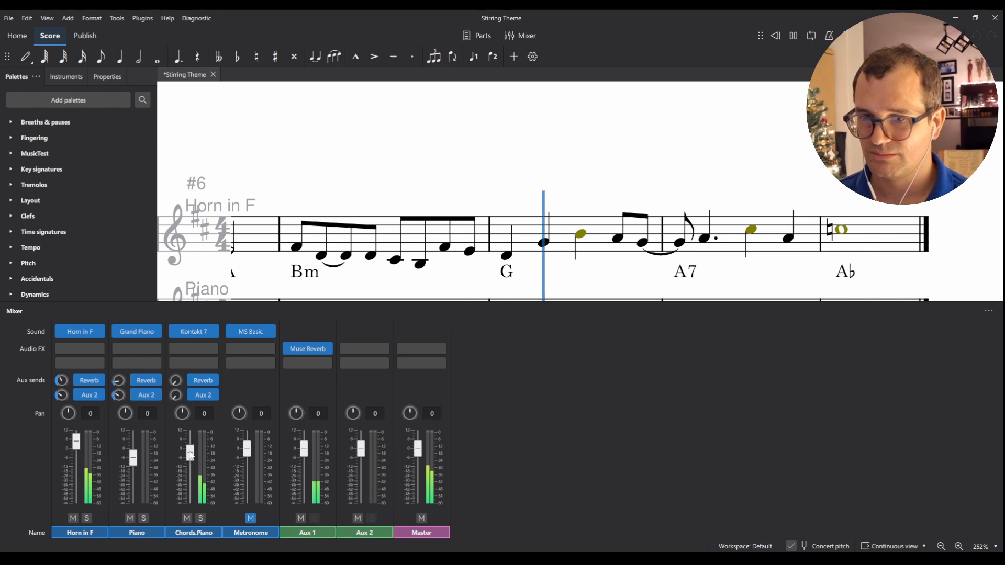
pyautogui.click(519, 36)
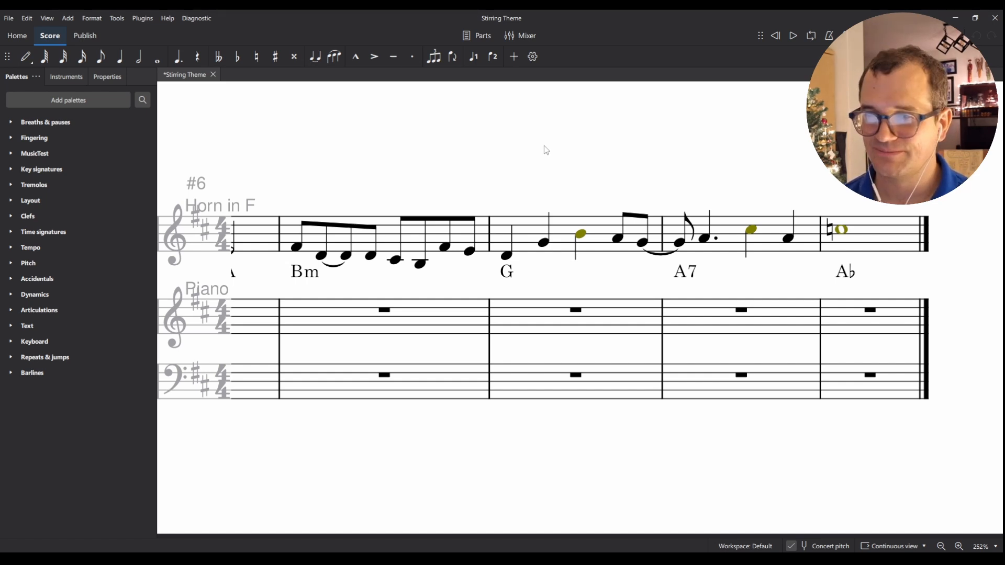
pyautogui.moveTo(539, 159)
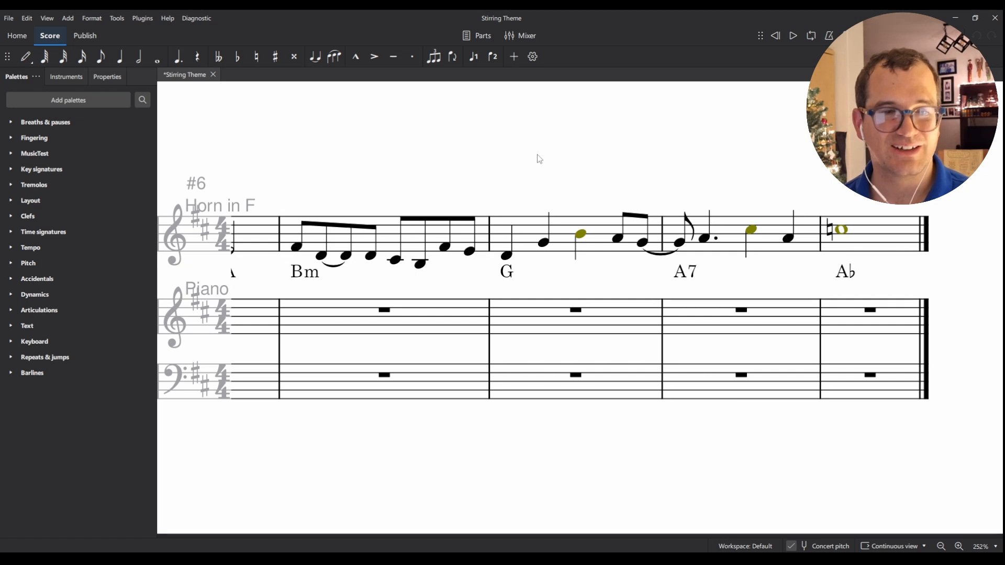